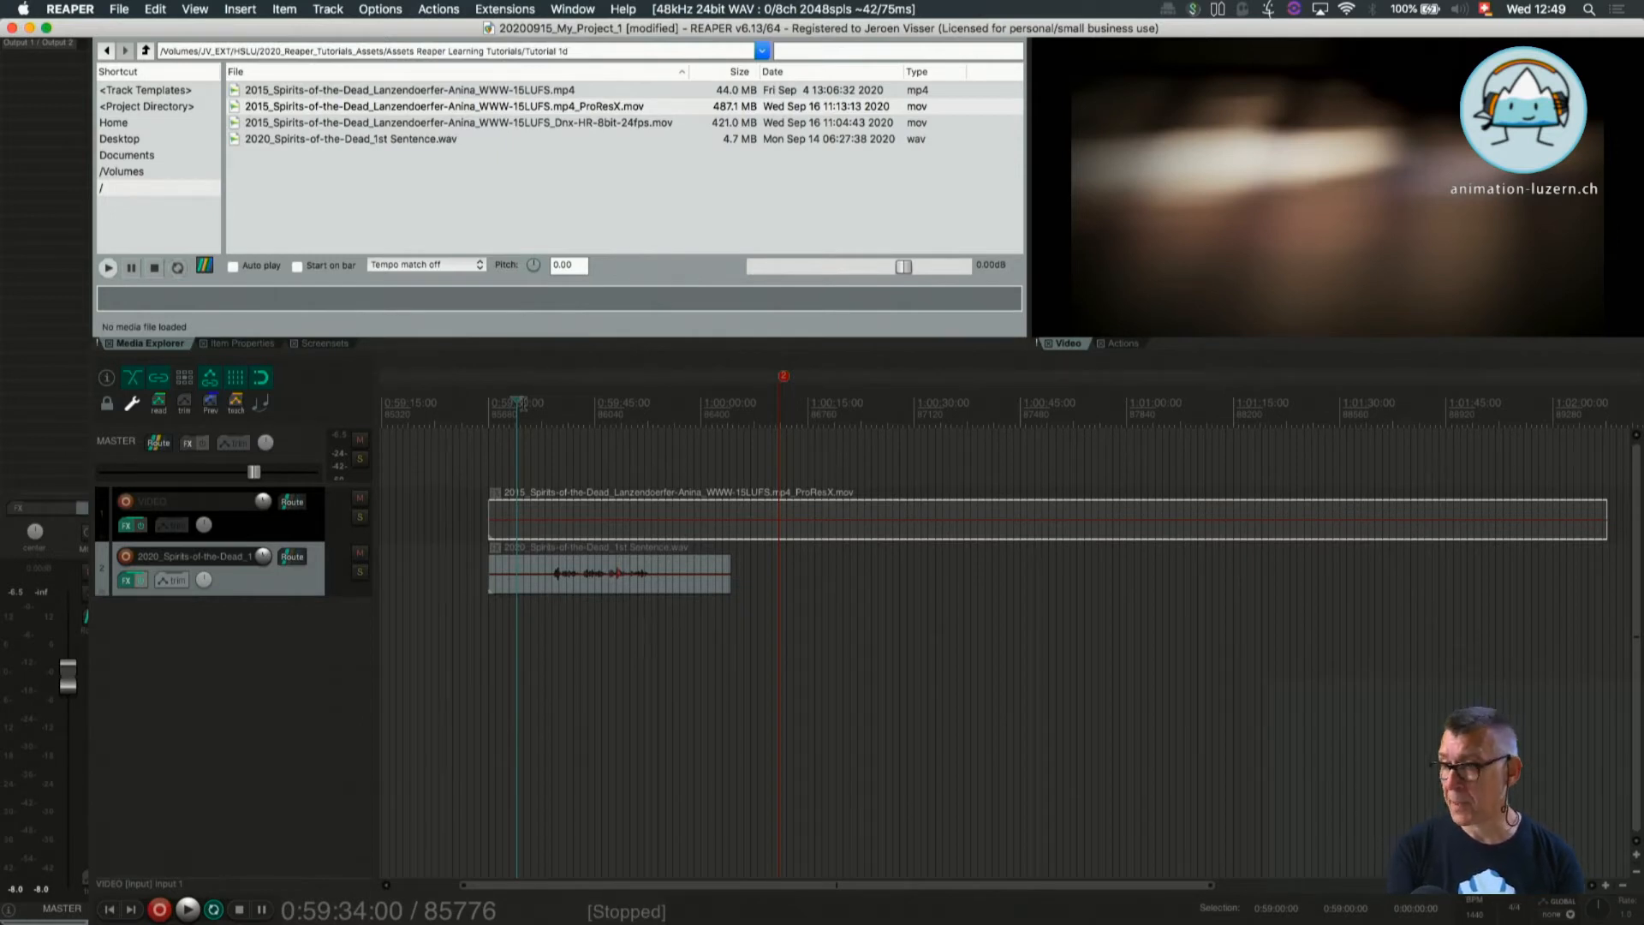
pyautogui.moveTo(258, 701)
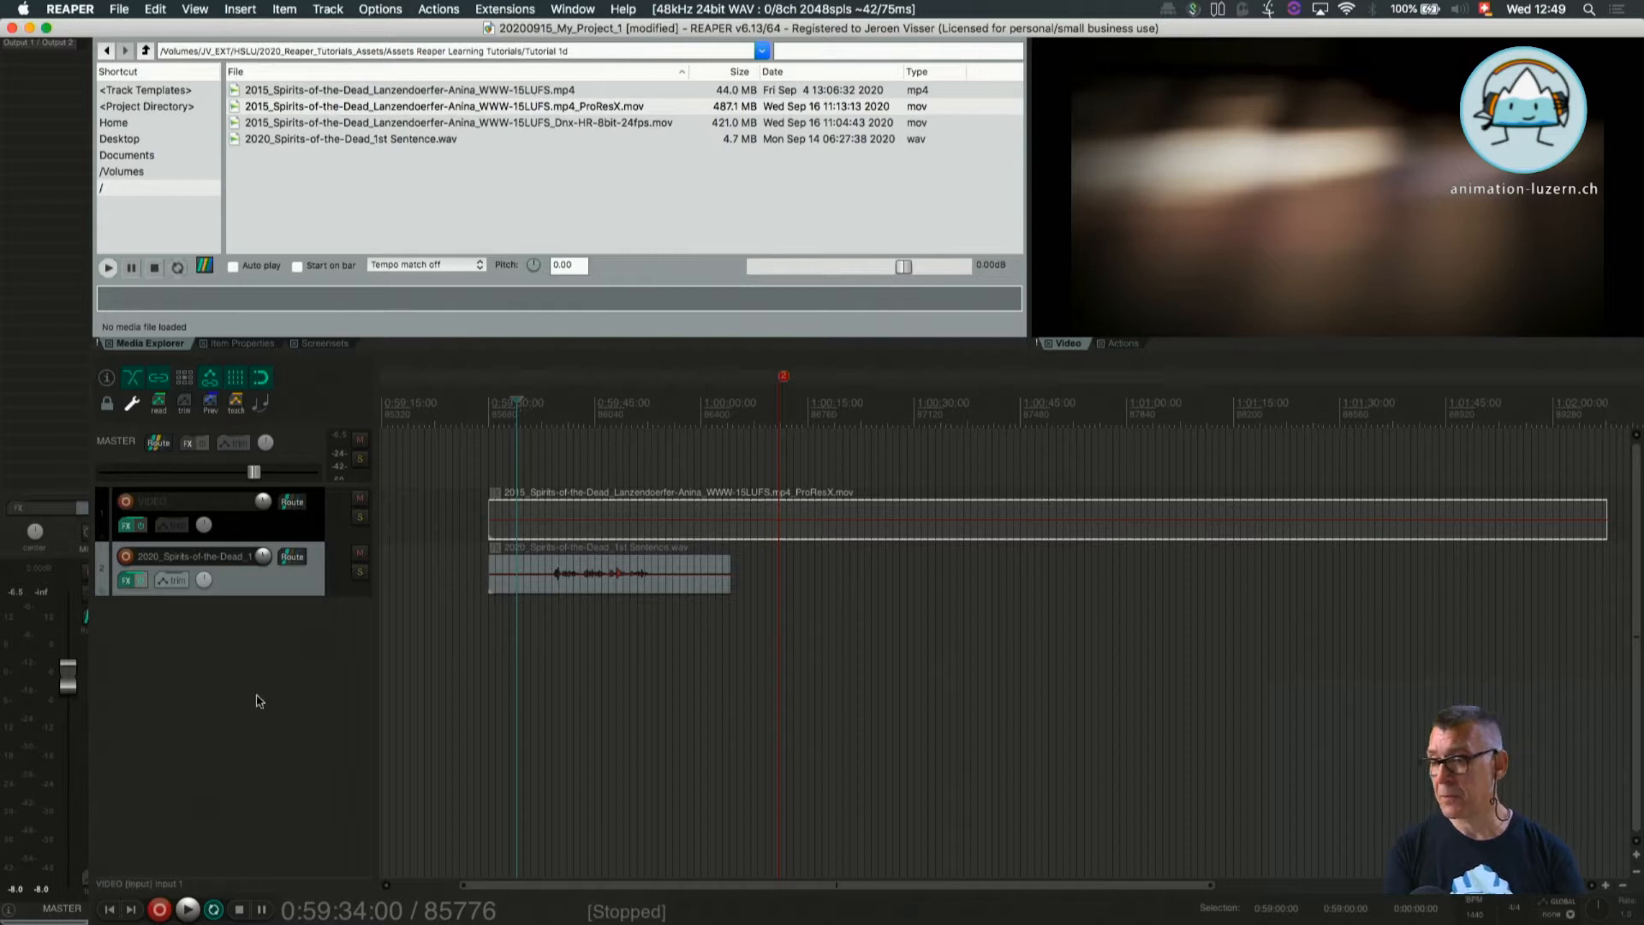
pyautogui.moveTo(425, 548)
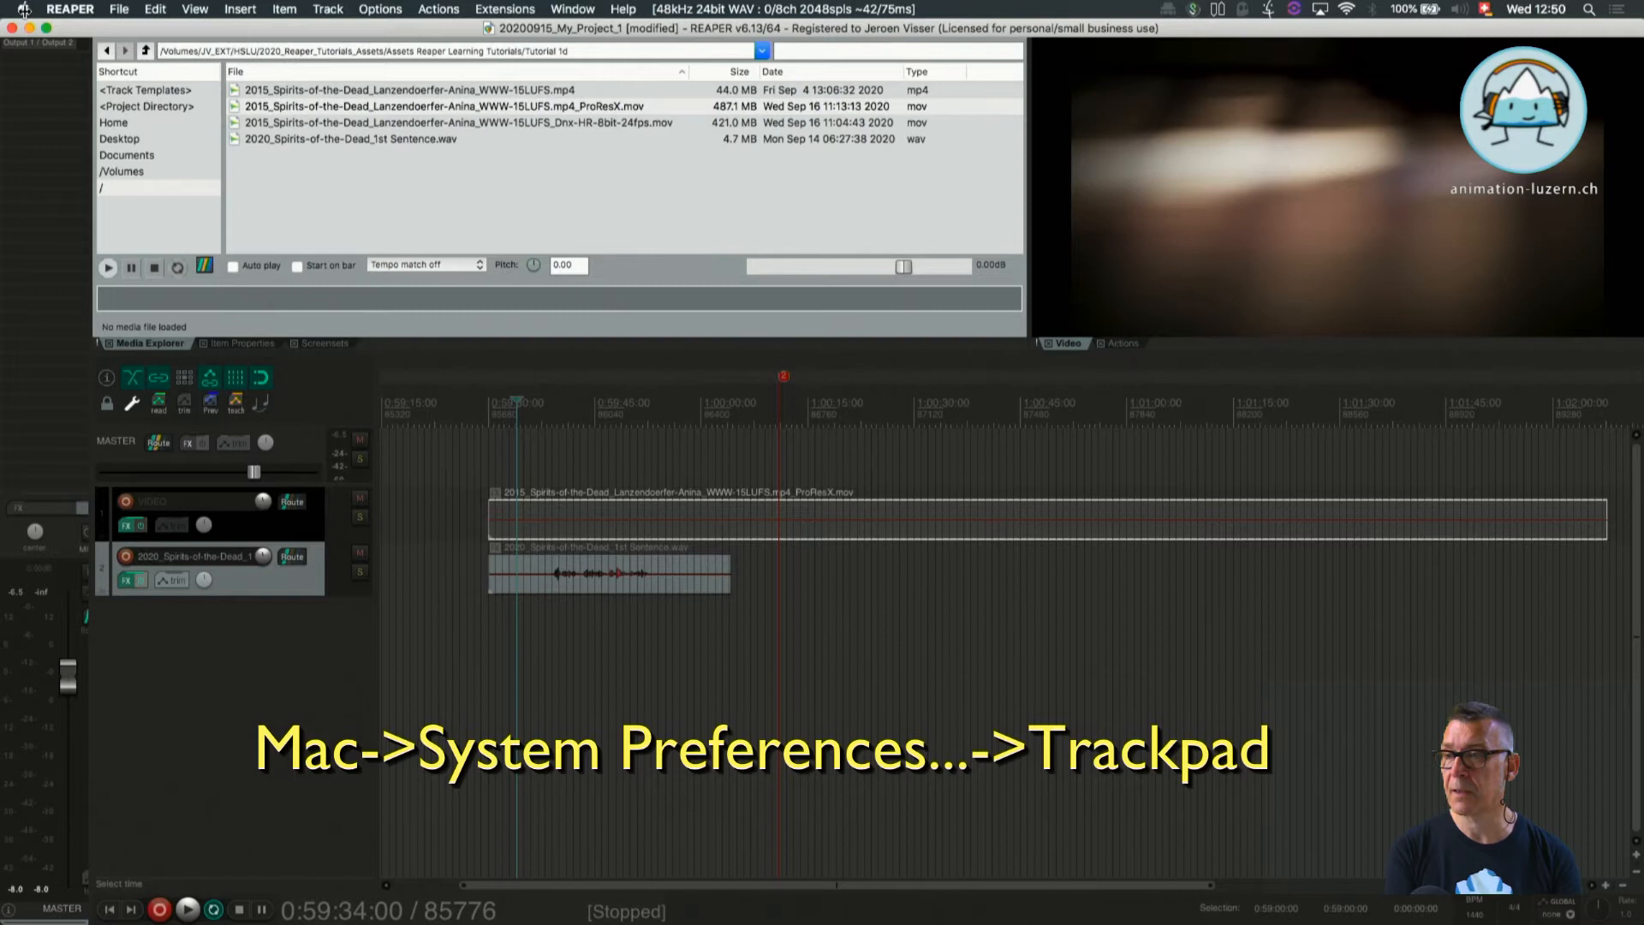
# Review the Mac trackpad scroll and zoom settings, then return to REAPER's arrange view
pyautogui.click(21, 8)
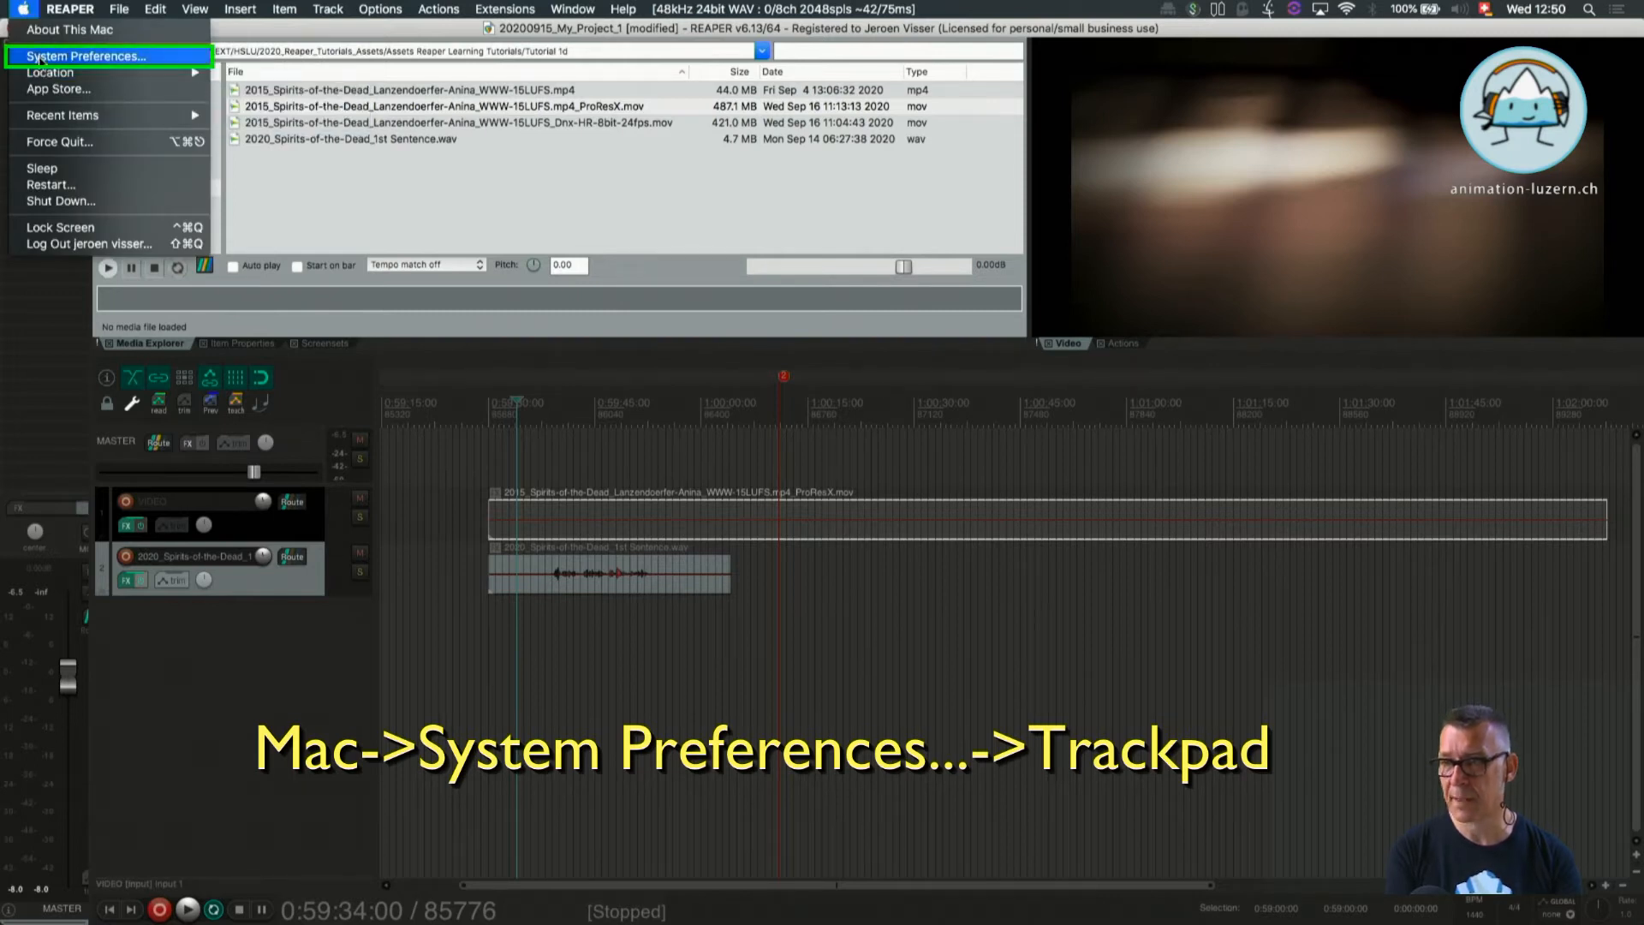
pyautogui.click(89, 55)
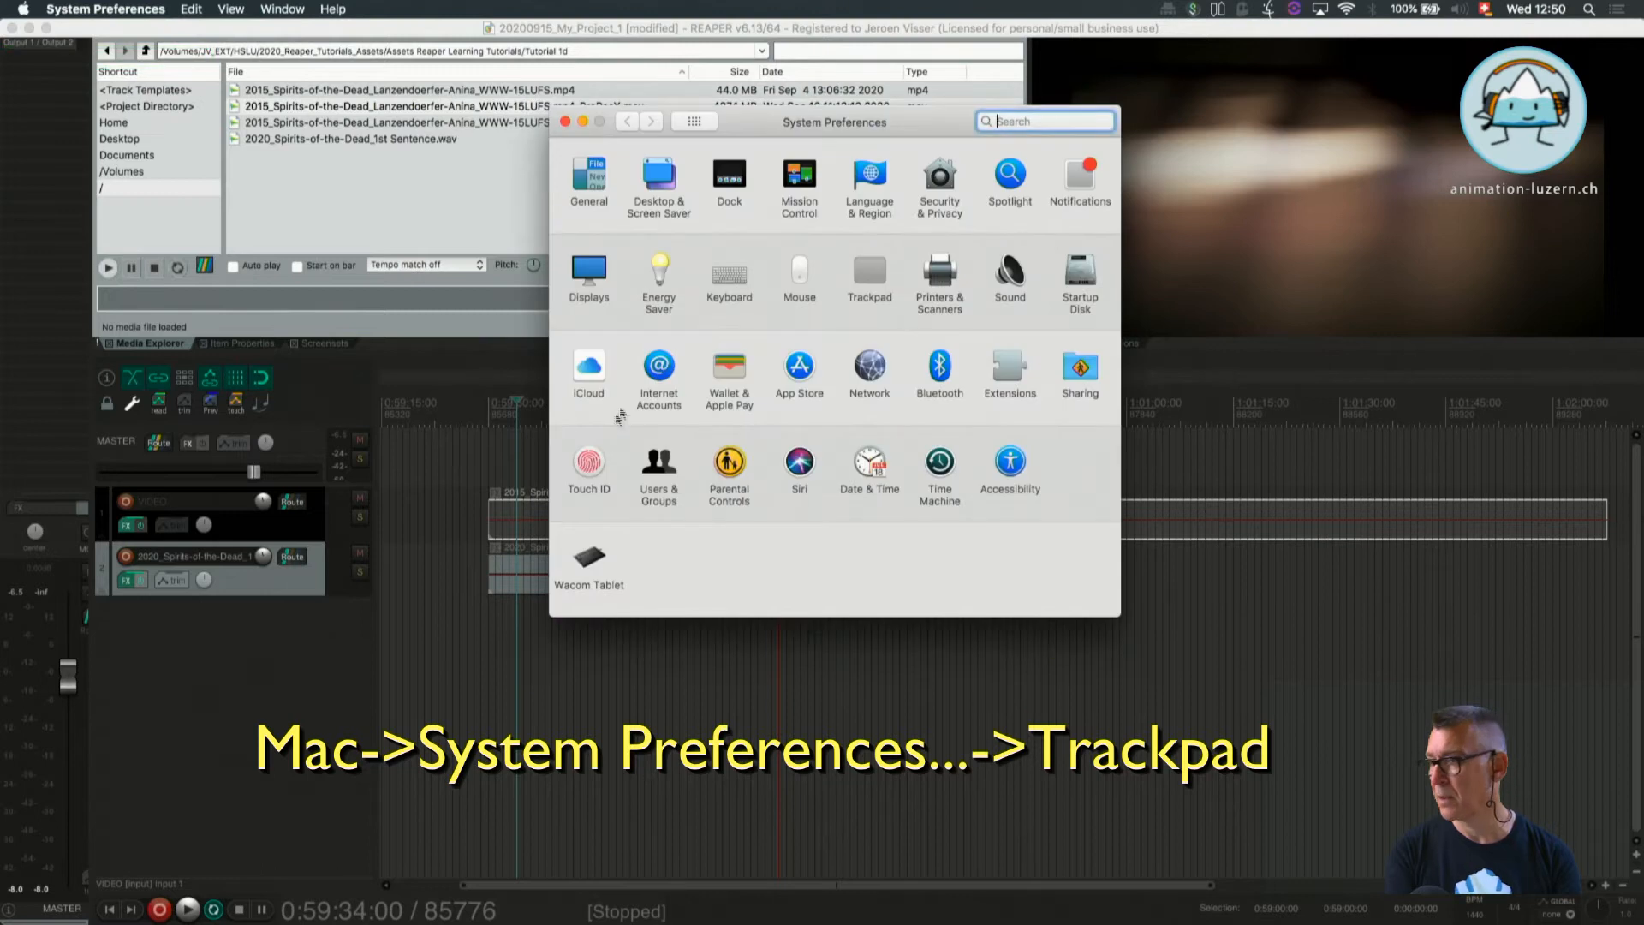
pyautogui.moveTo(870, 268)
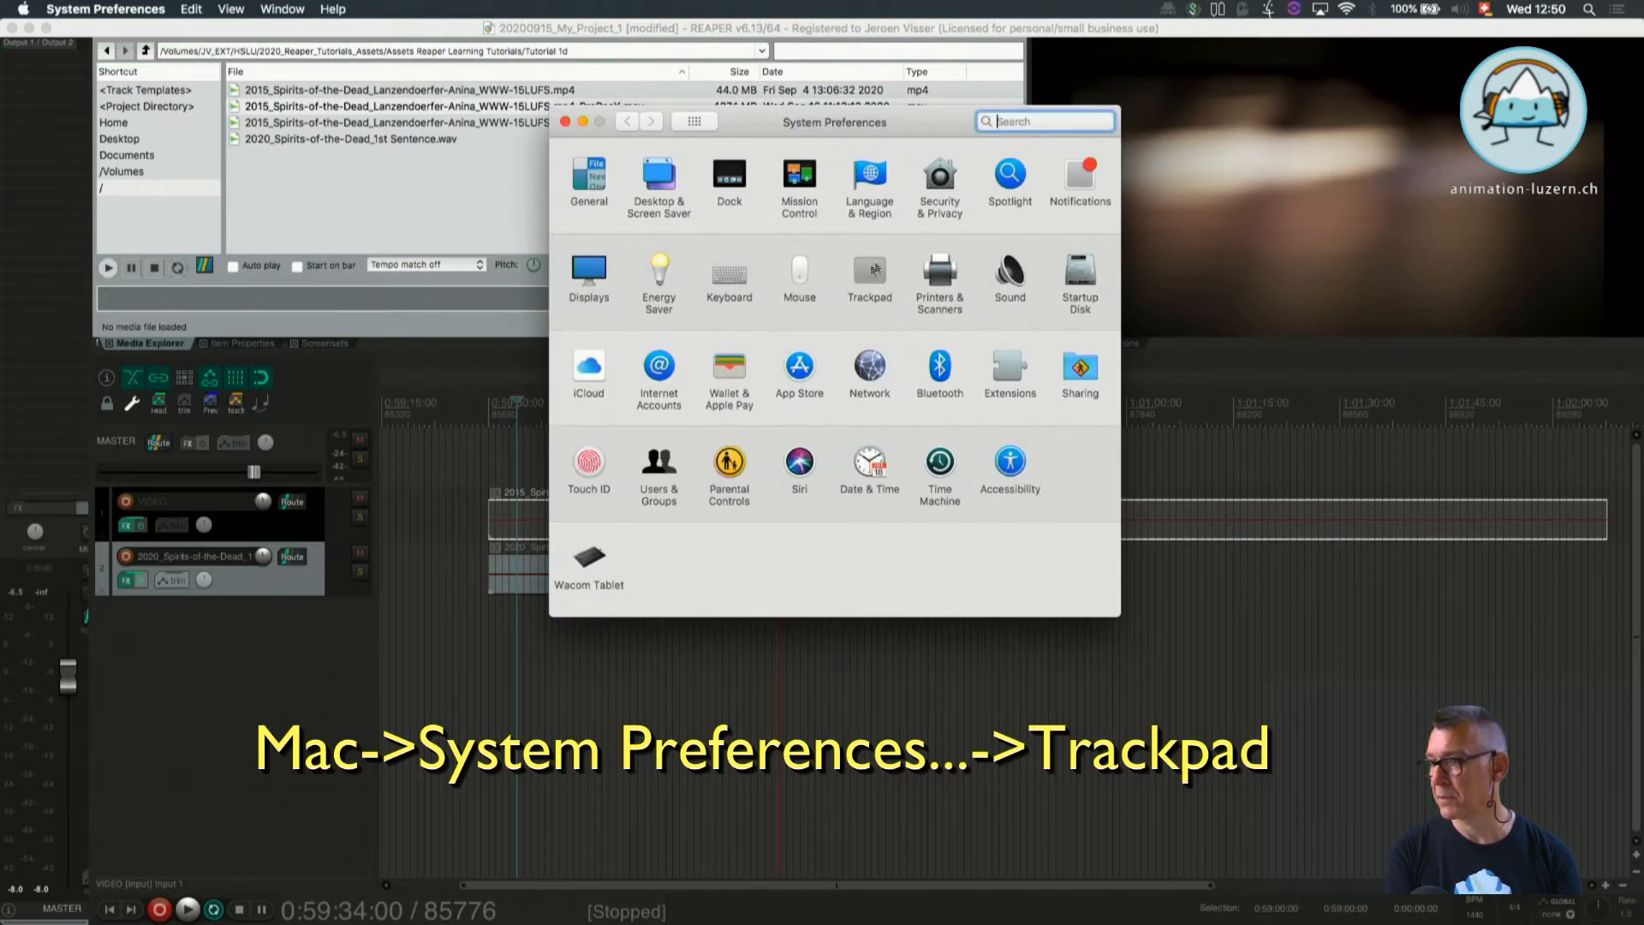
pyautogui.click(868, 273)
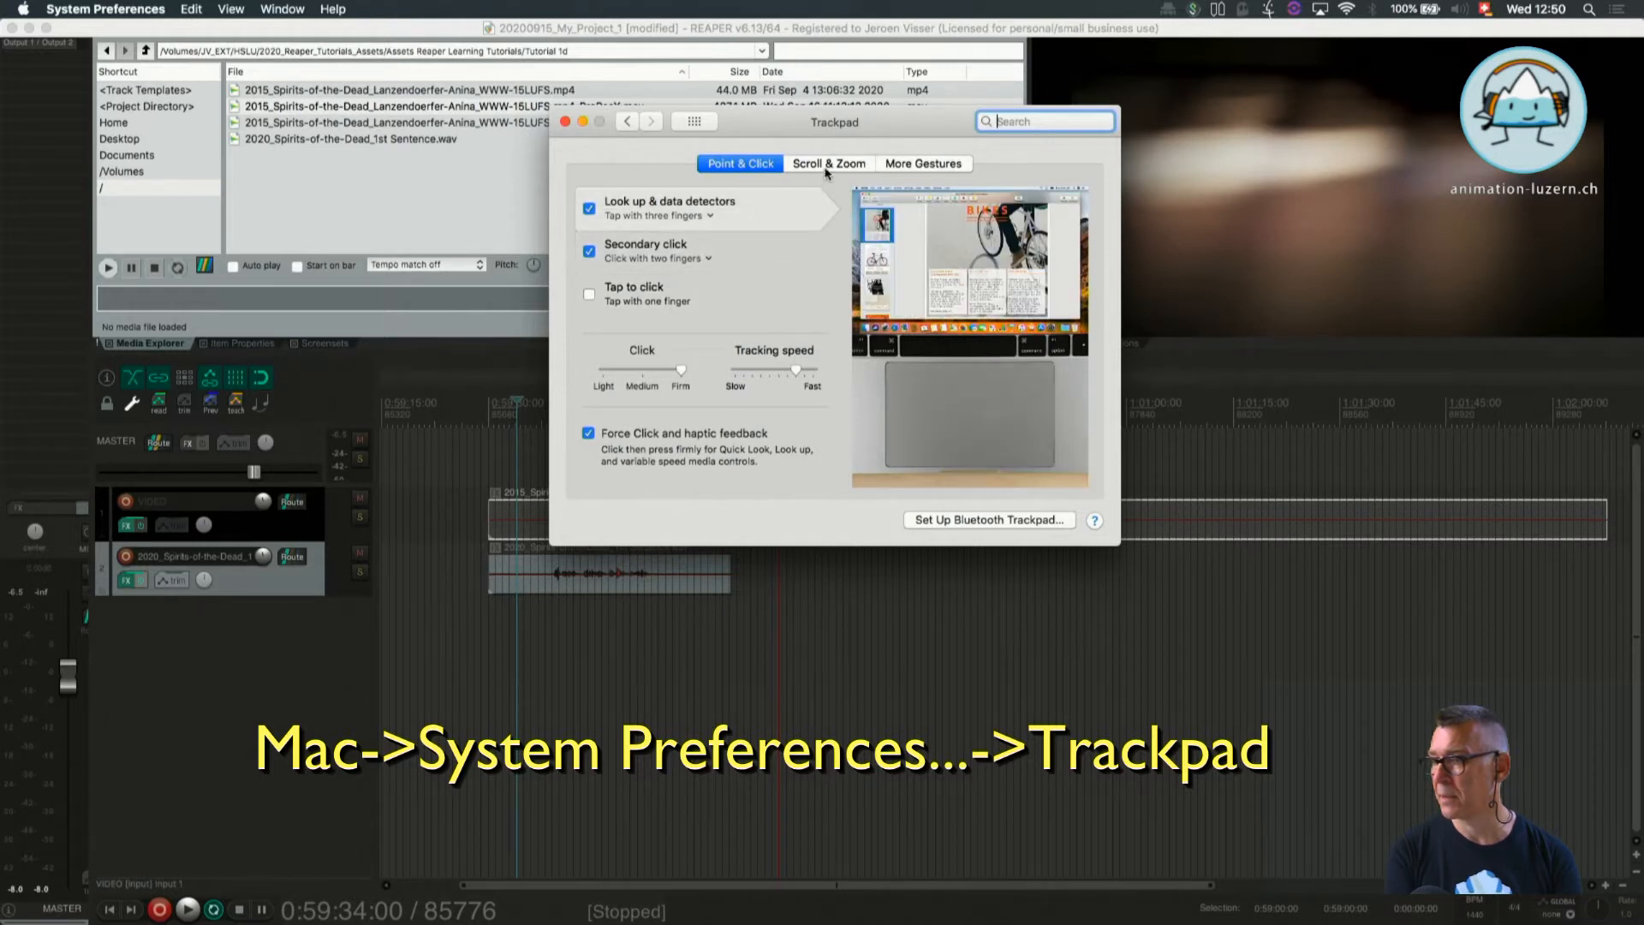
pyautogui.click(828, 163)
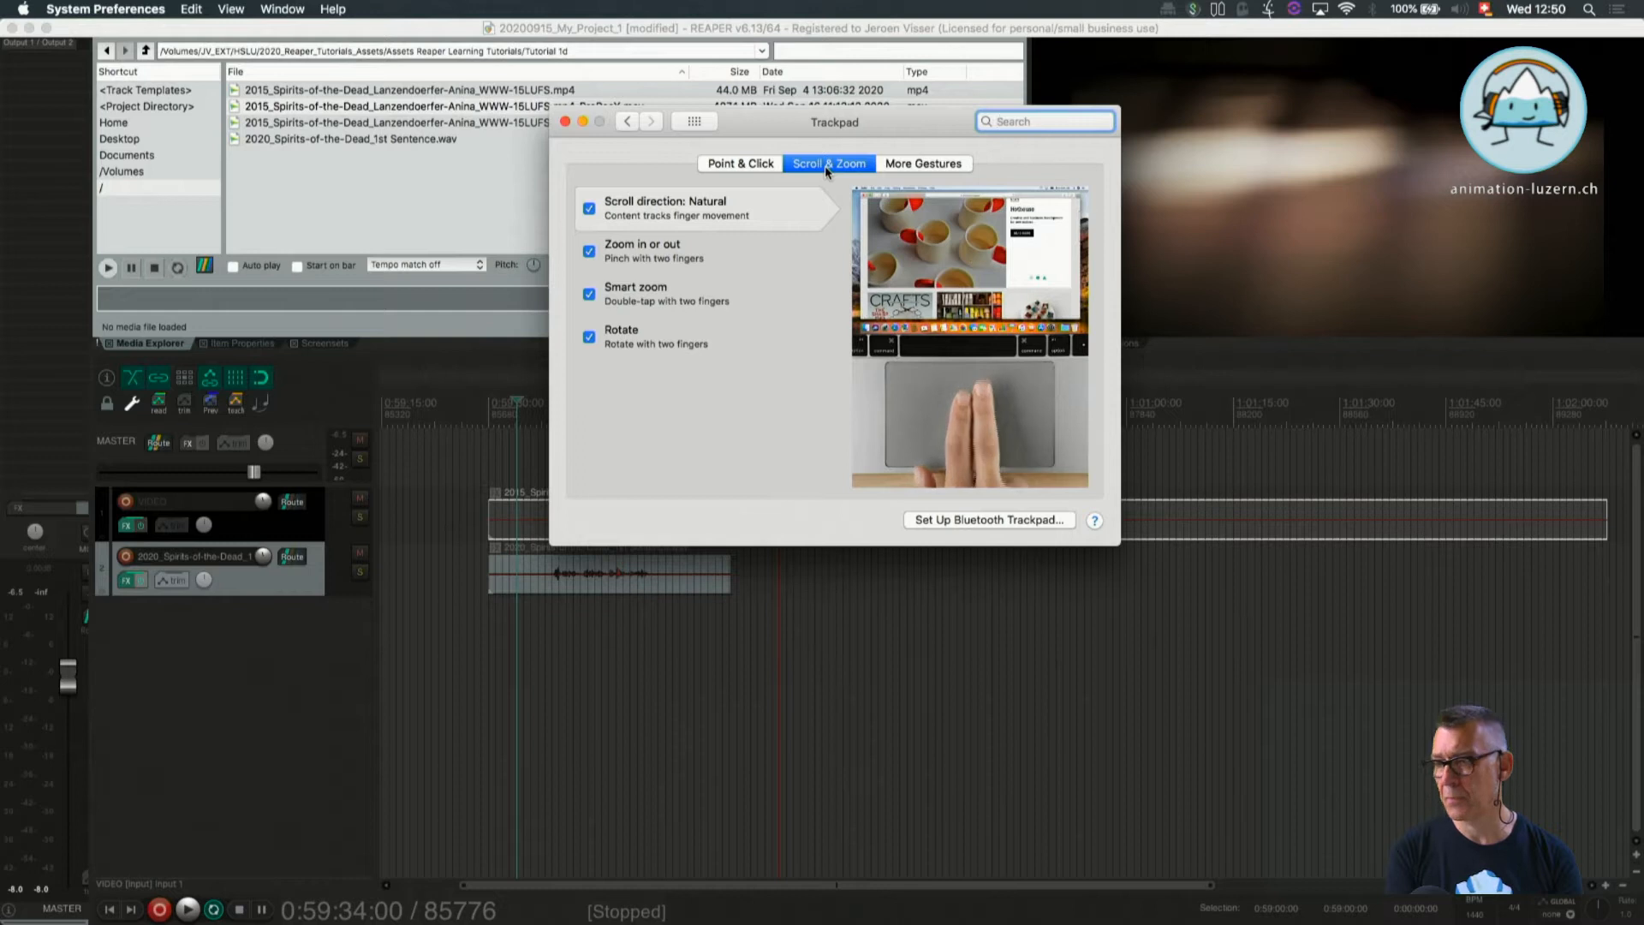
pyautogui.moveTo(641, 243)
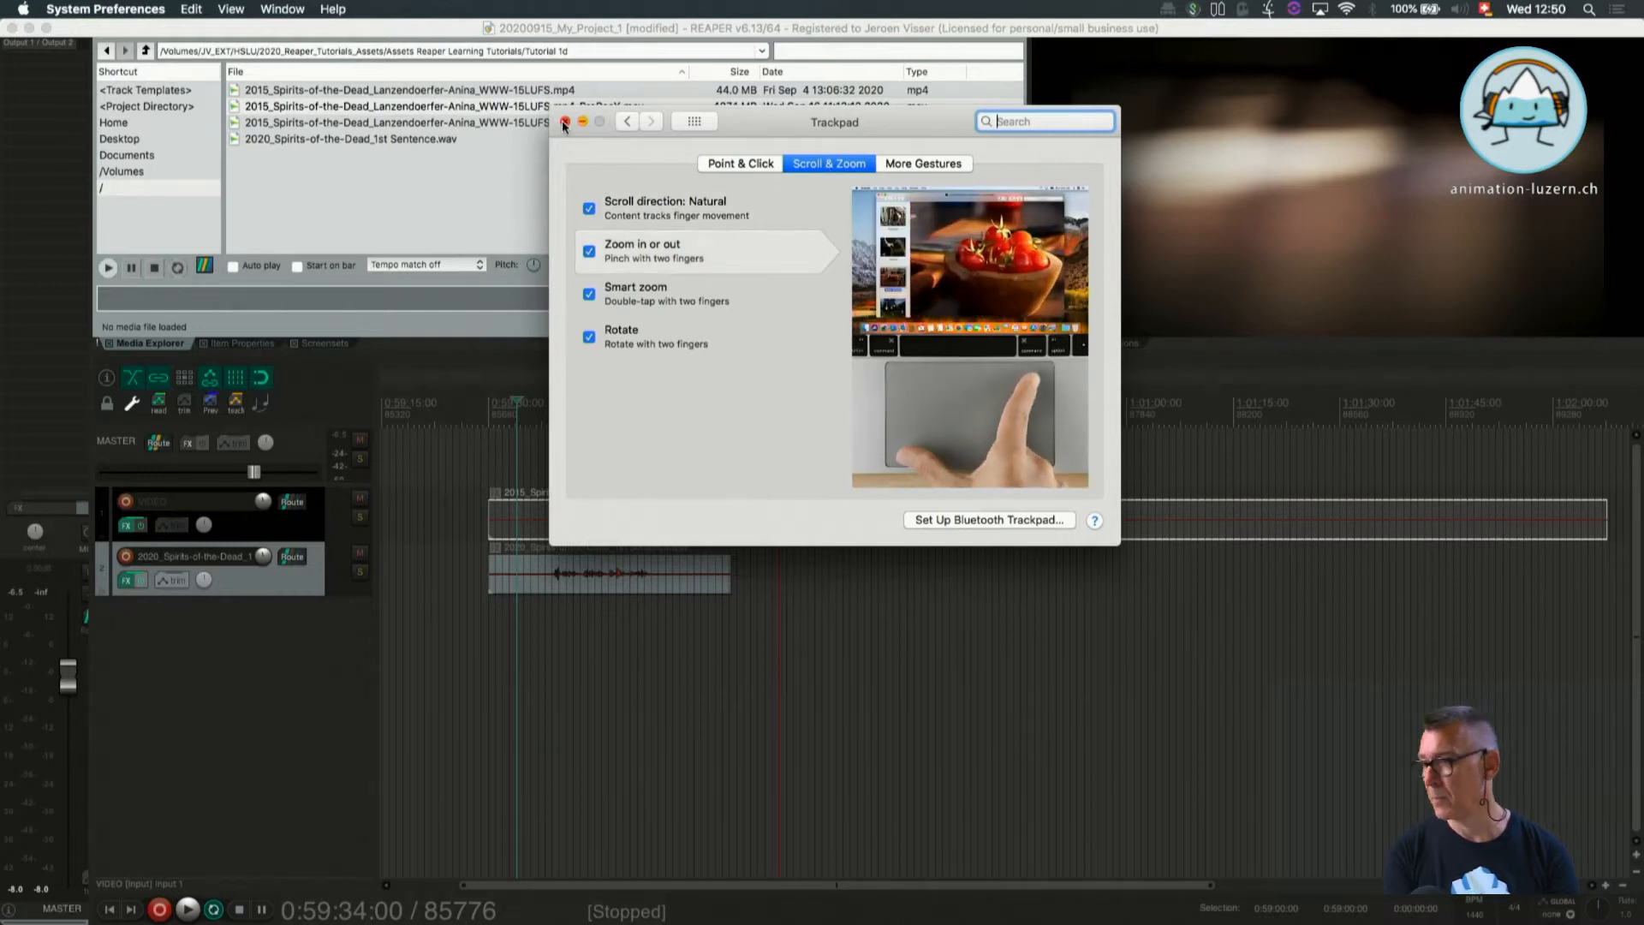
pyautogui.click(565, 122)
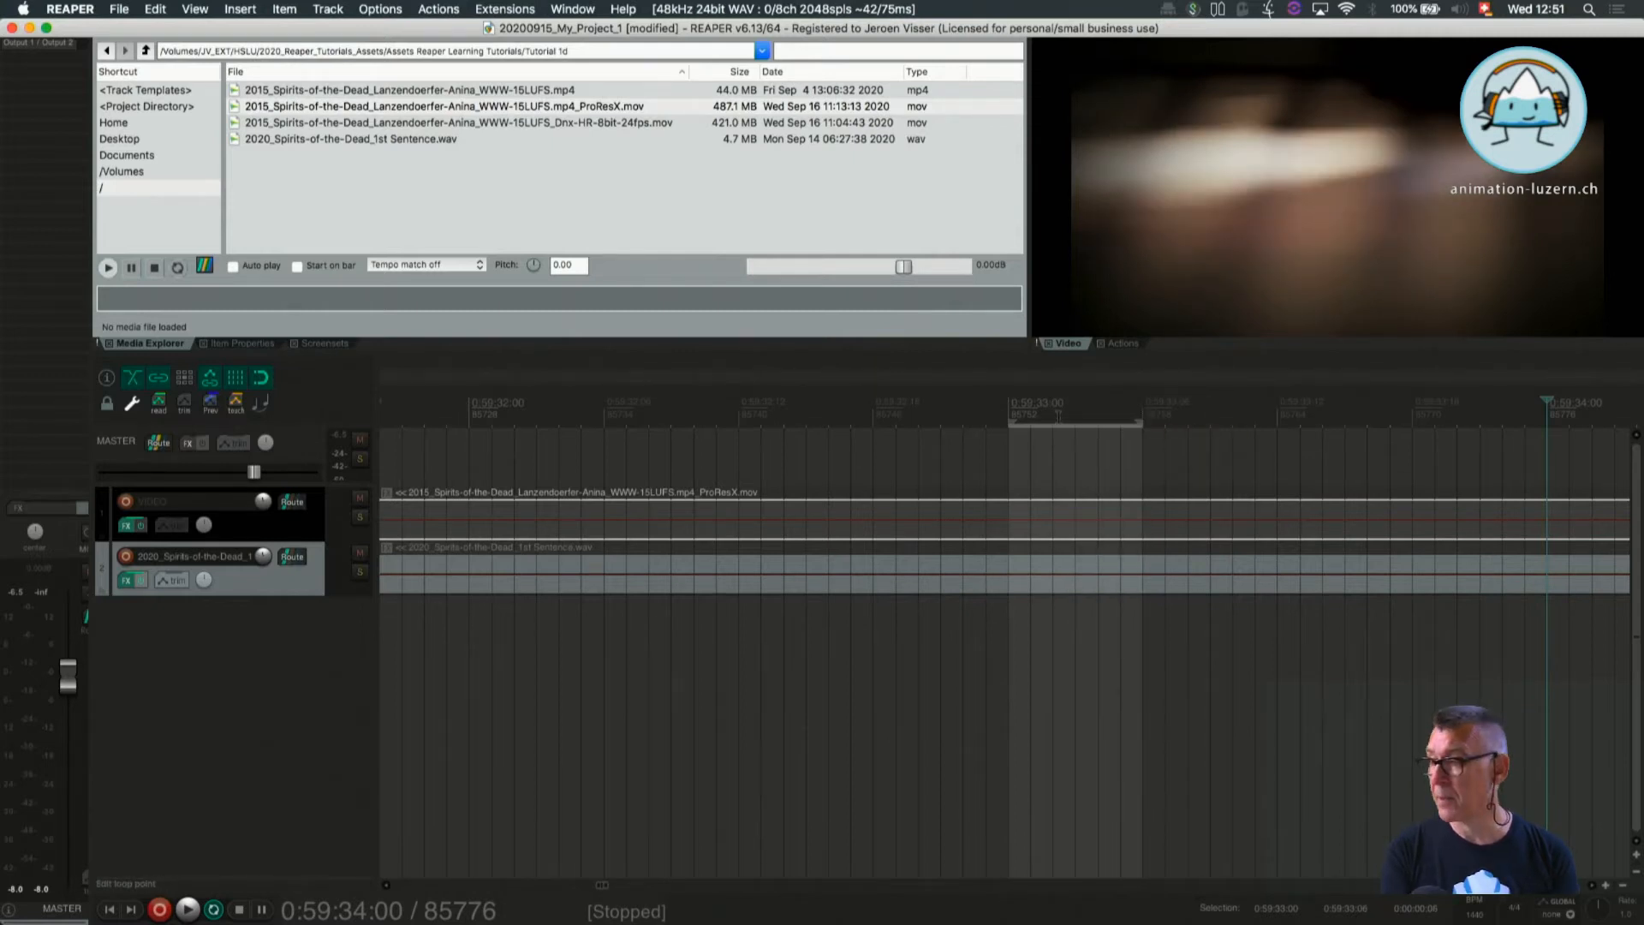
pyautogui.click(1036, 402)
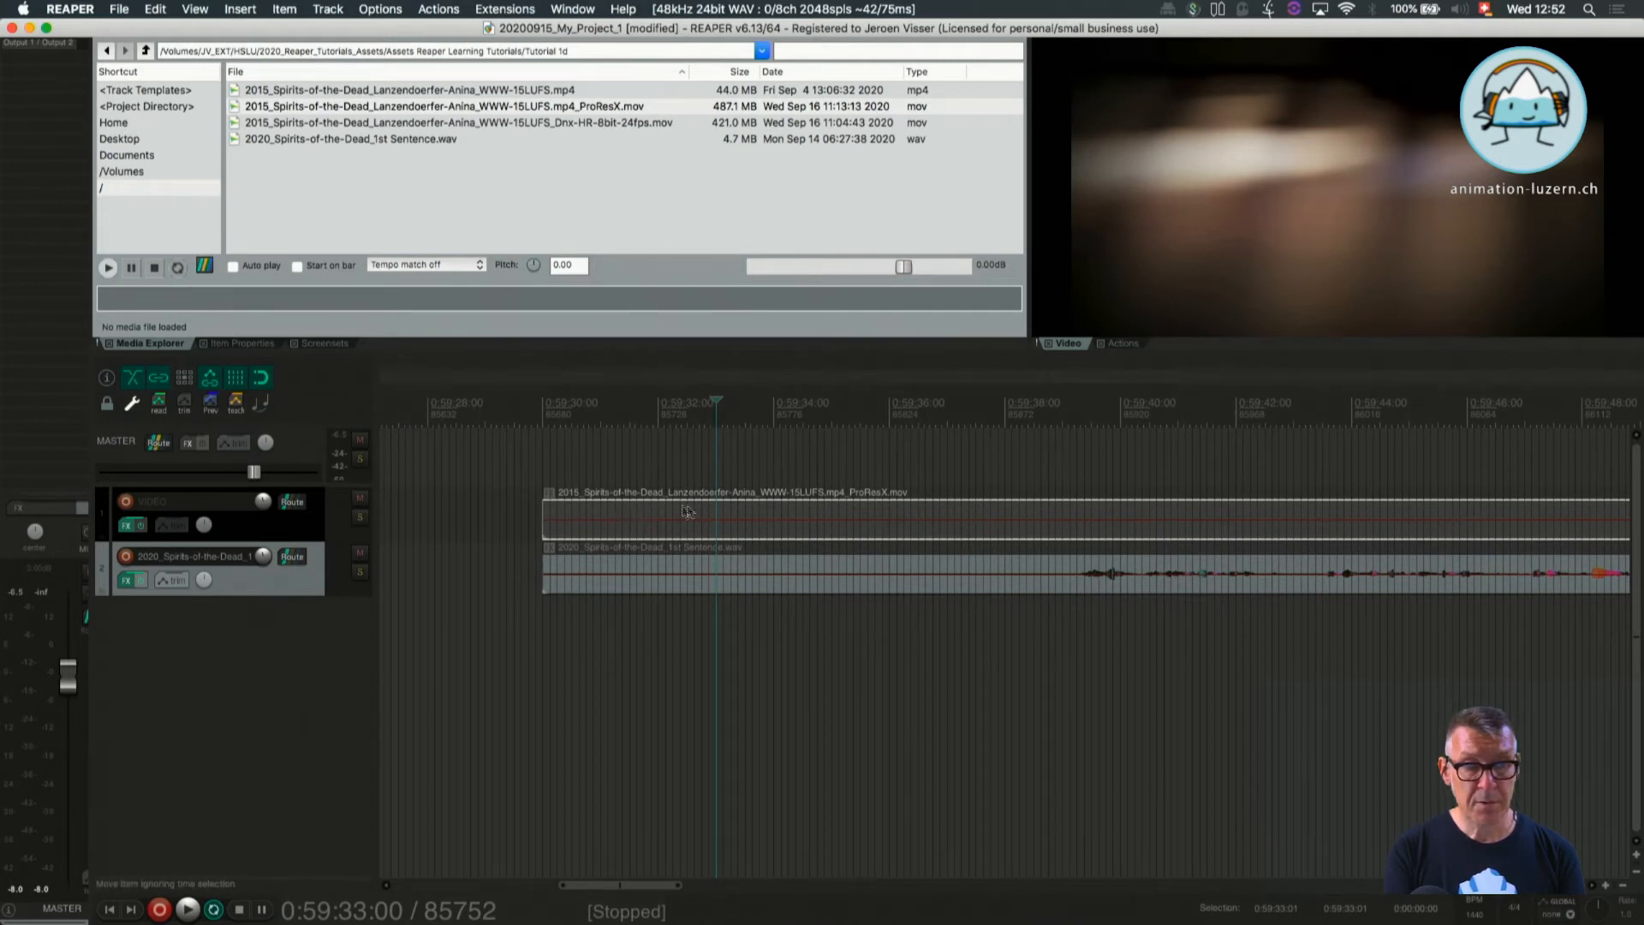
pyautogui.moveTo(805, 546)
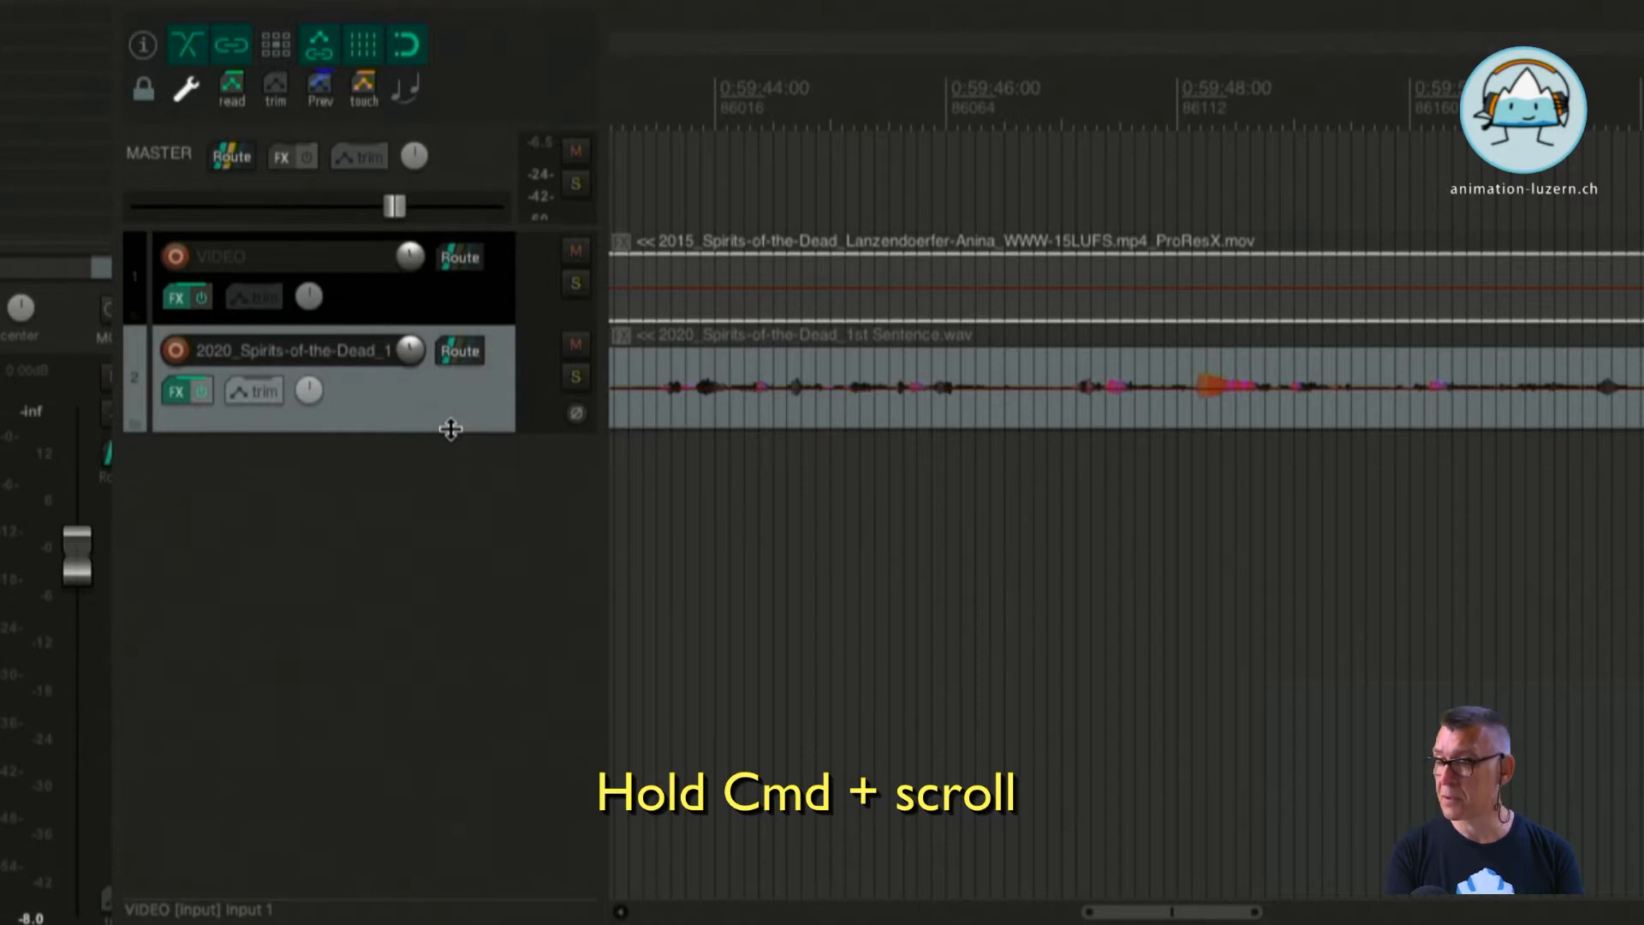
# Scroll over the arrange view to enlarge the video and dialogue track heights
pyautogui.scroll(-3)
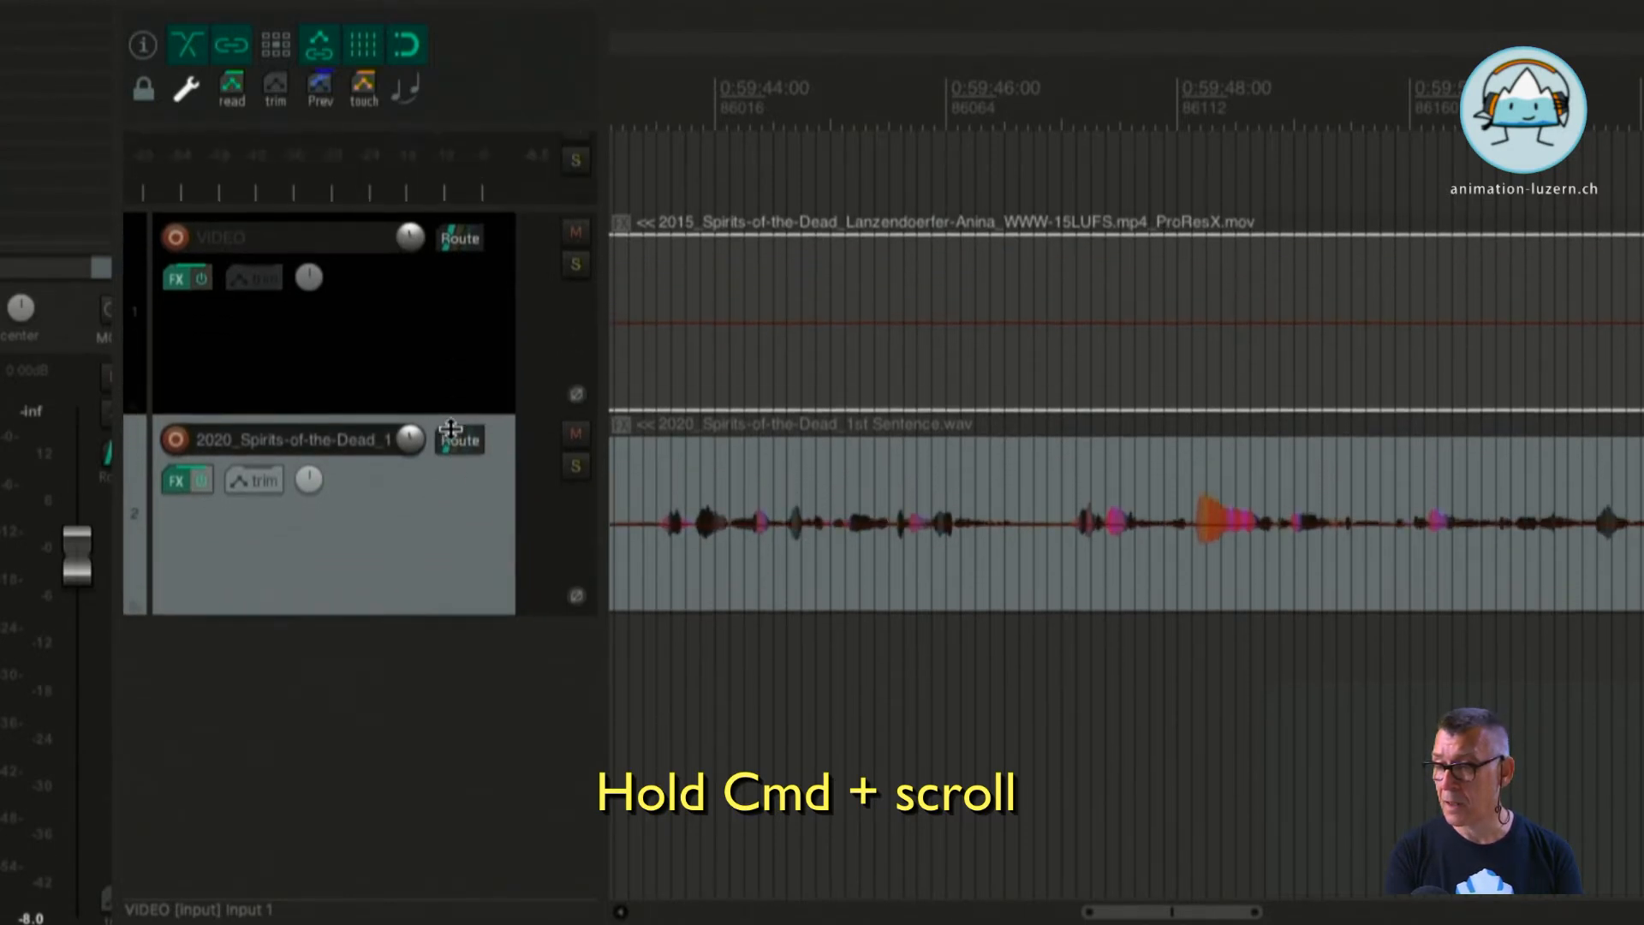
pyautogui.scroll(3)
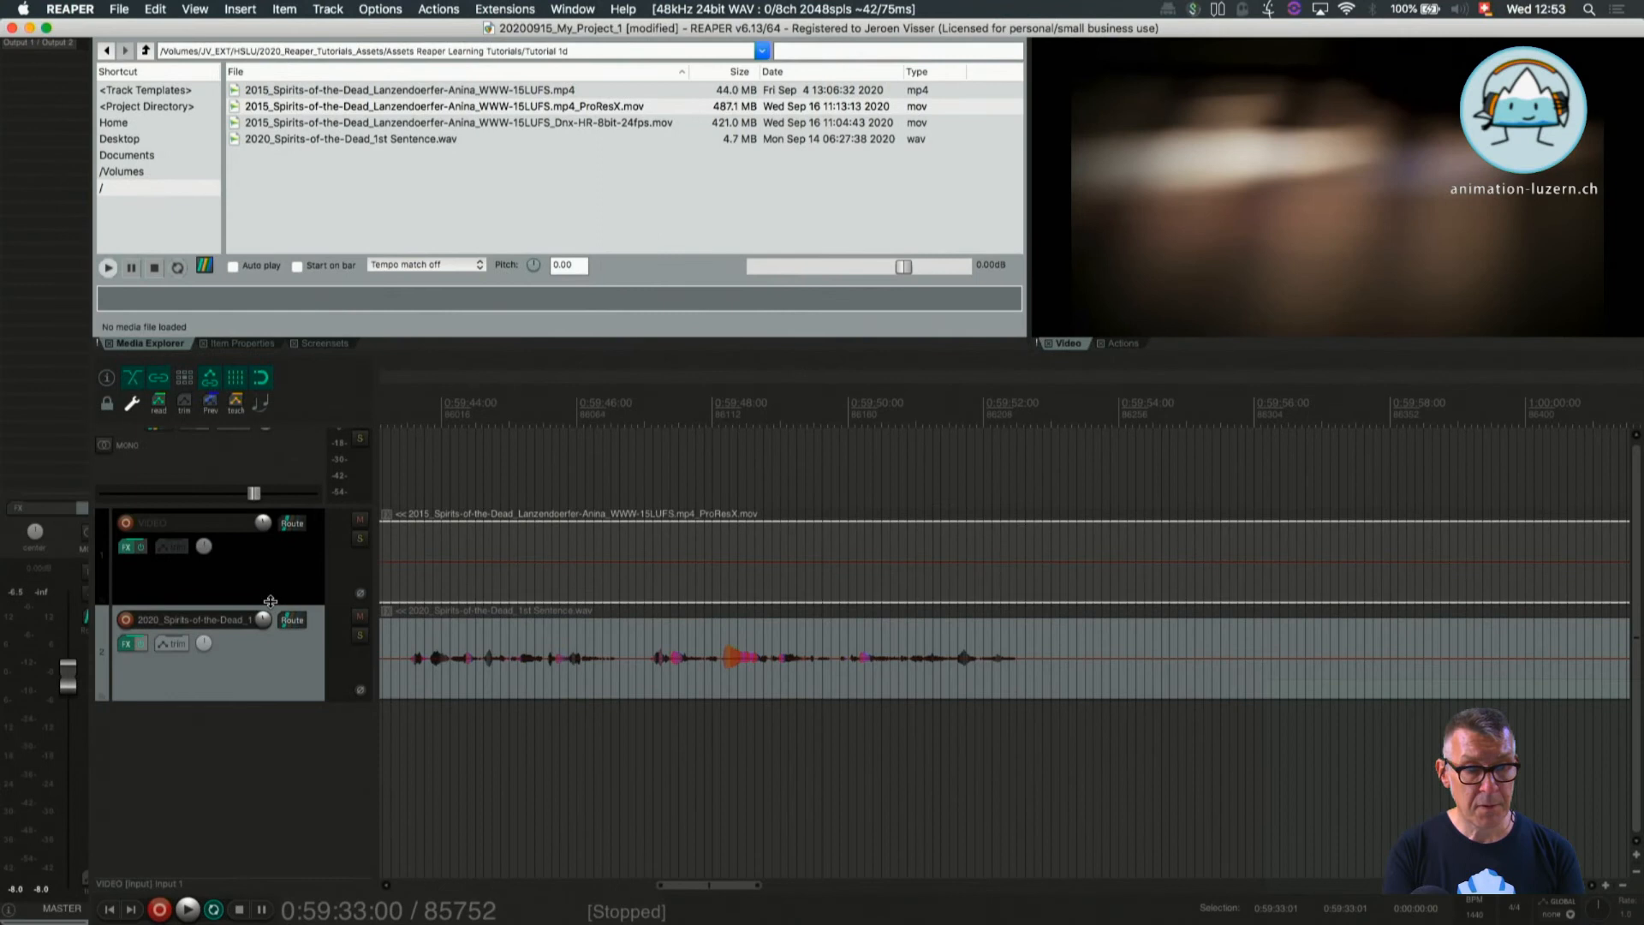
pyautogui.moveTo(546, 552)
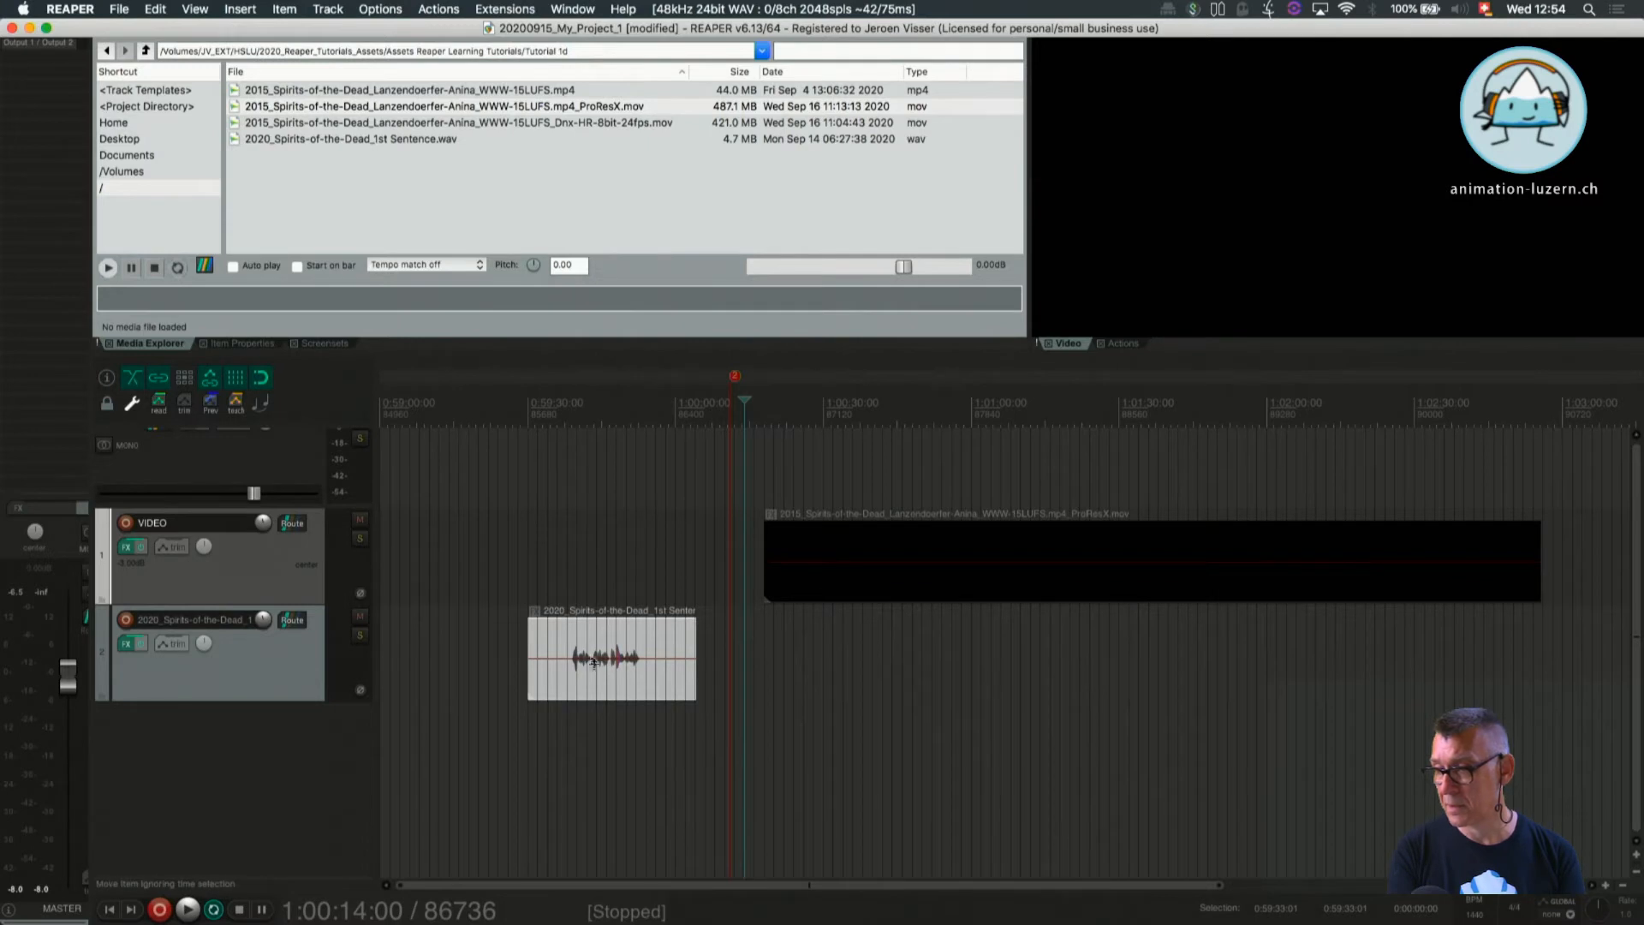
pyautogui.moveTo(867, 560)
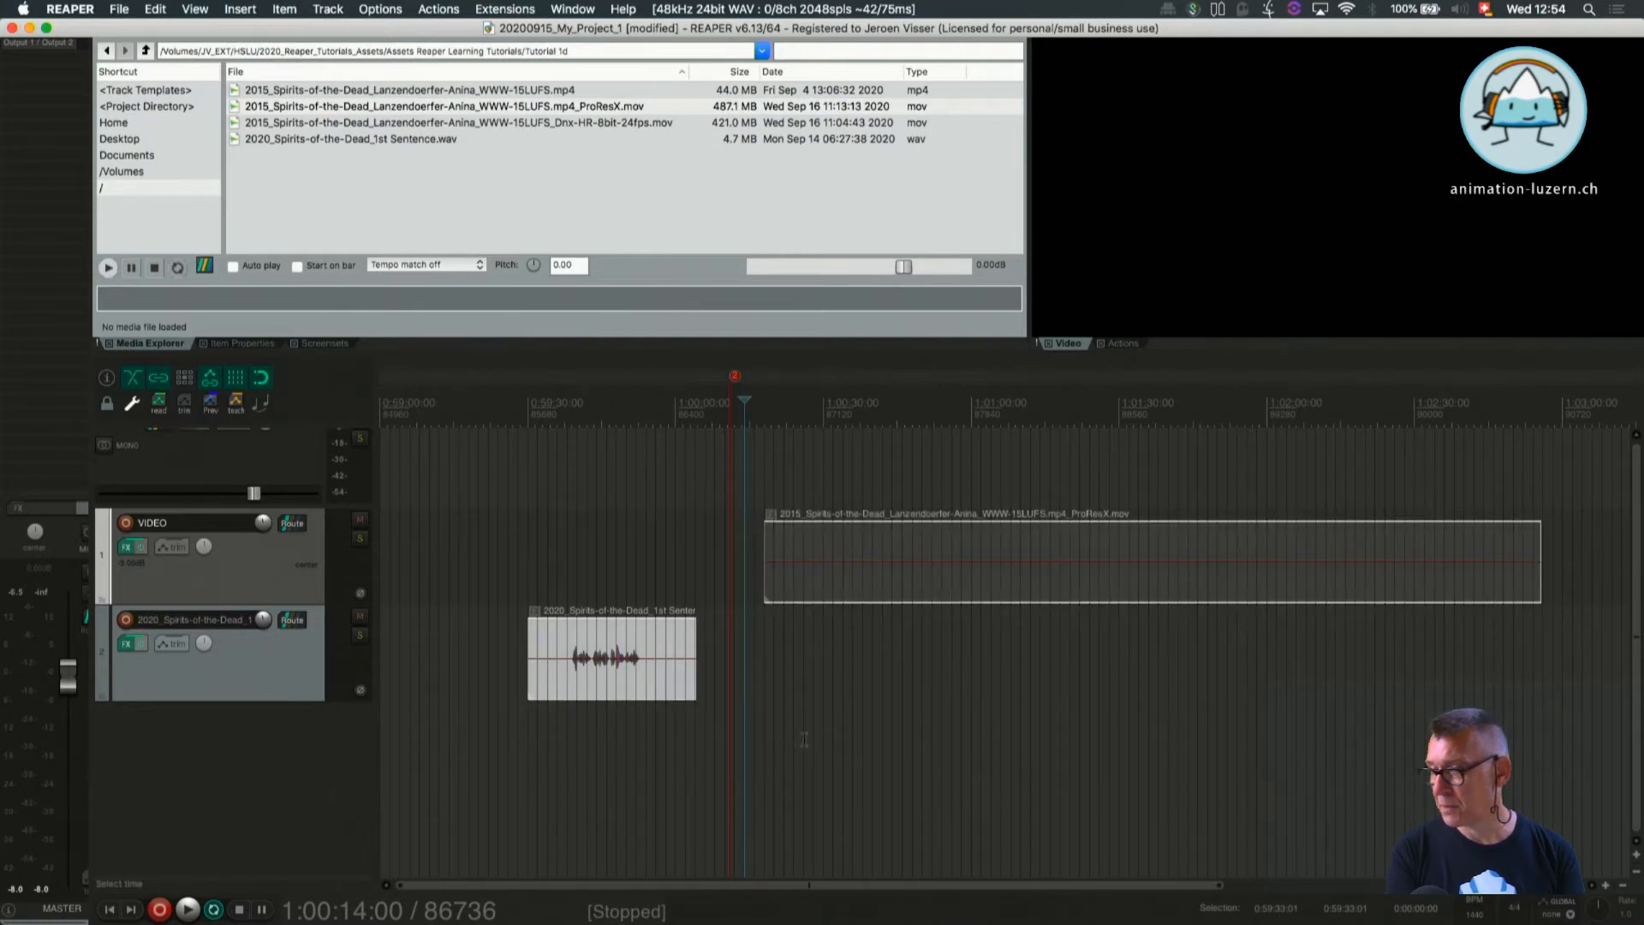
pyautogui.moveTo(832, 488)
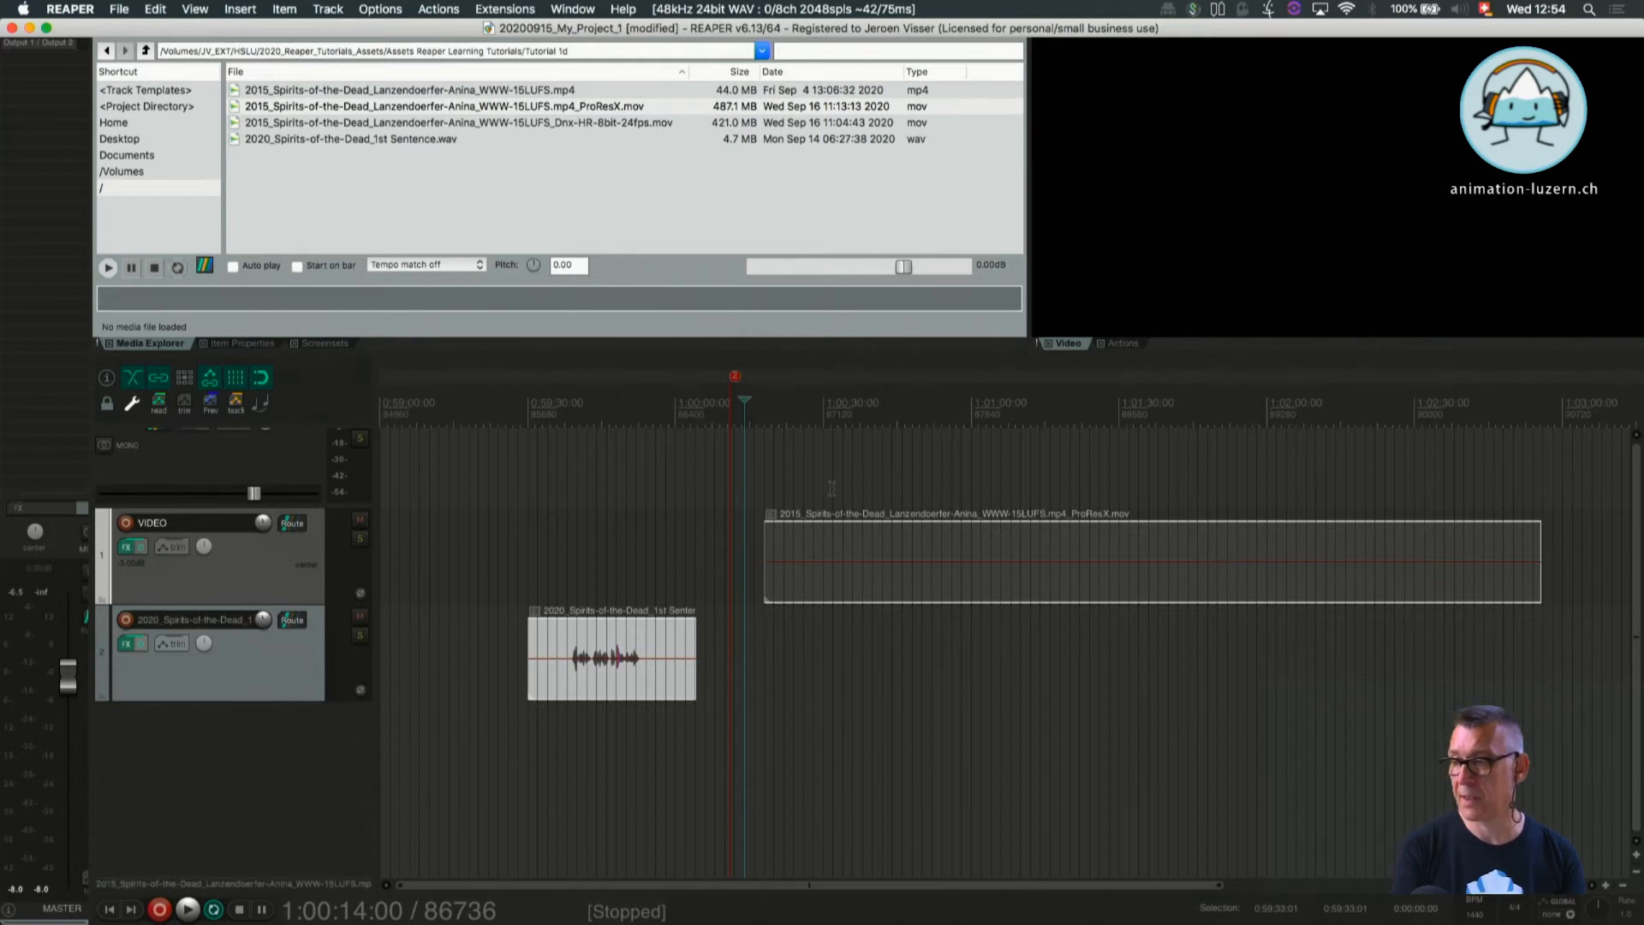
pyautogui.moveTo(481, 582)
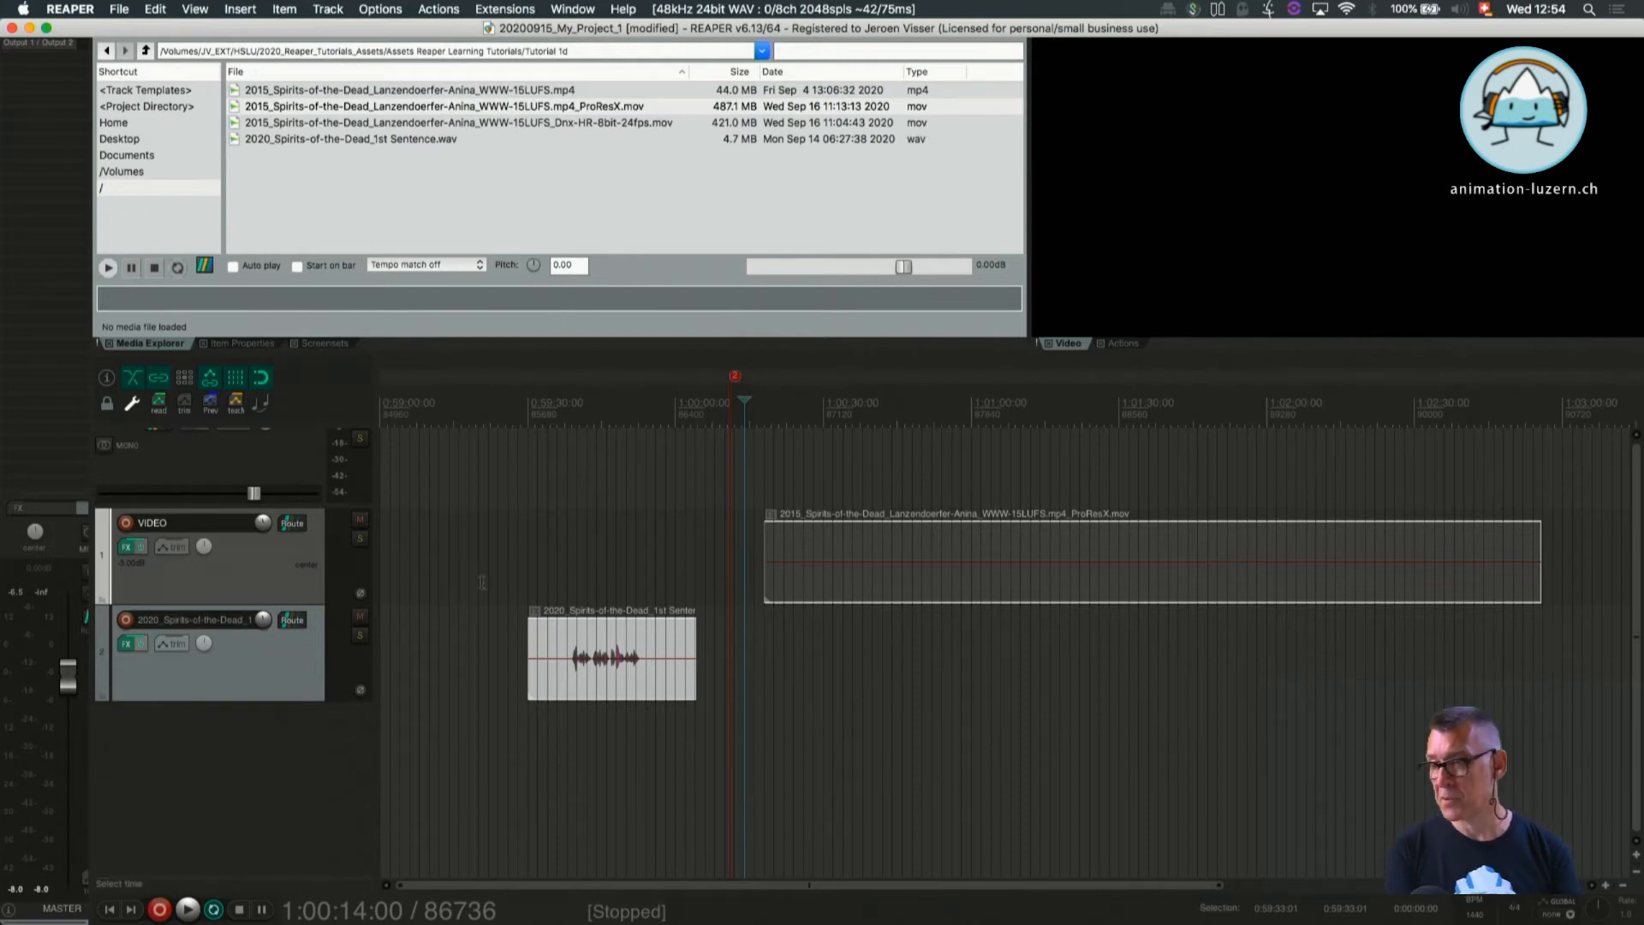
# Set the play position to 0:59:28 on the ruler
pyautogui.click(515, 404)
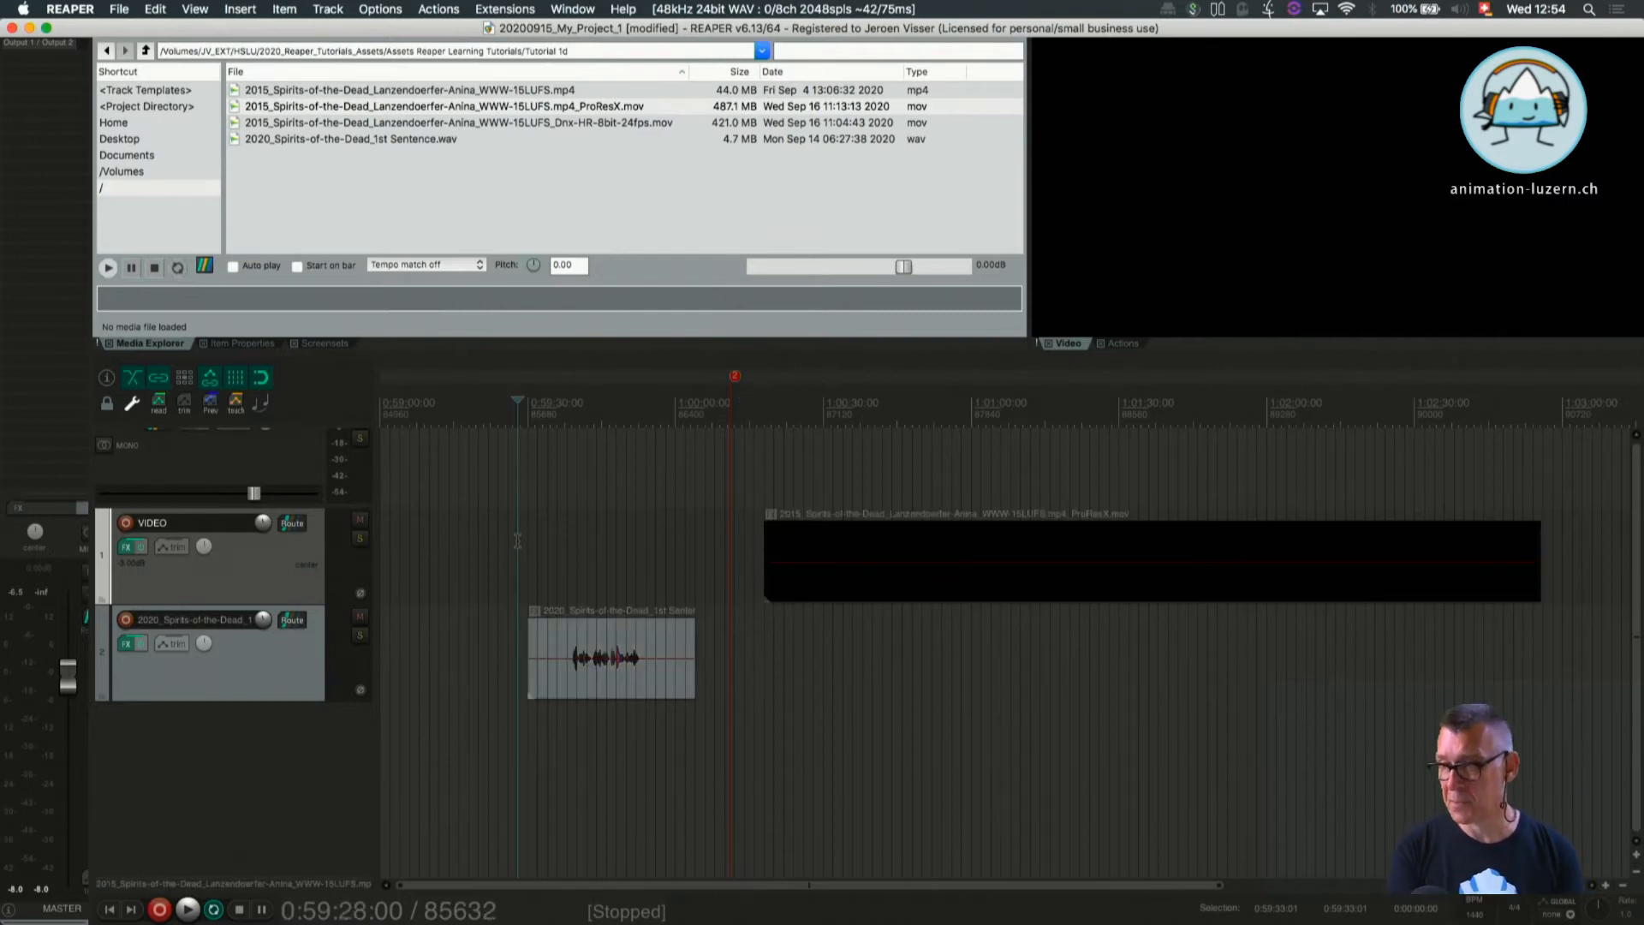
pyautogui.moveTo(501, 484)
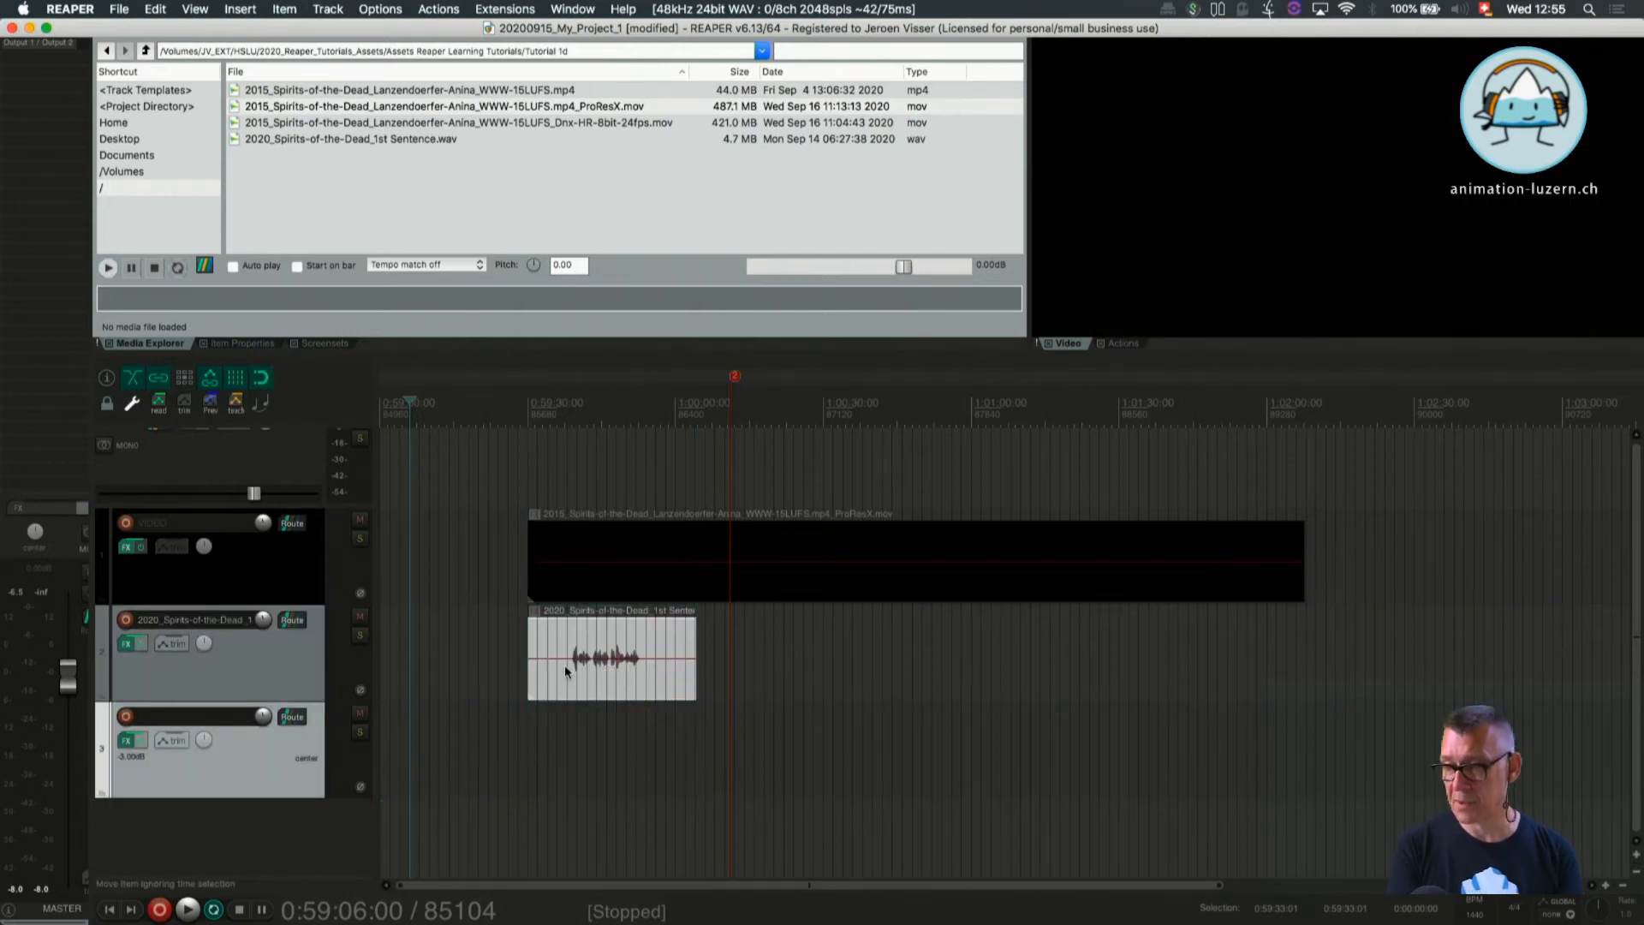
# Click the empty arrange area below the video and dialogue tracks
pyautogui.click(611, 658)
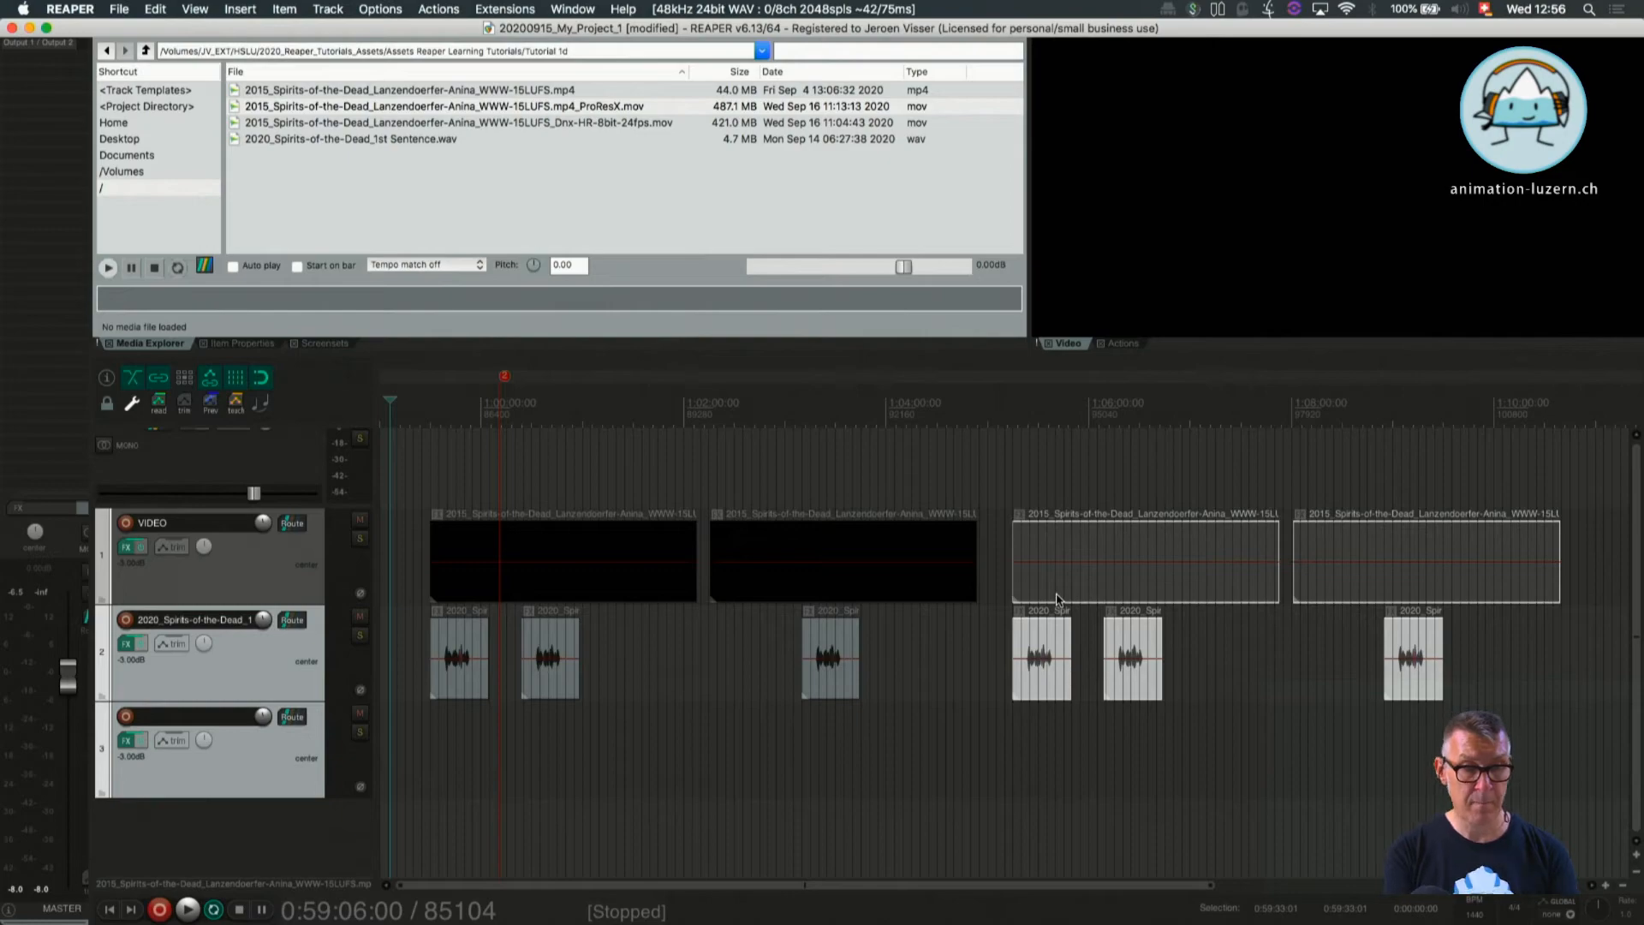
pyautogui.moveTo(405, 556)
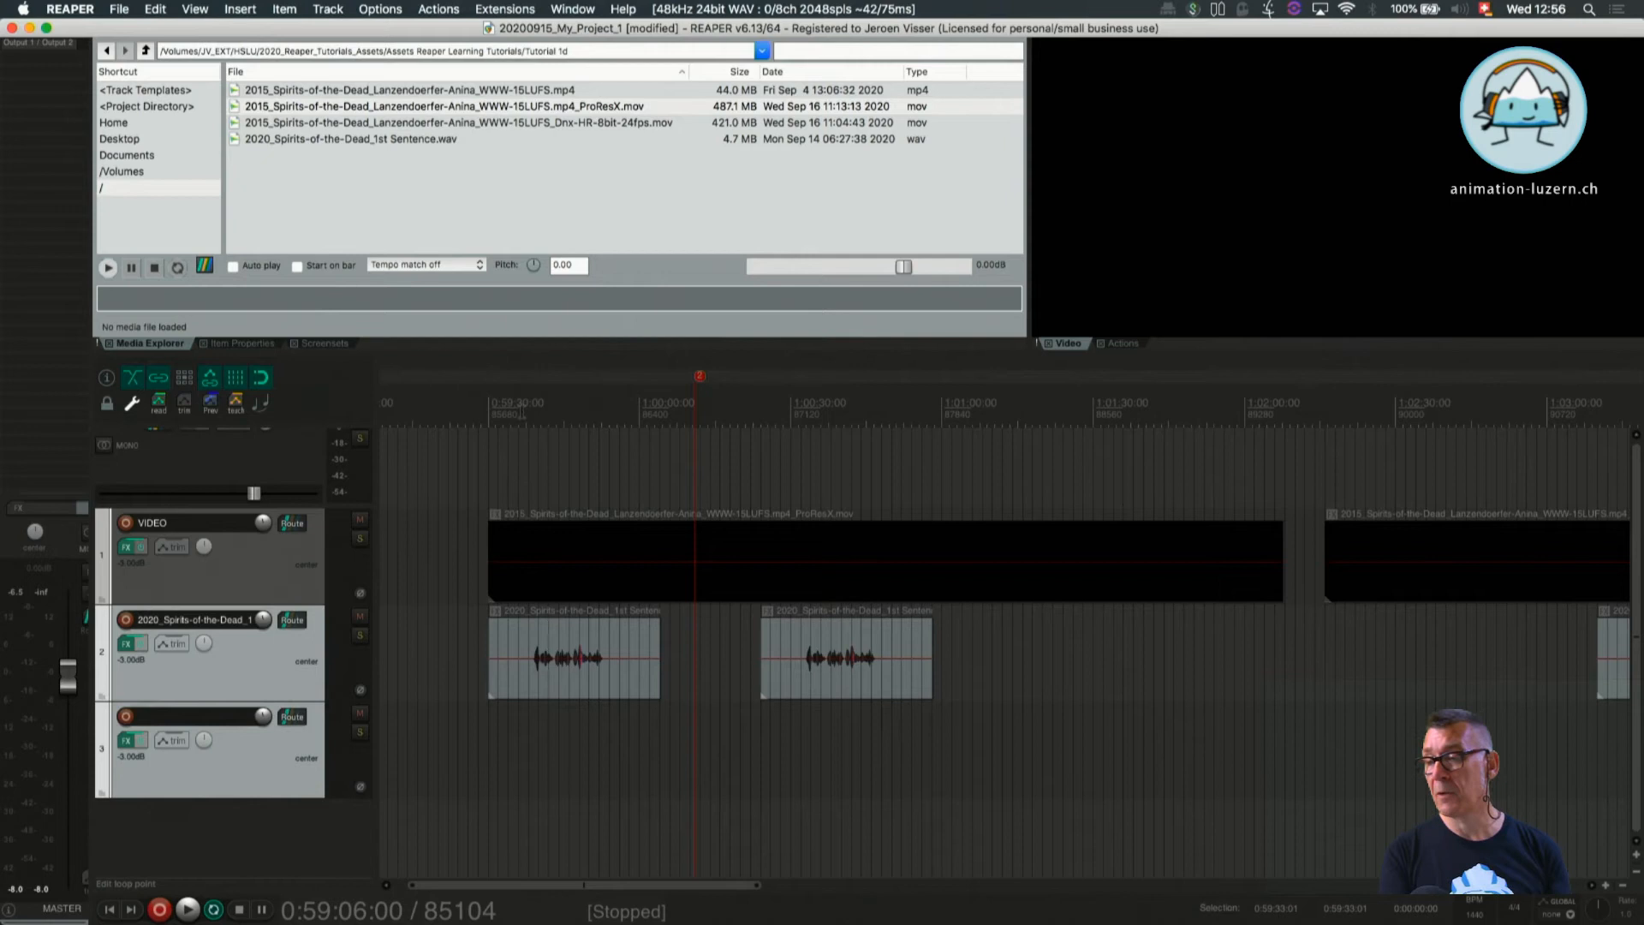
# Place the play position over the first video copy on the ruler
pyautogui.click(506, 409)
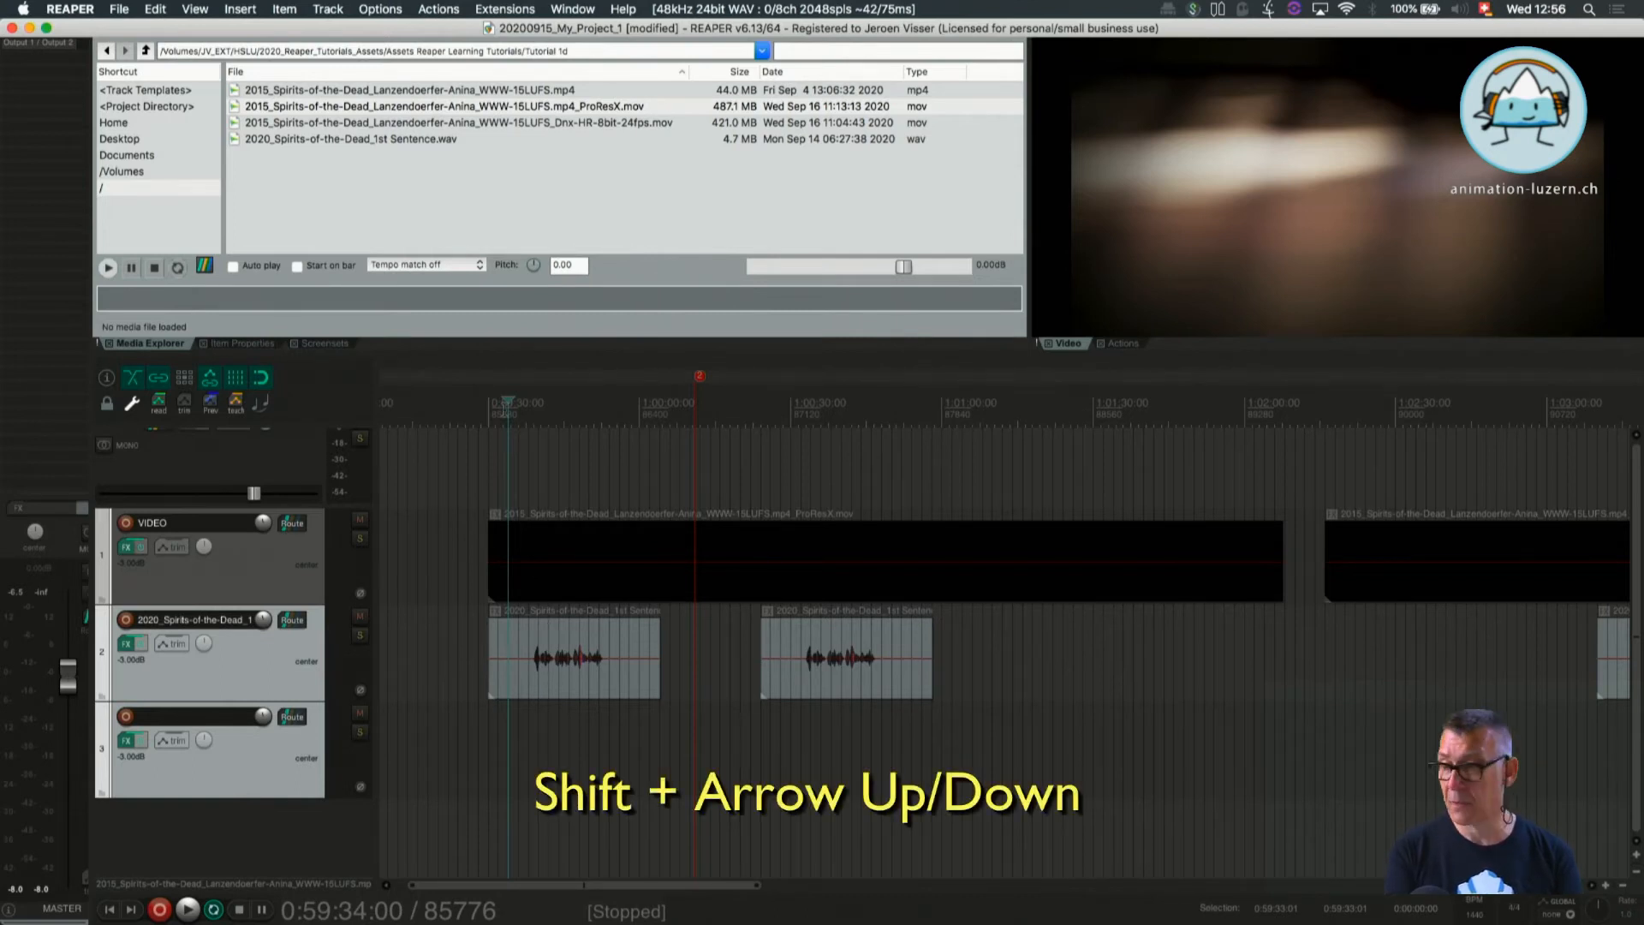
pyautogui.press('shift+up')
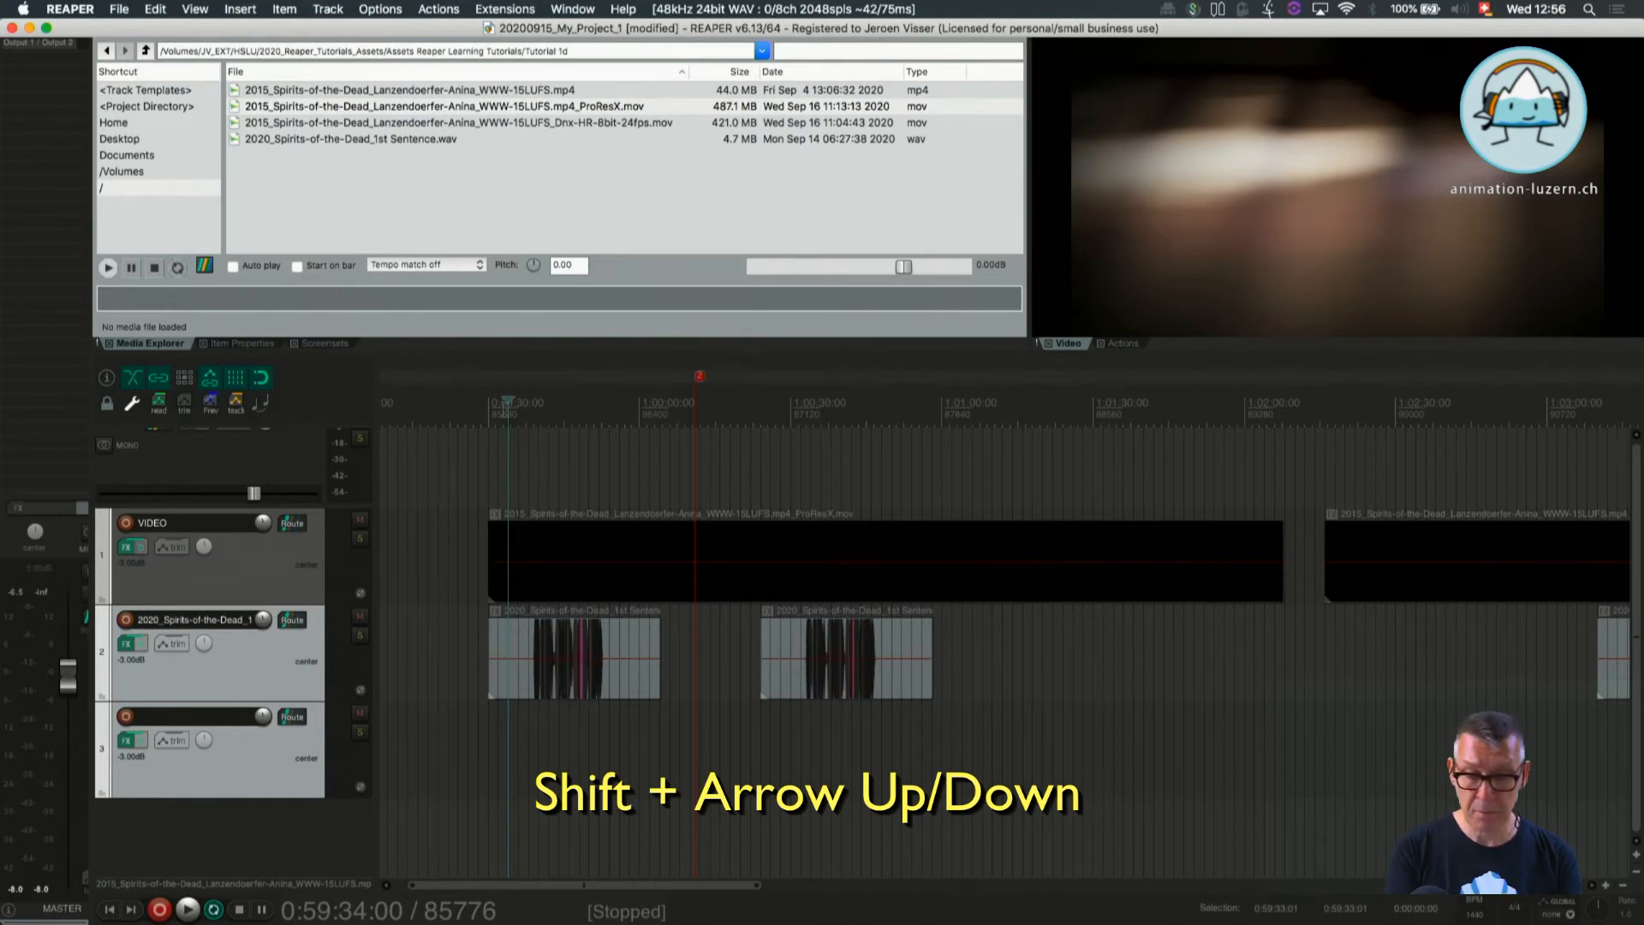
pyautogui.press('shift+down')
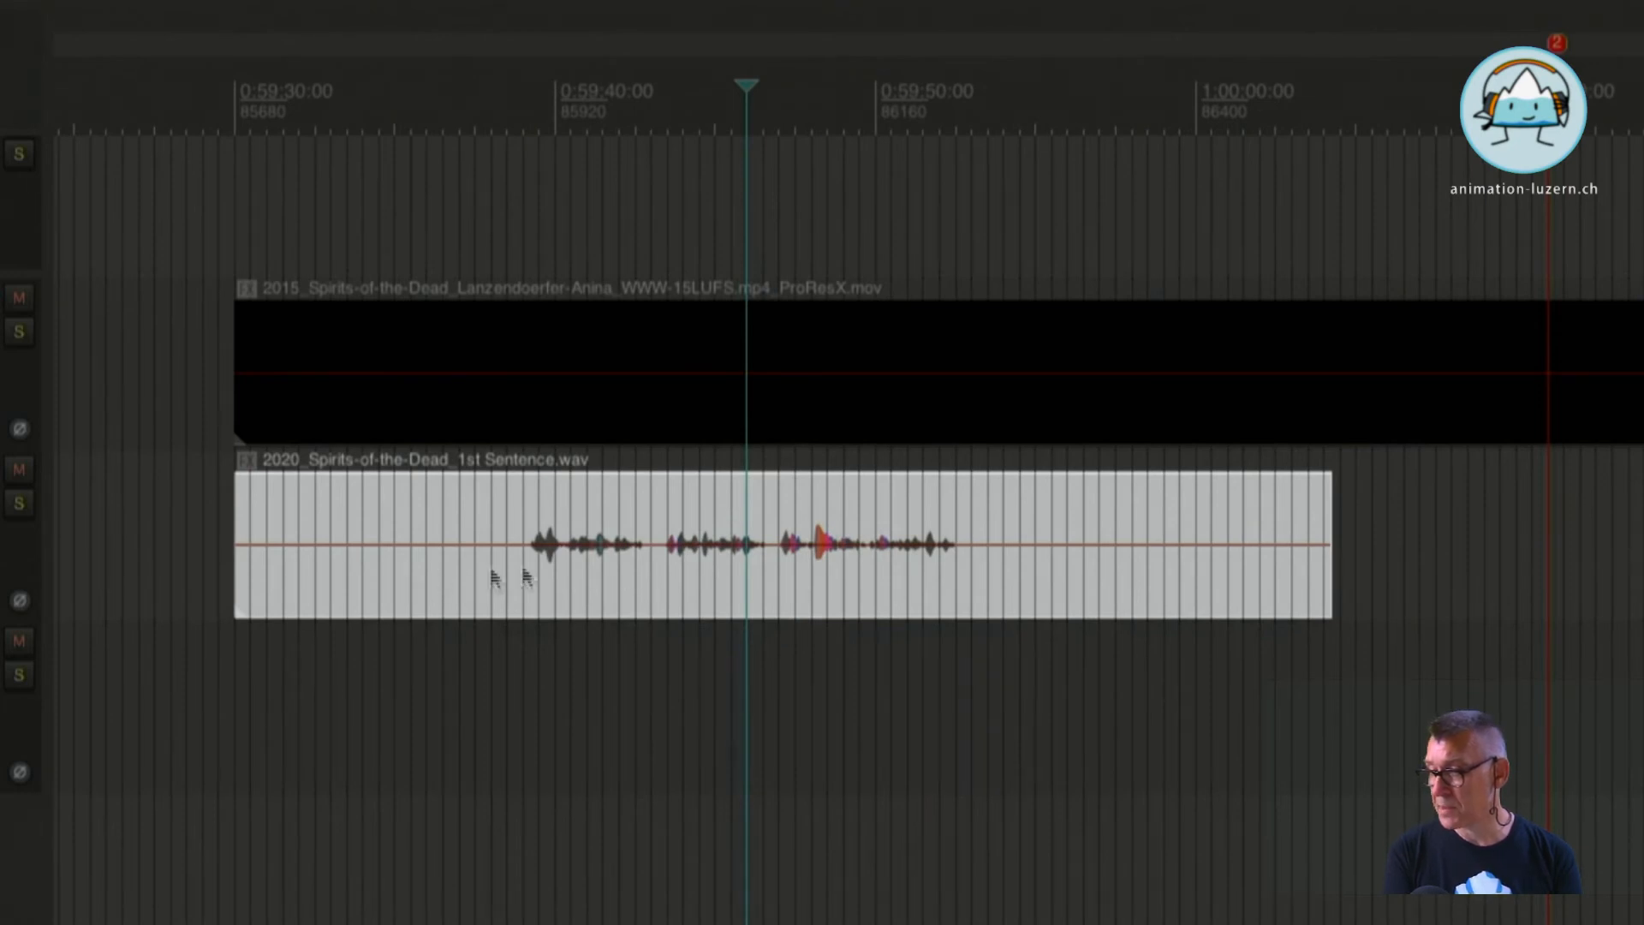
pyautogui.moveTo(671, 587)
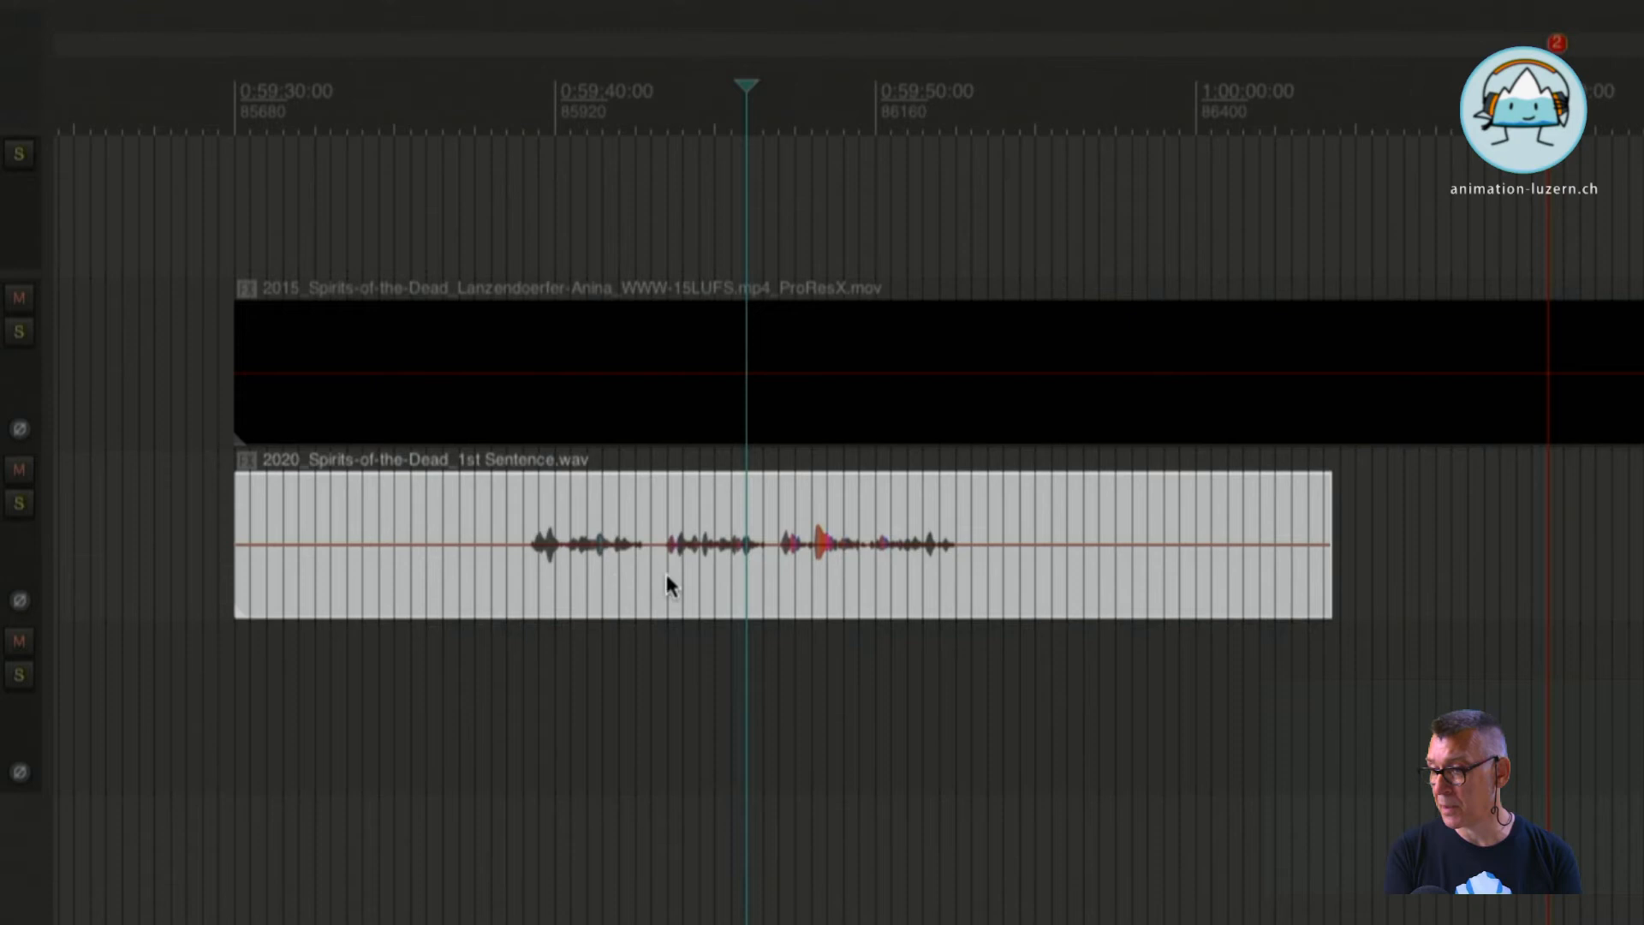
pyautogui.moveTo(630, 585)
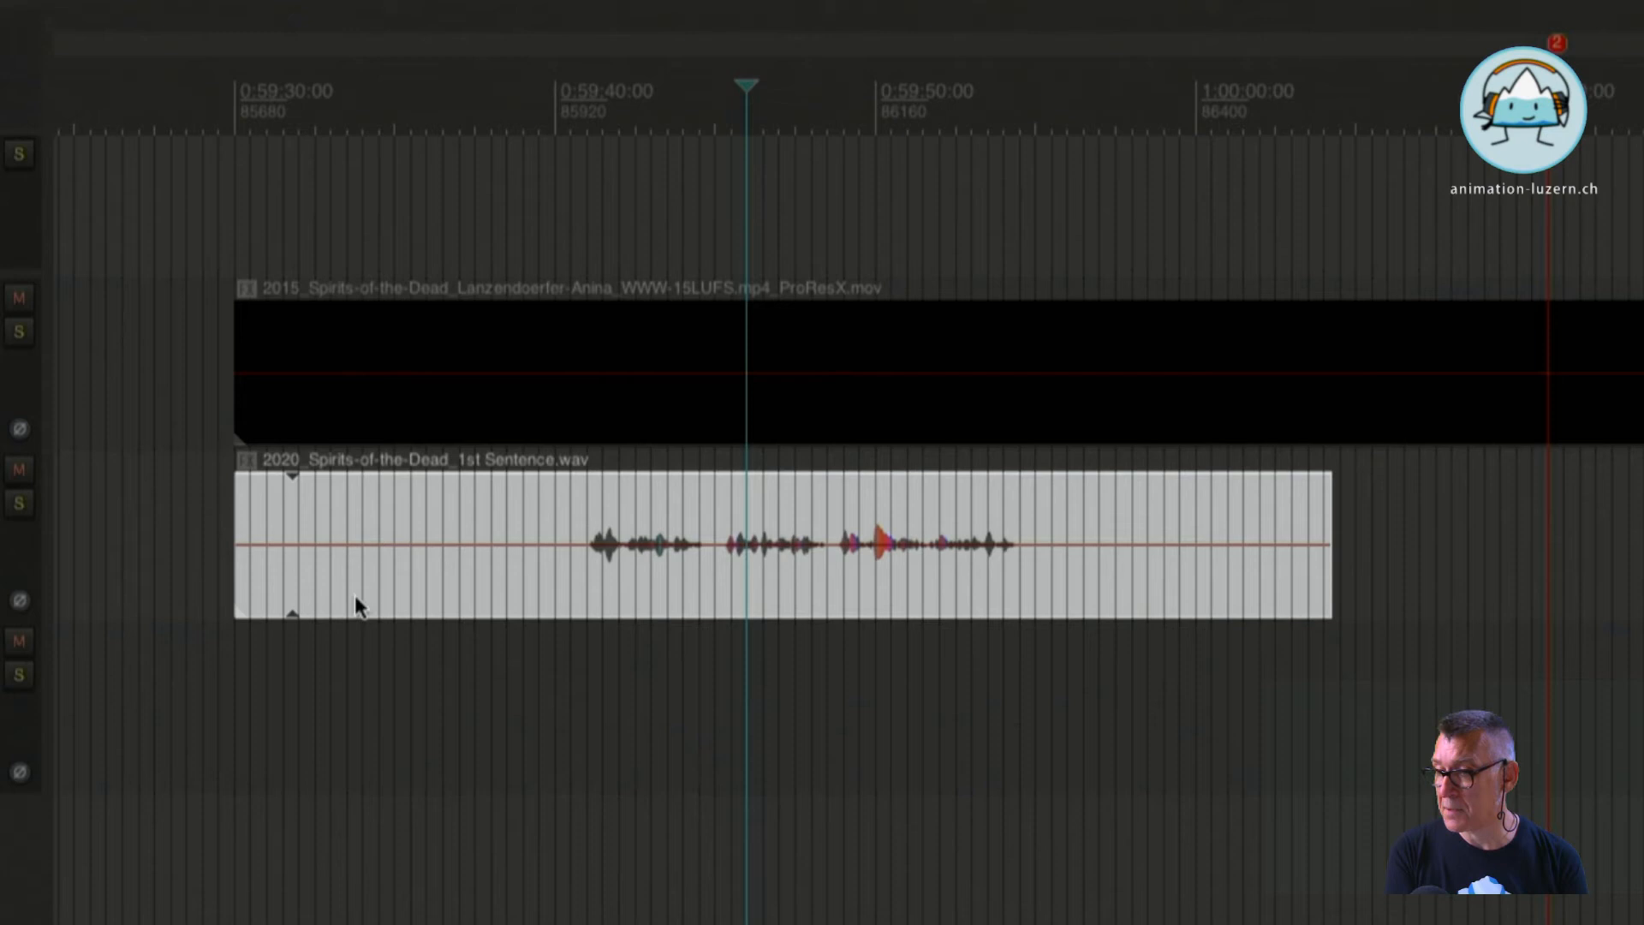
pyautogui.moveTo(364, 534)
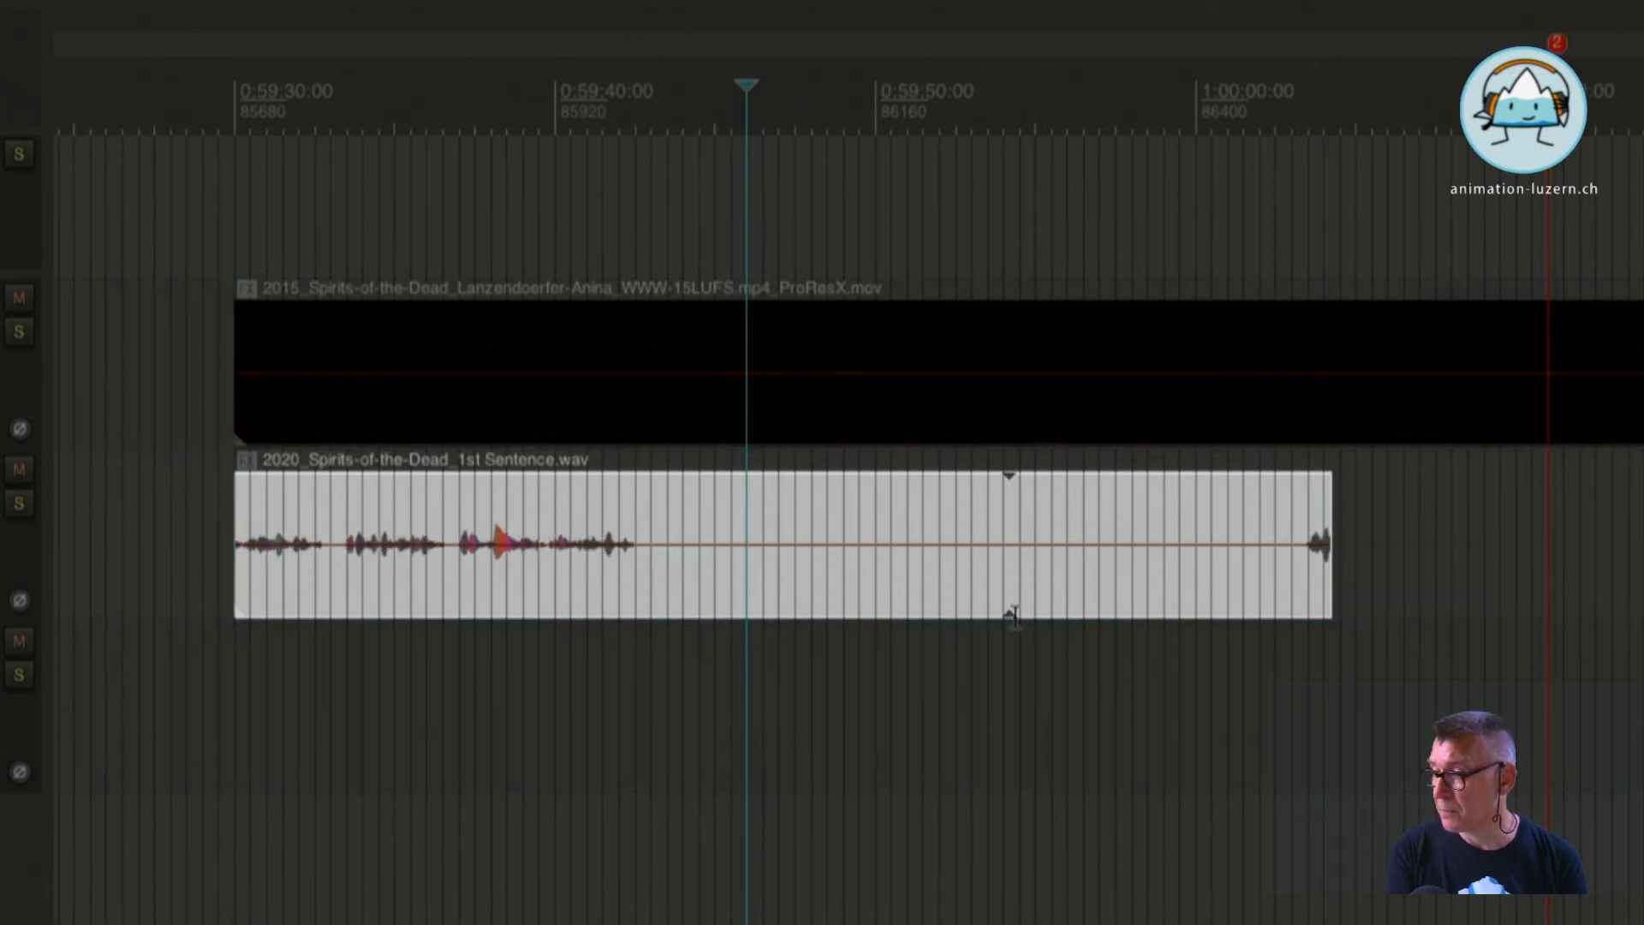
pyautogui.moveTo(1342, 440)
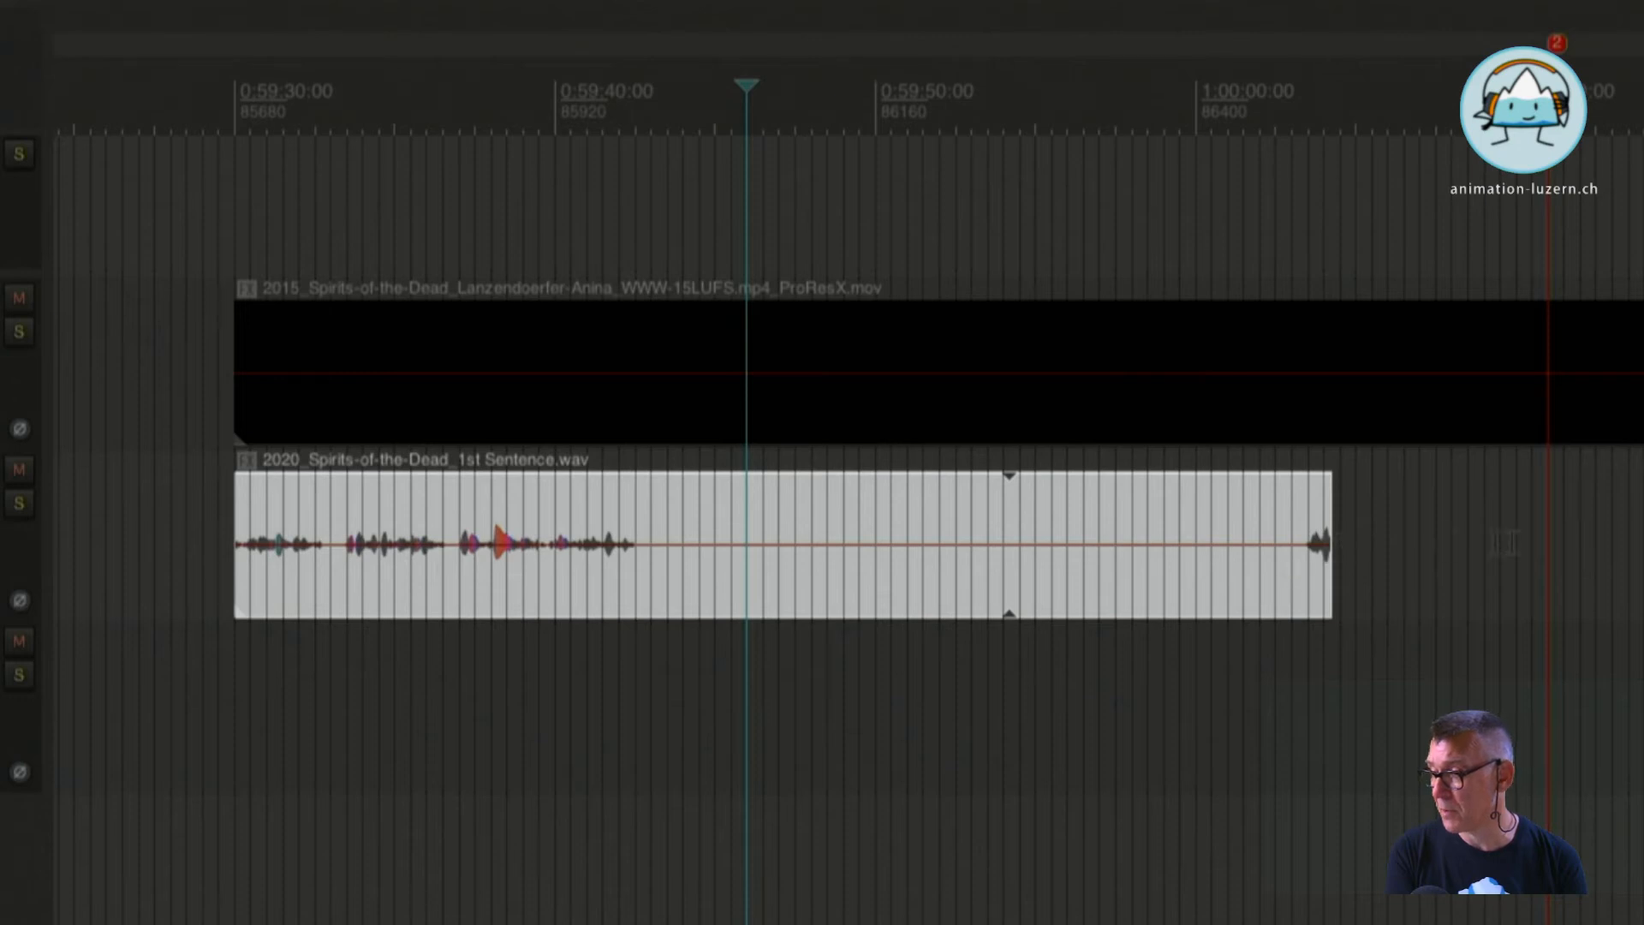
pyautogui.moveTo(308, 571)
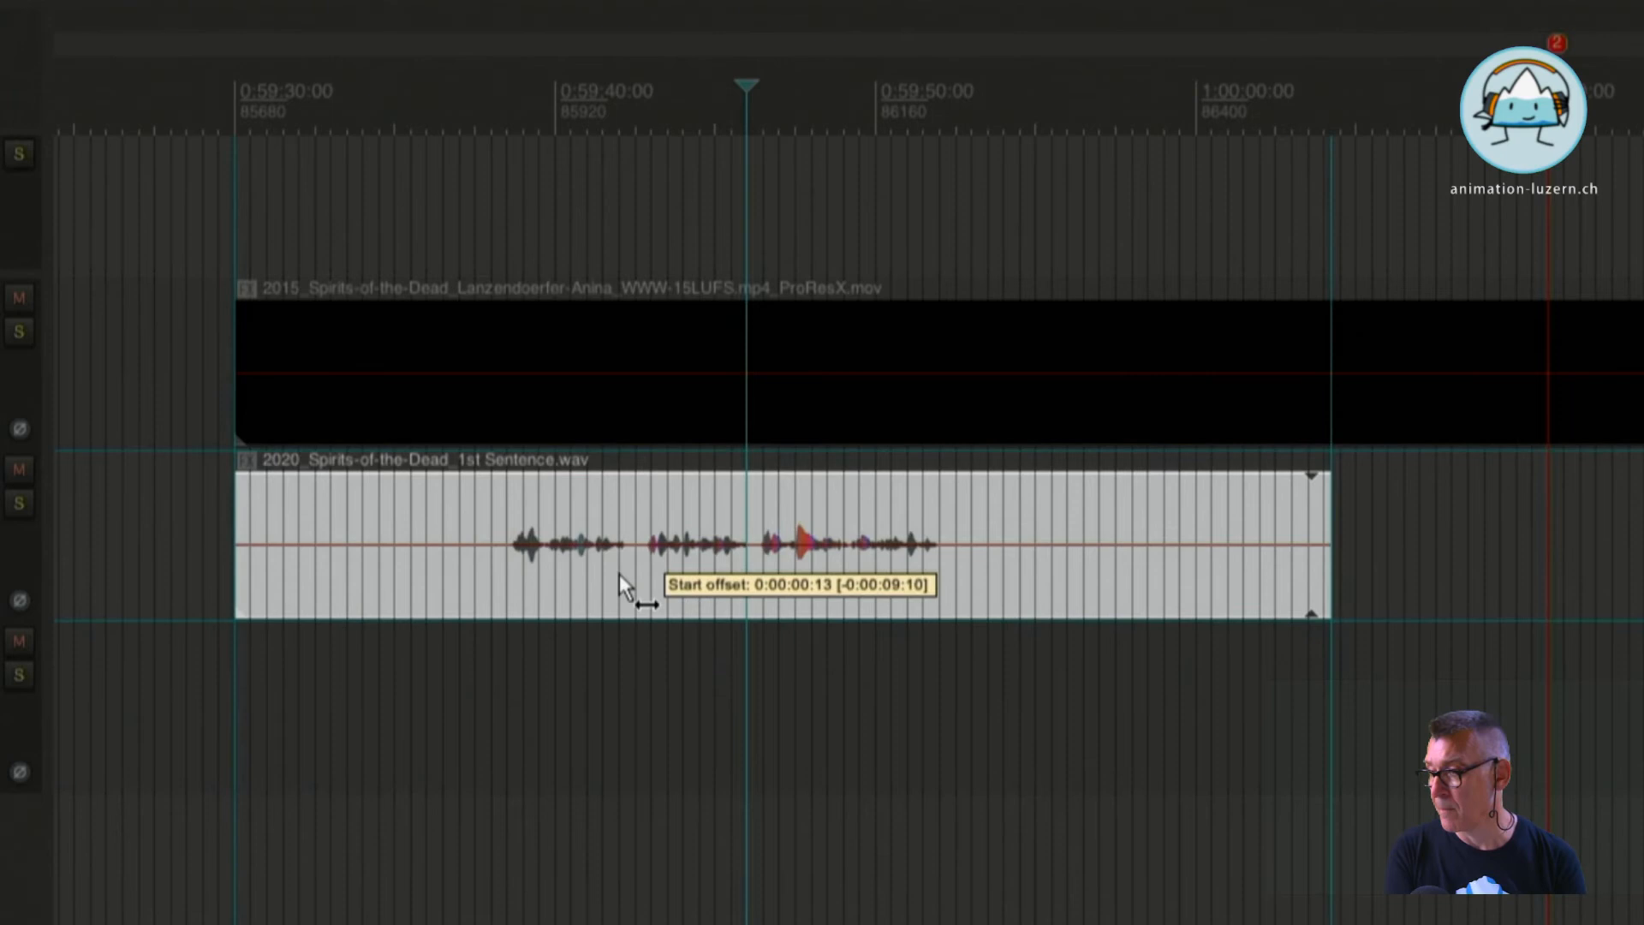
# Slip the spoken sentence later inside the first dialogue item
pyautogui.moveTo(629, 545); pyautogui.dragTo(650, 603)
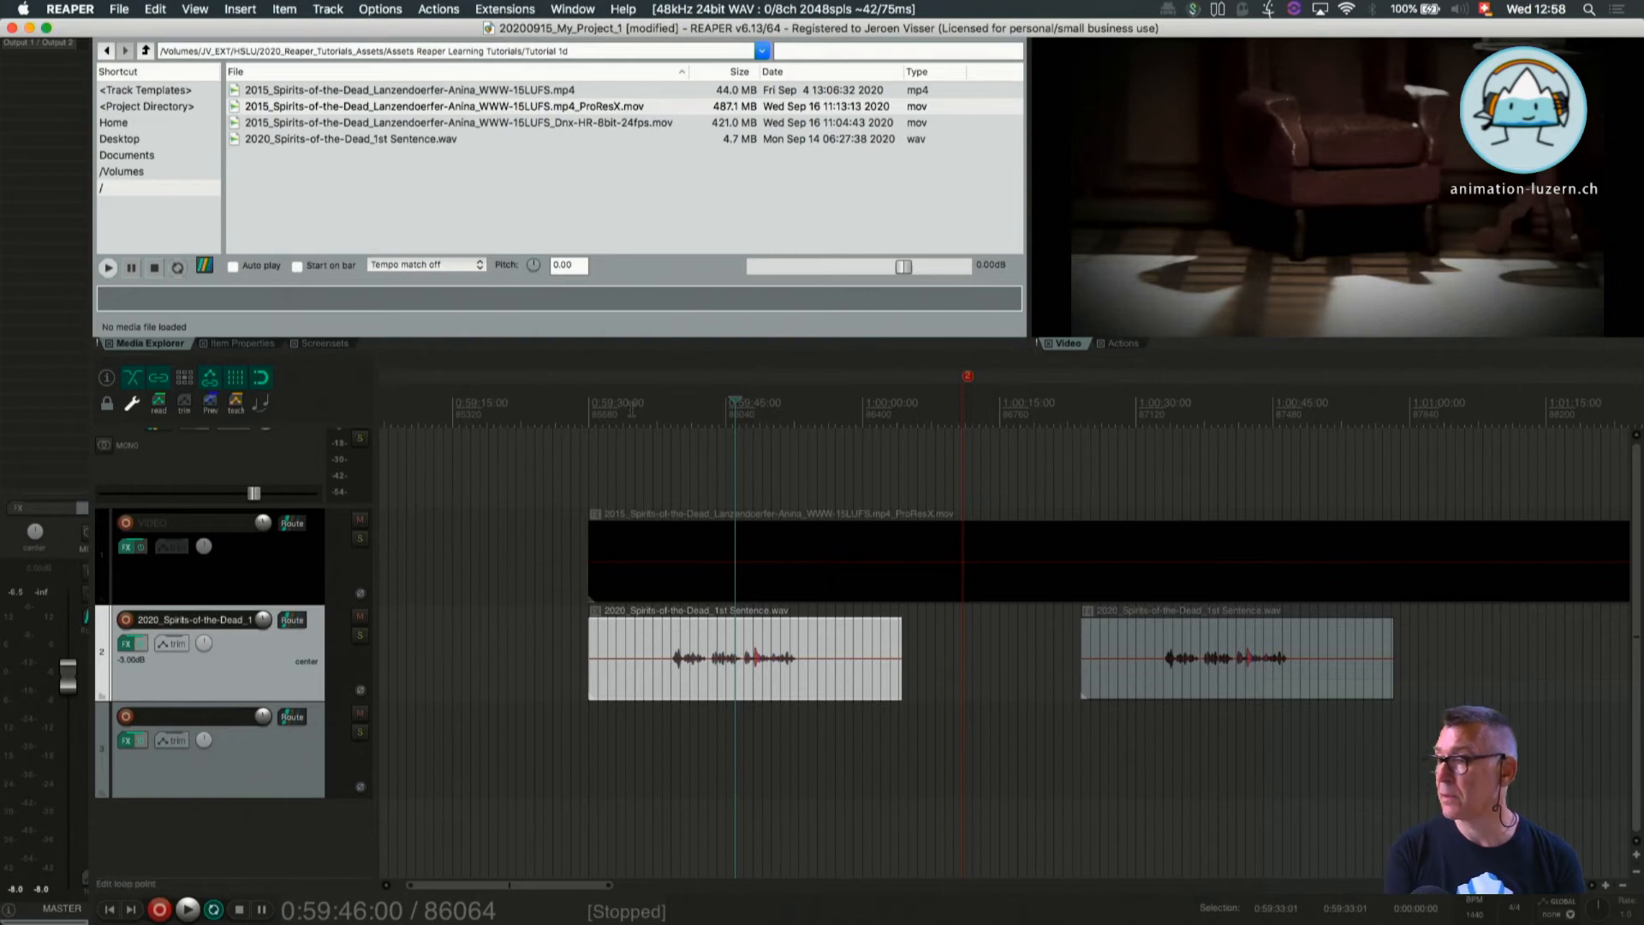
# Set the play position at the items' start, 1:00:00:00
pyautogui.click(594, 403)
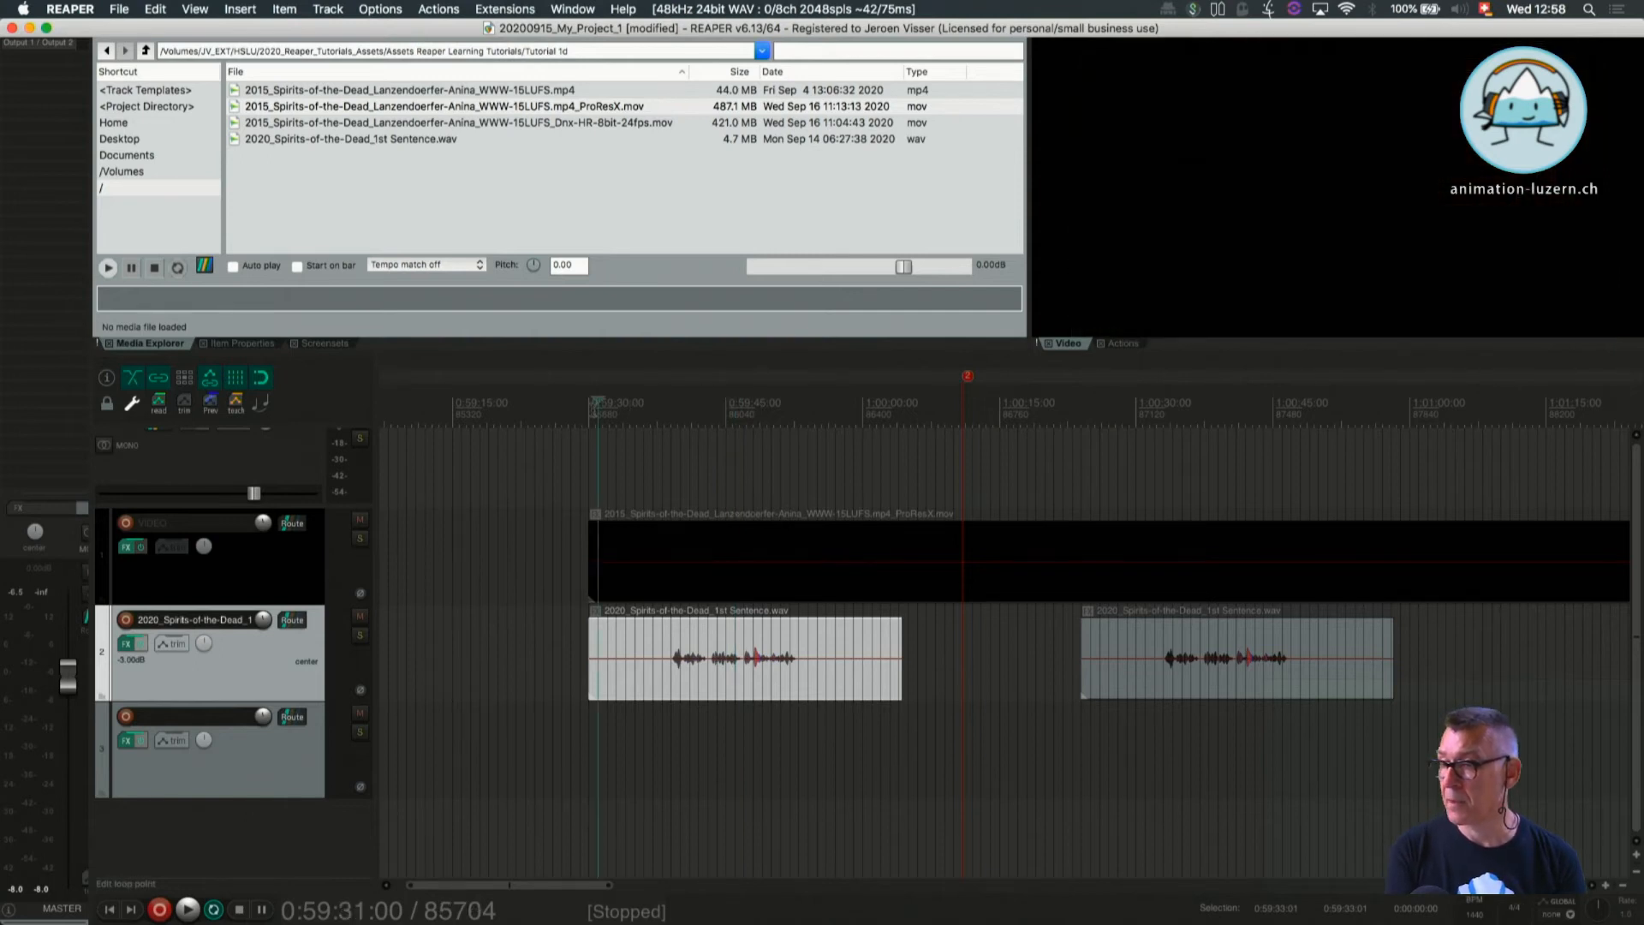
pyautogui.click(592, 410)
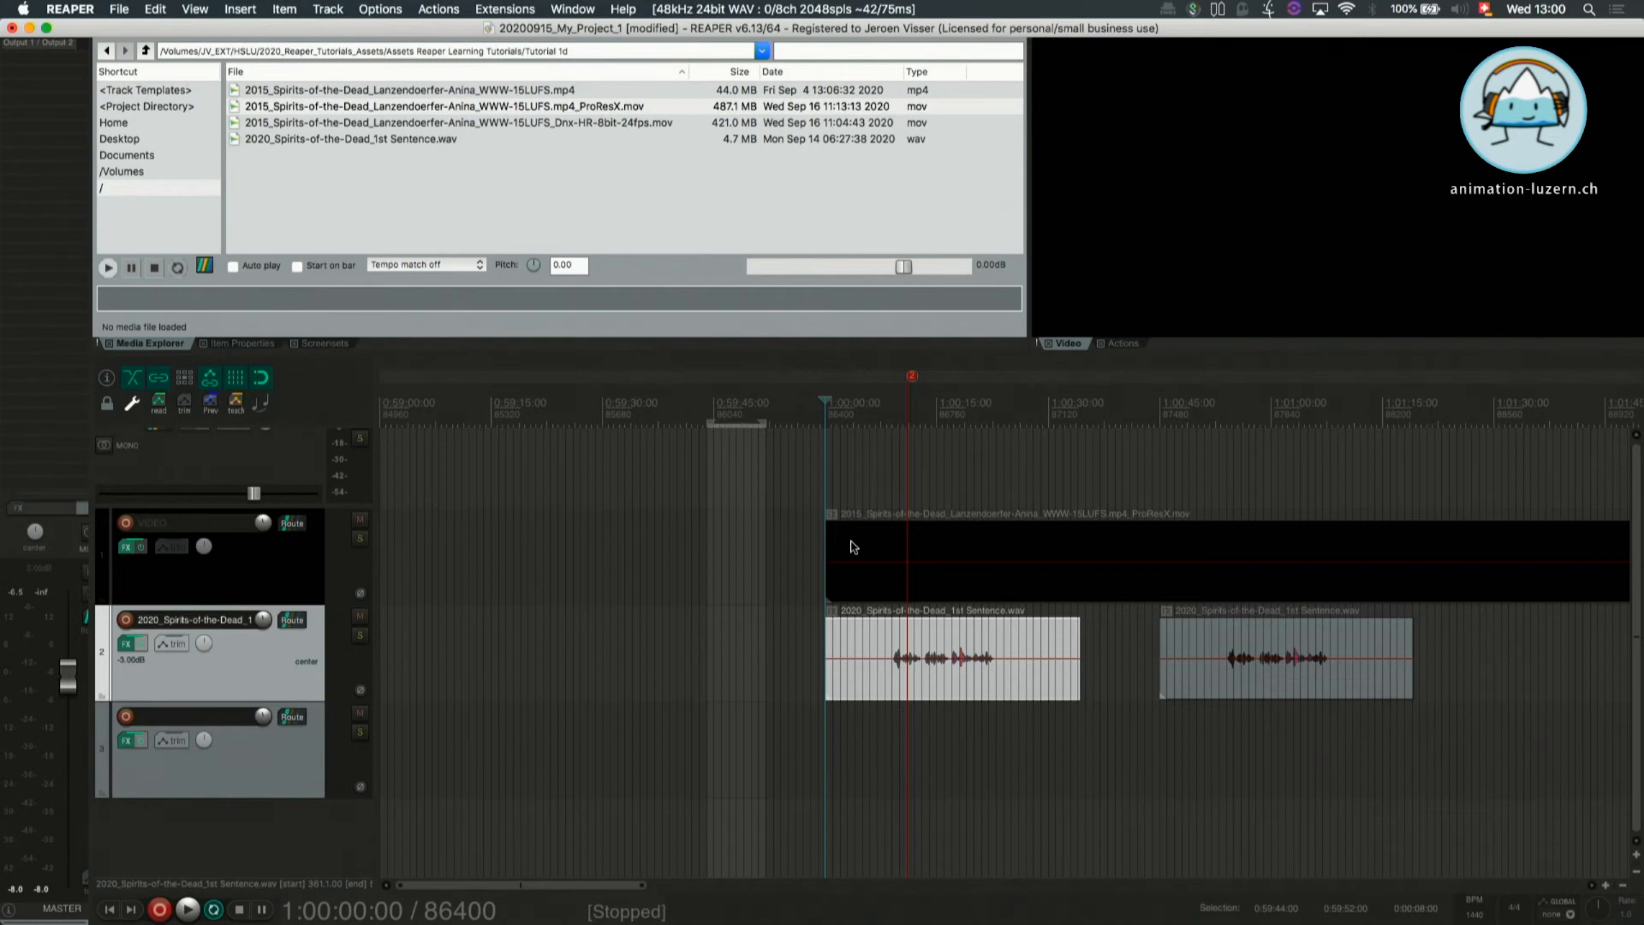
pyautogui.moveTo(822, 396)
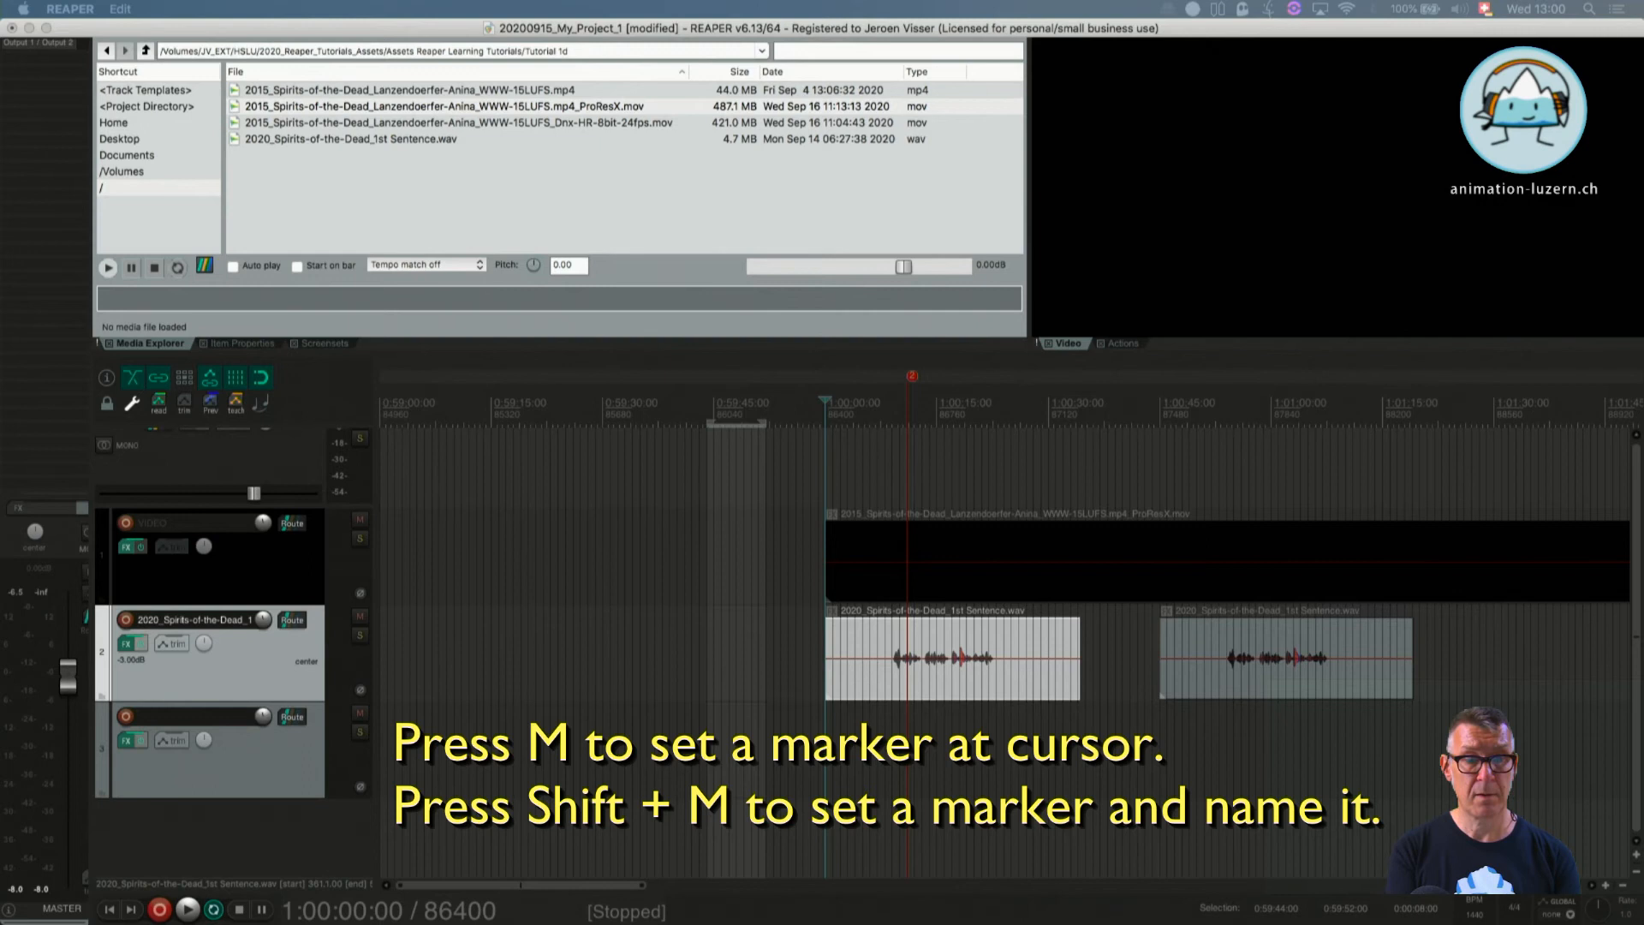
# Add a marker named 'Video Start' at the start of the video
pyautogui.press('shift+m')
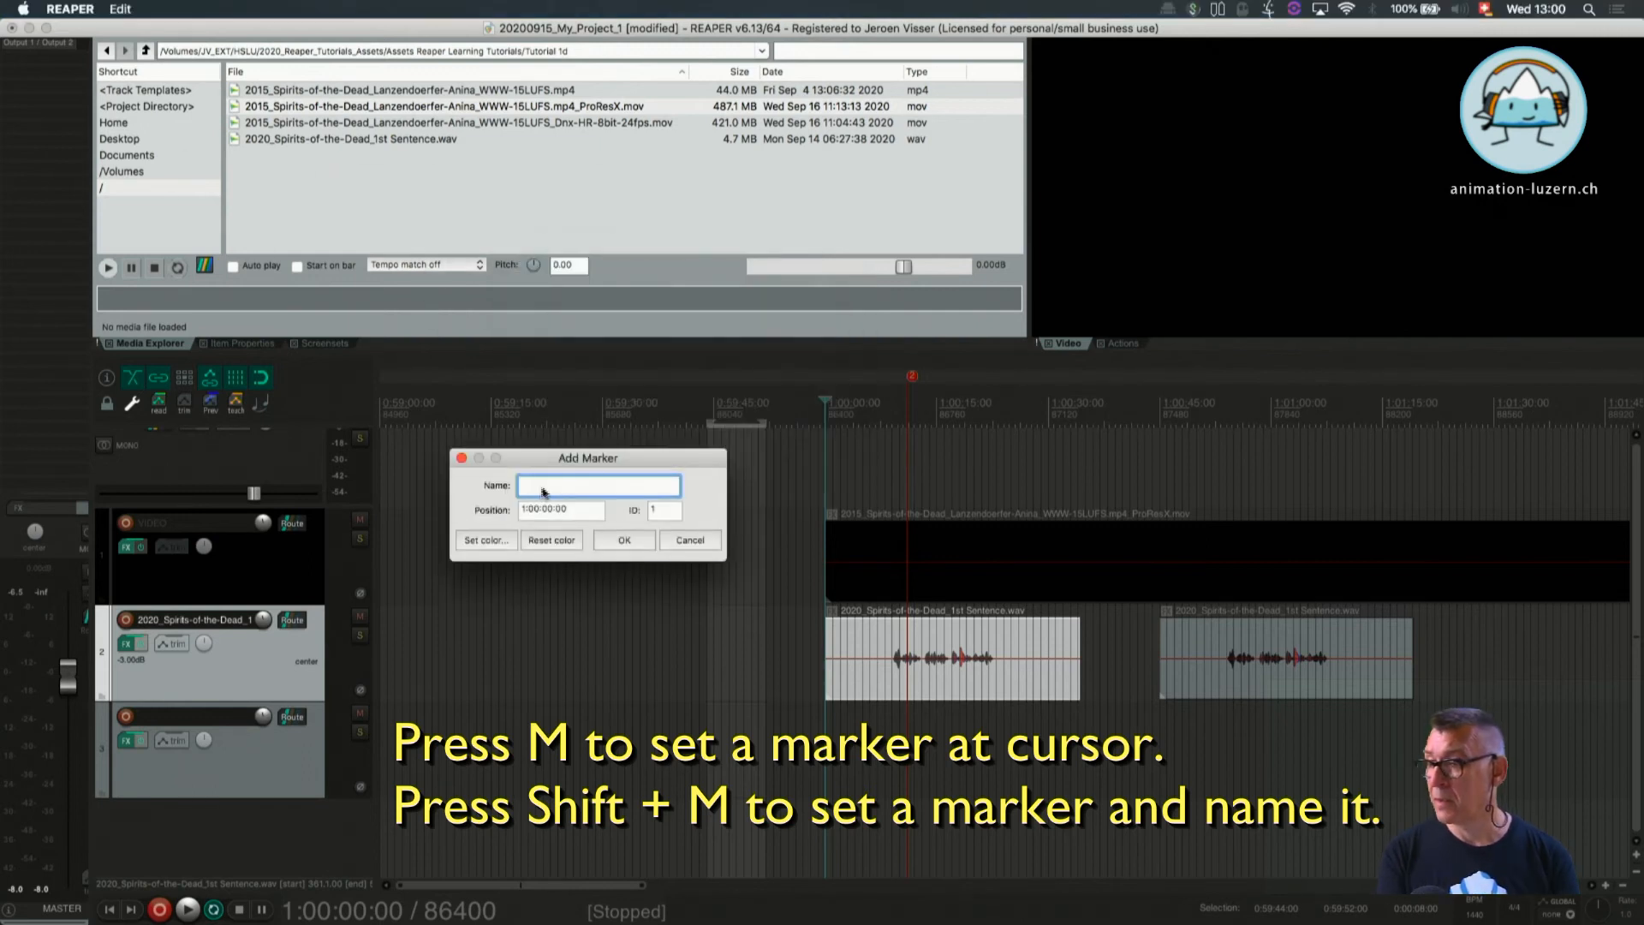
pyautogui.write('M')
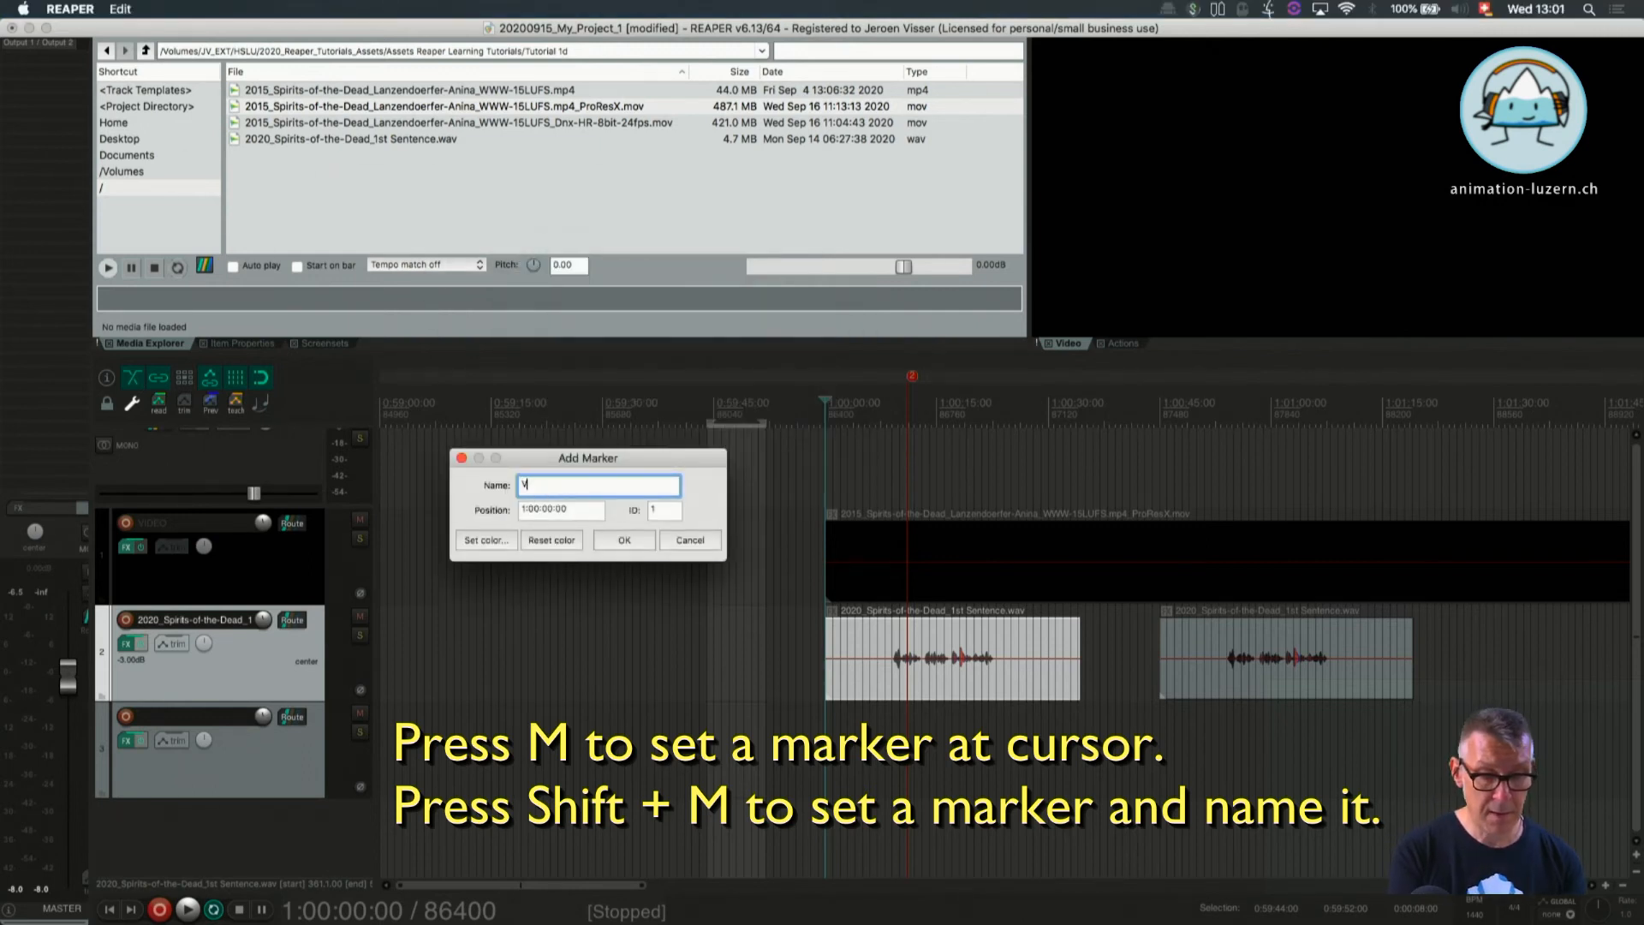
pyautogui.write('ideo Start')
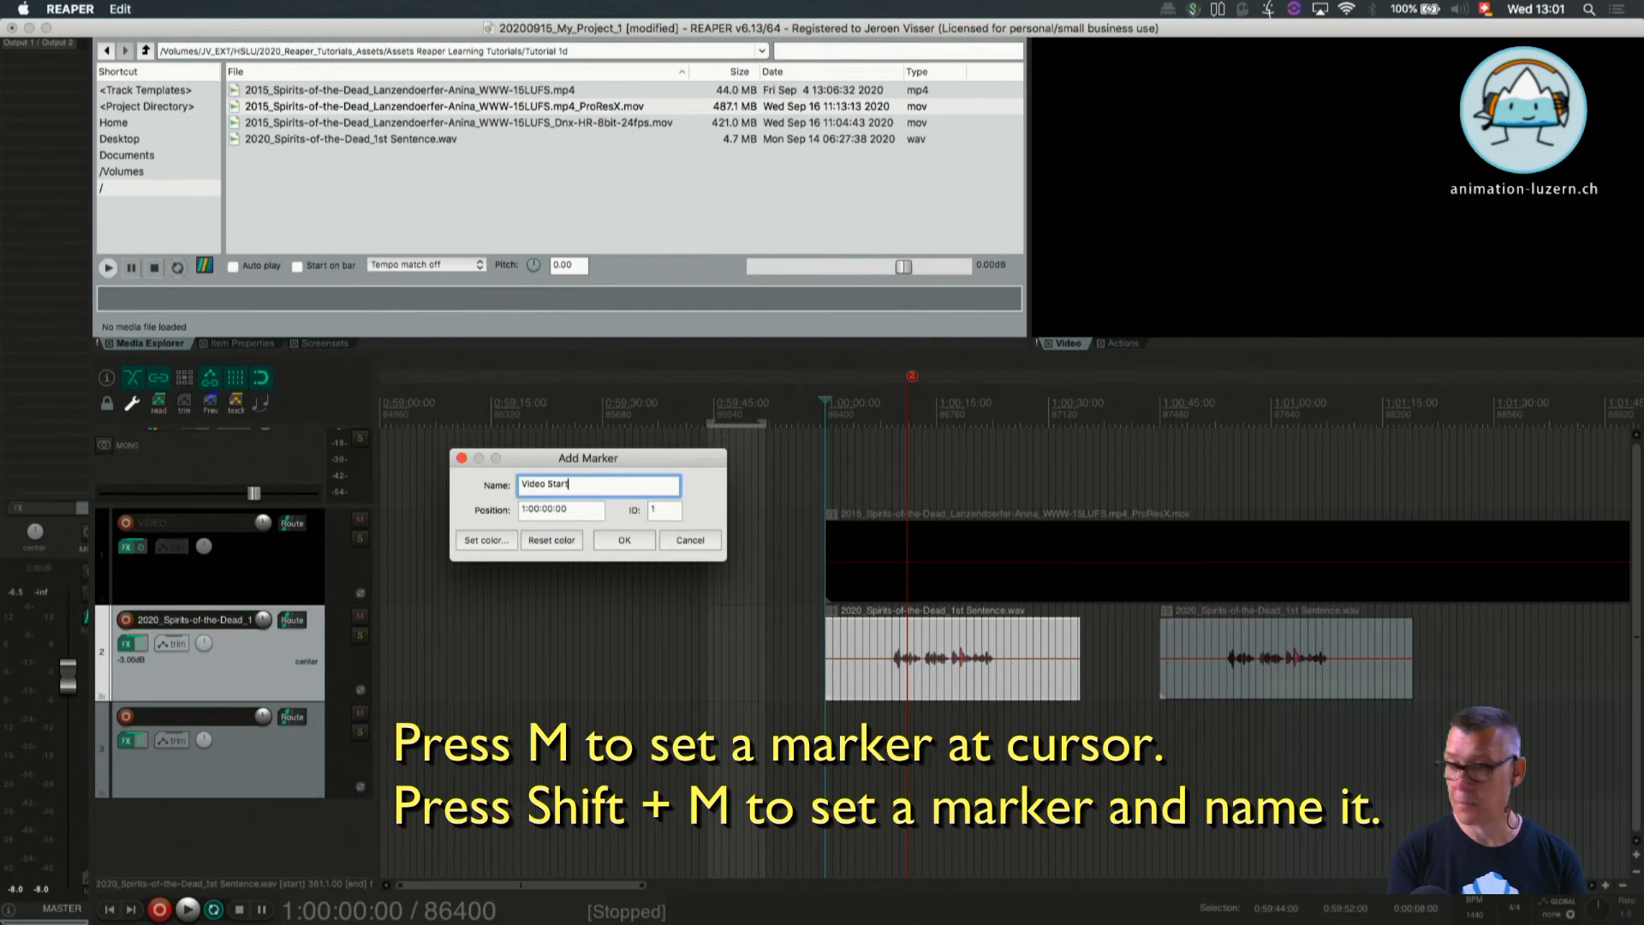
pyautogui.click(622, 539)
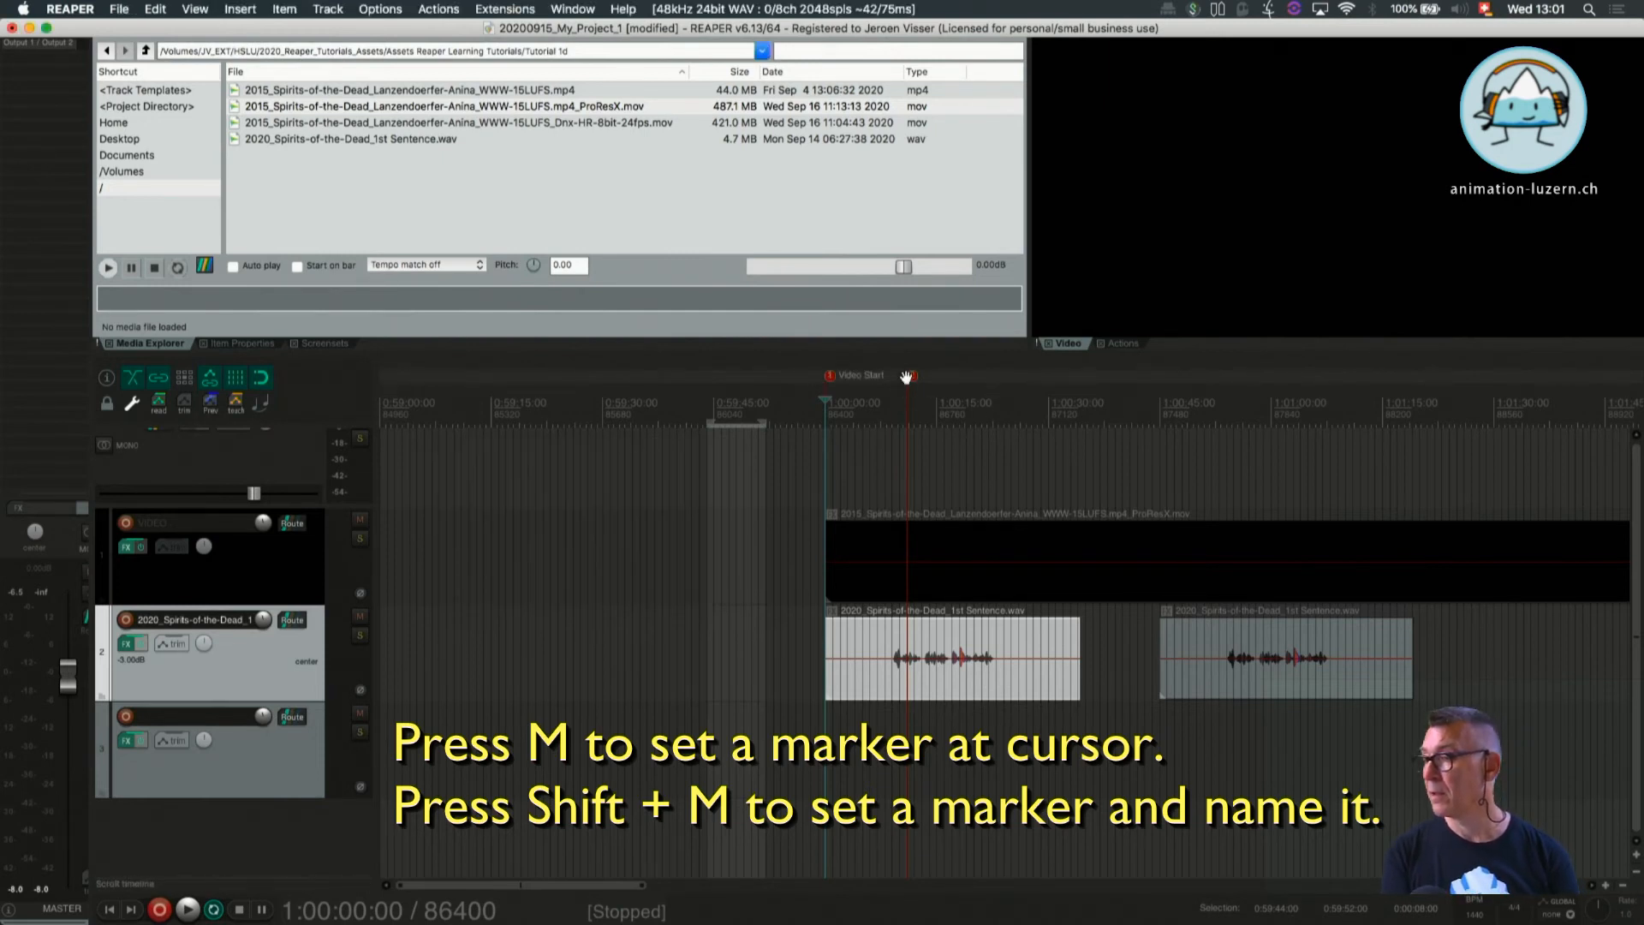
# Add an unnamed marker plus markers named 'Text' and 'text2' further along the video
pyautogui.press('m')
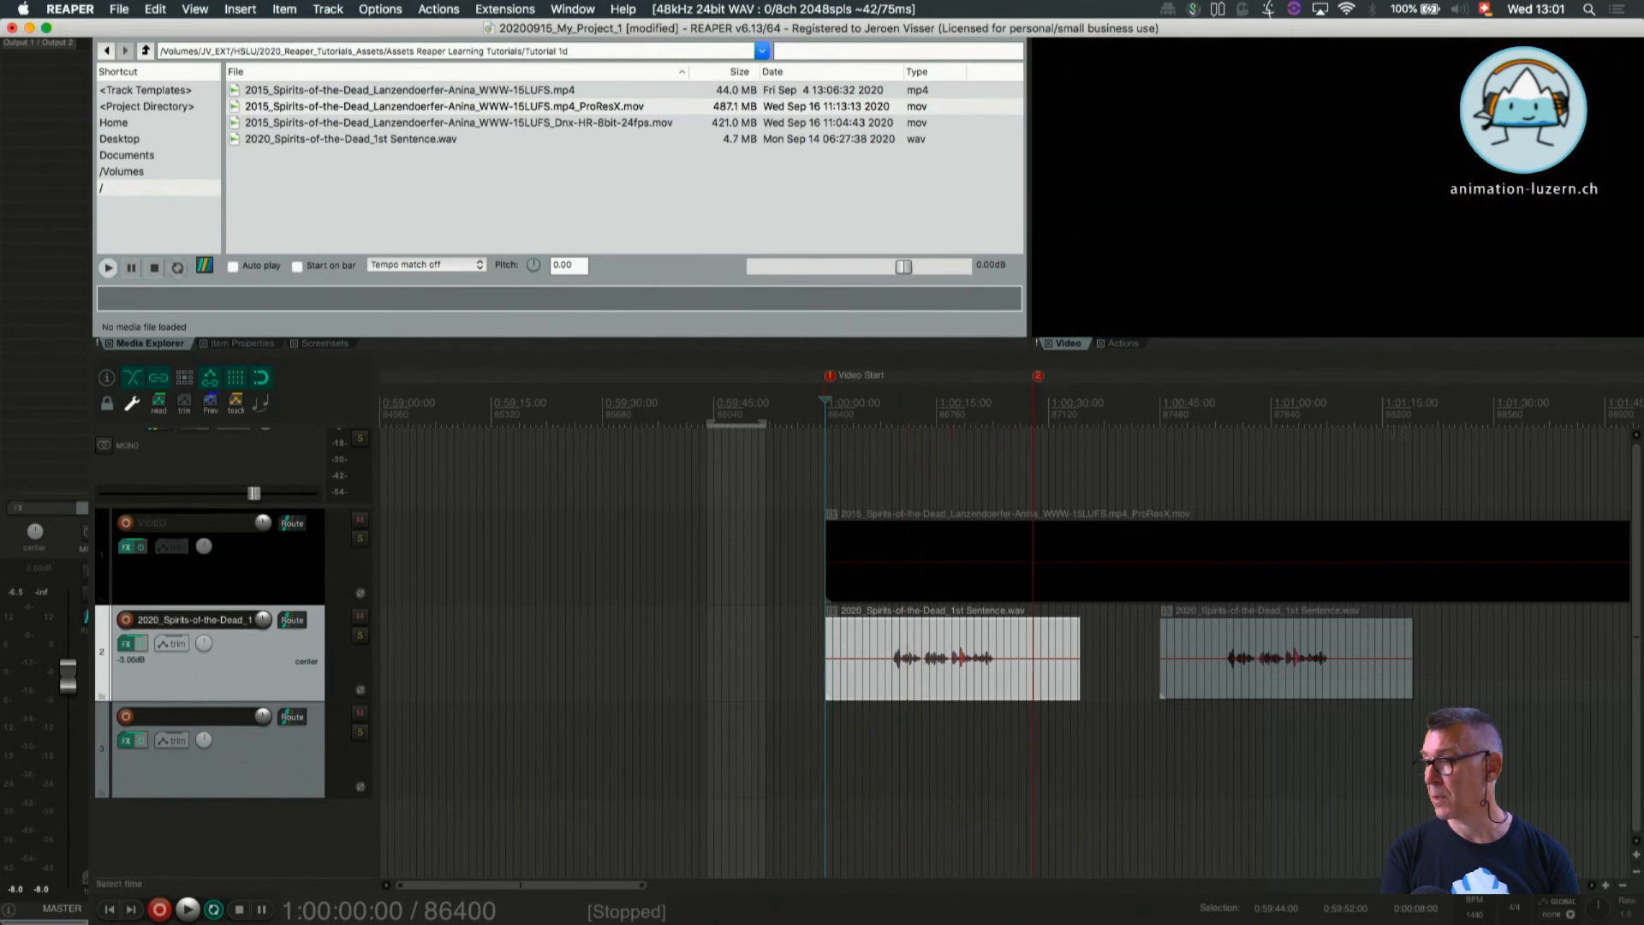
pyautogui.click(1182, 409)
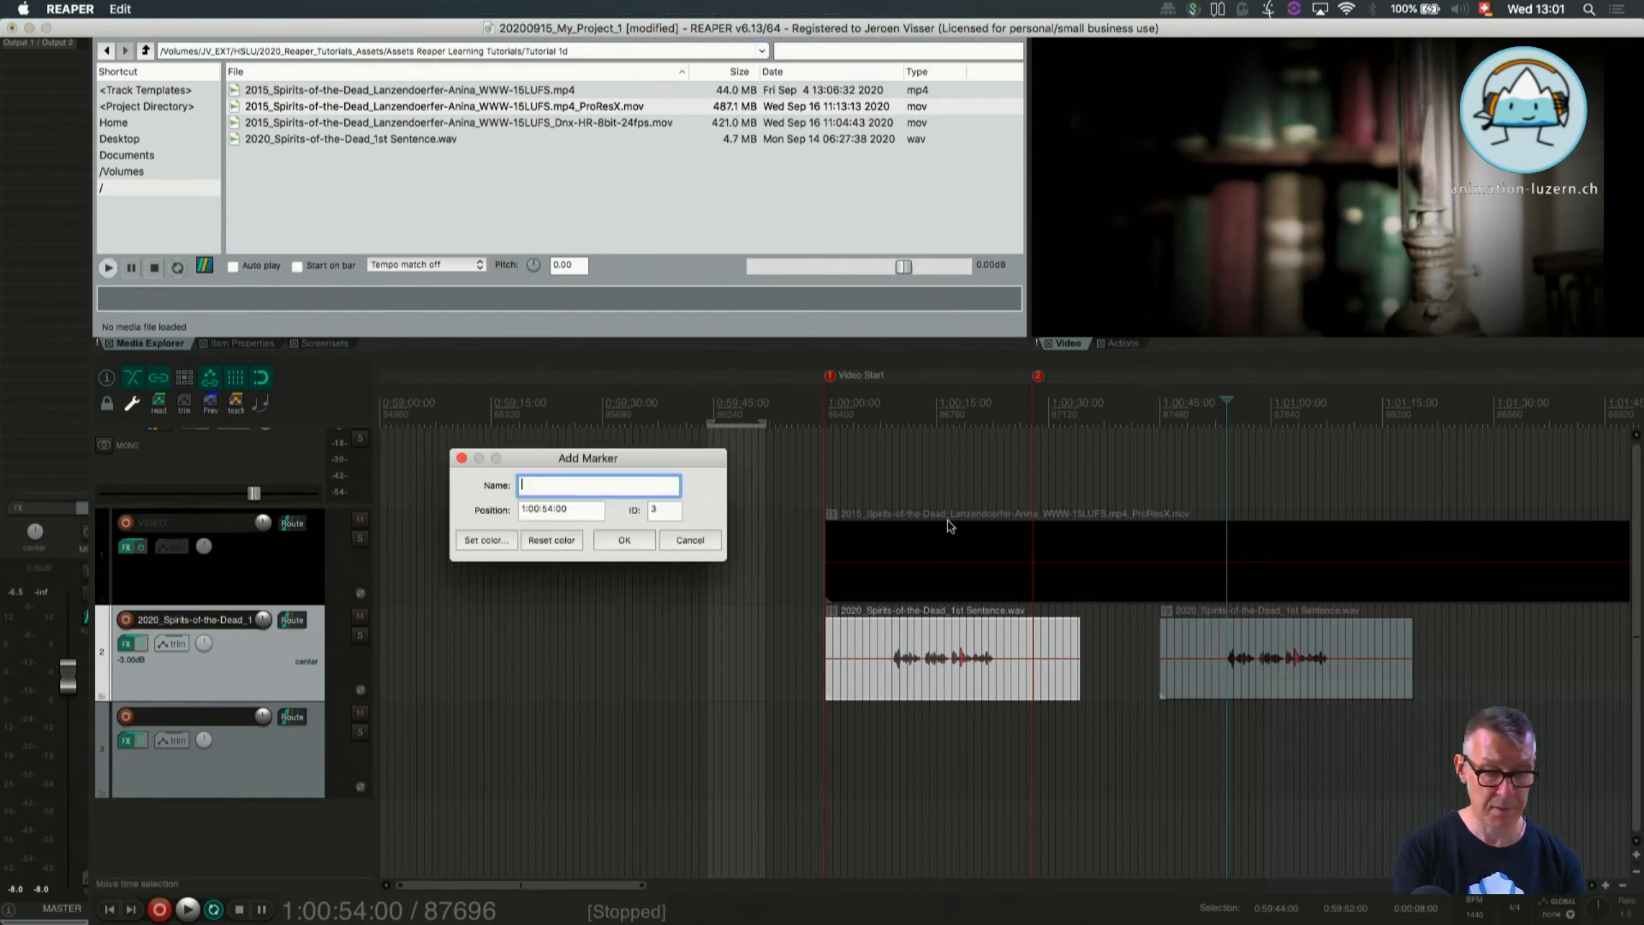
pyautogui.click(624, 540)
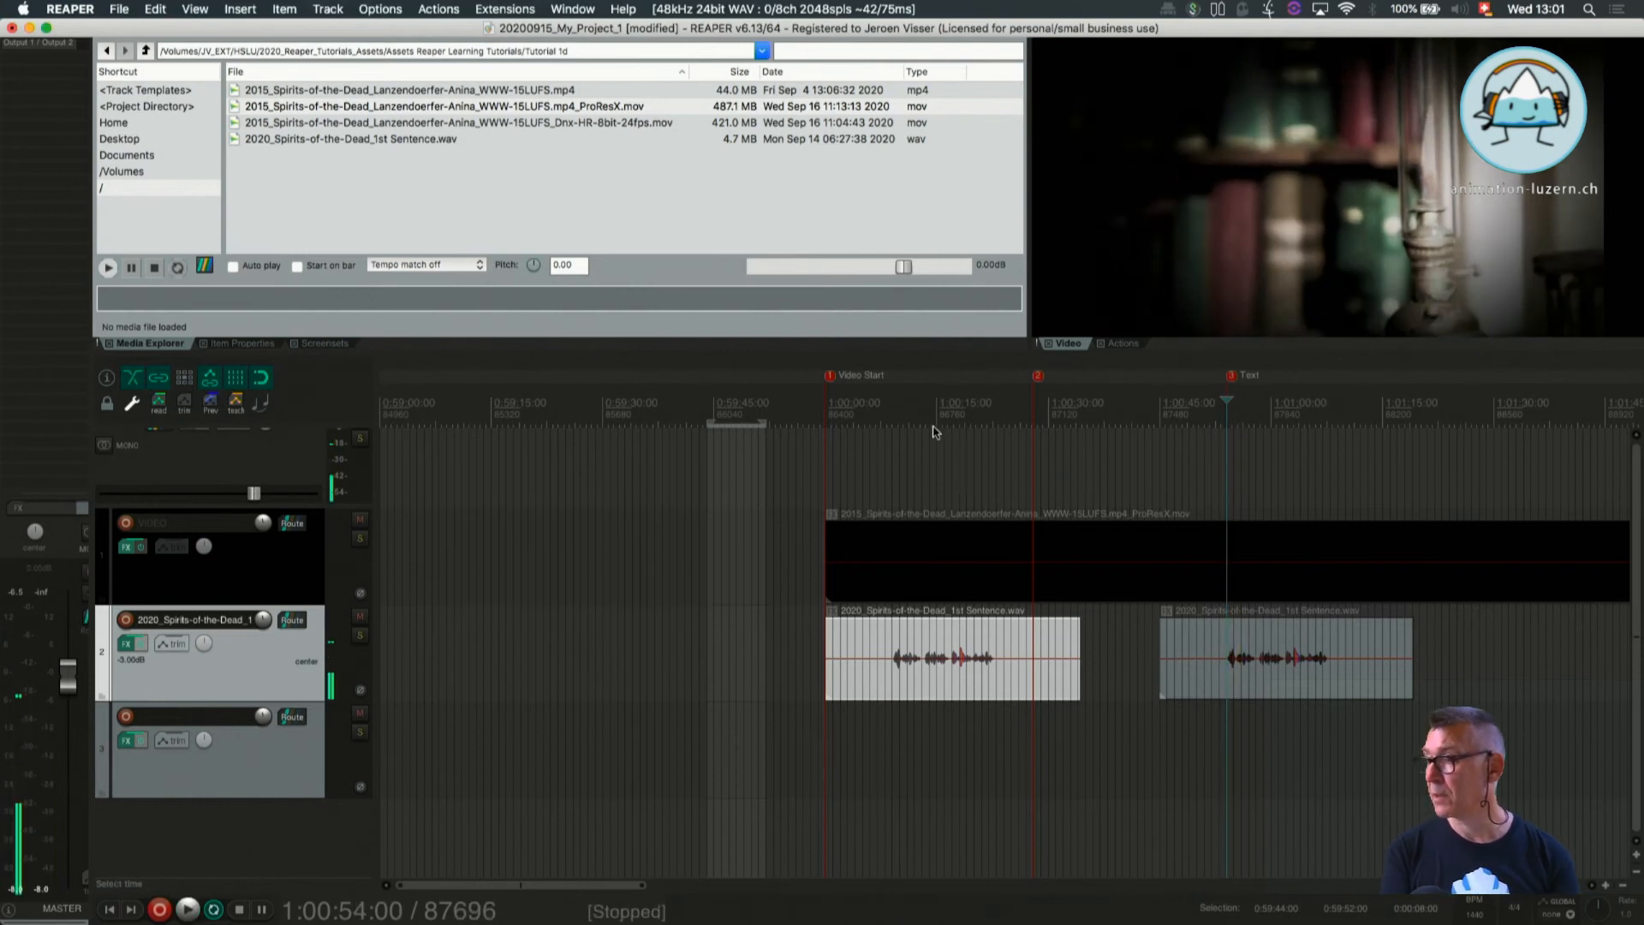
pyautogui.click(935, 410)
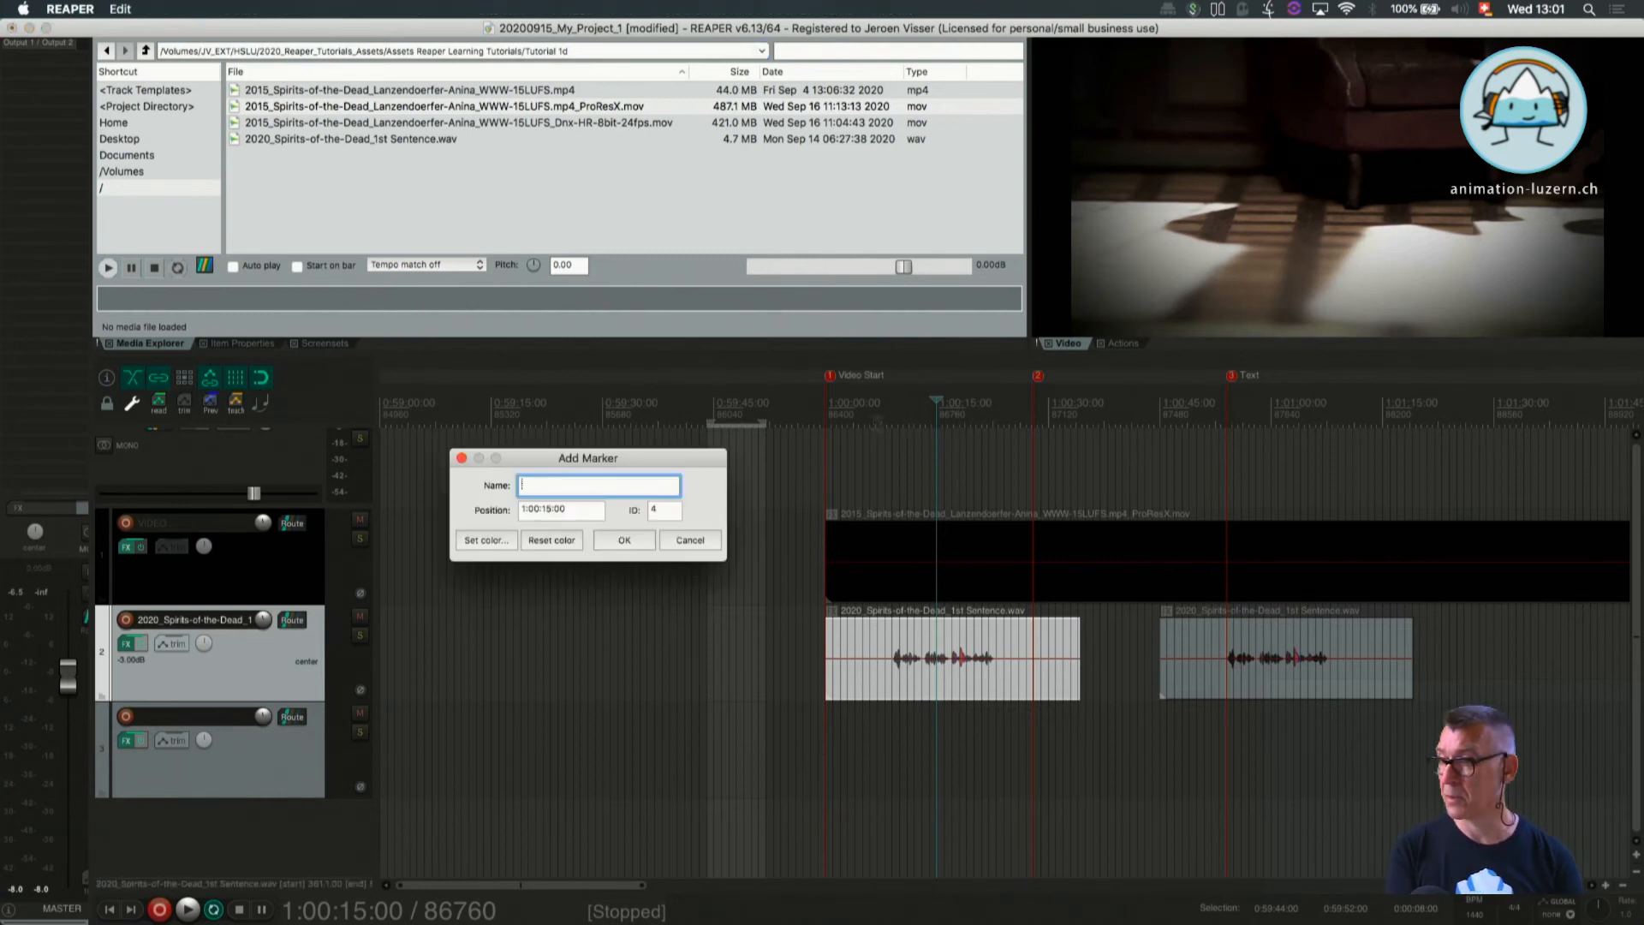
pyautogui.write('tex')
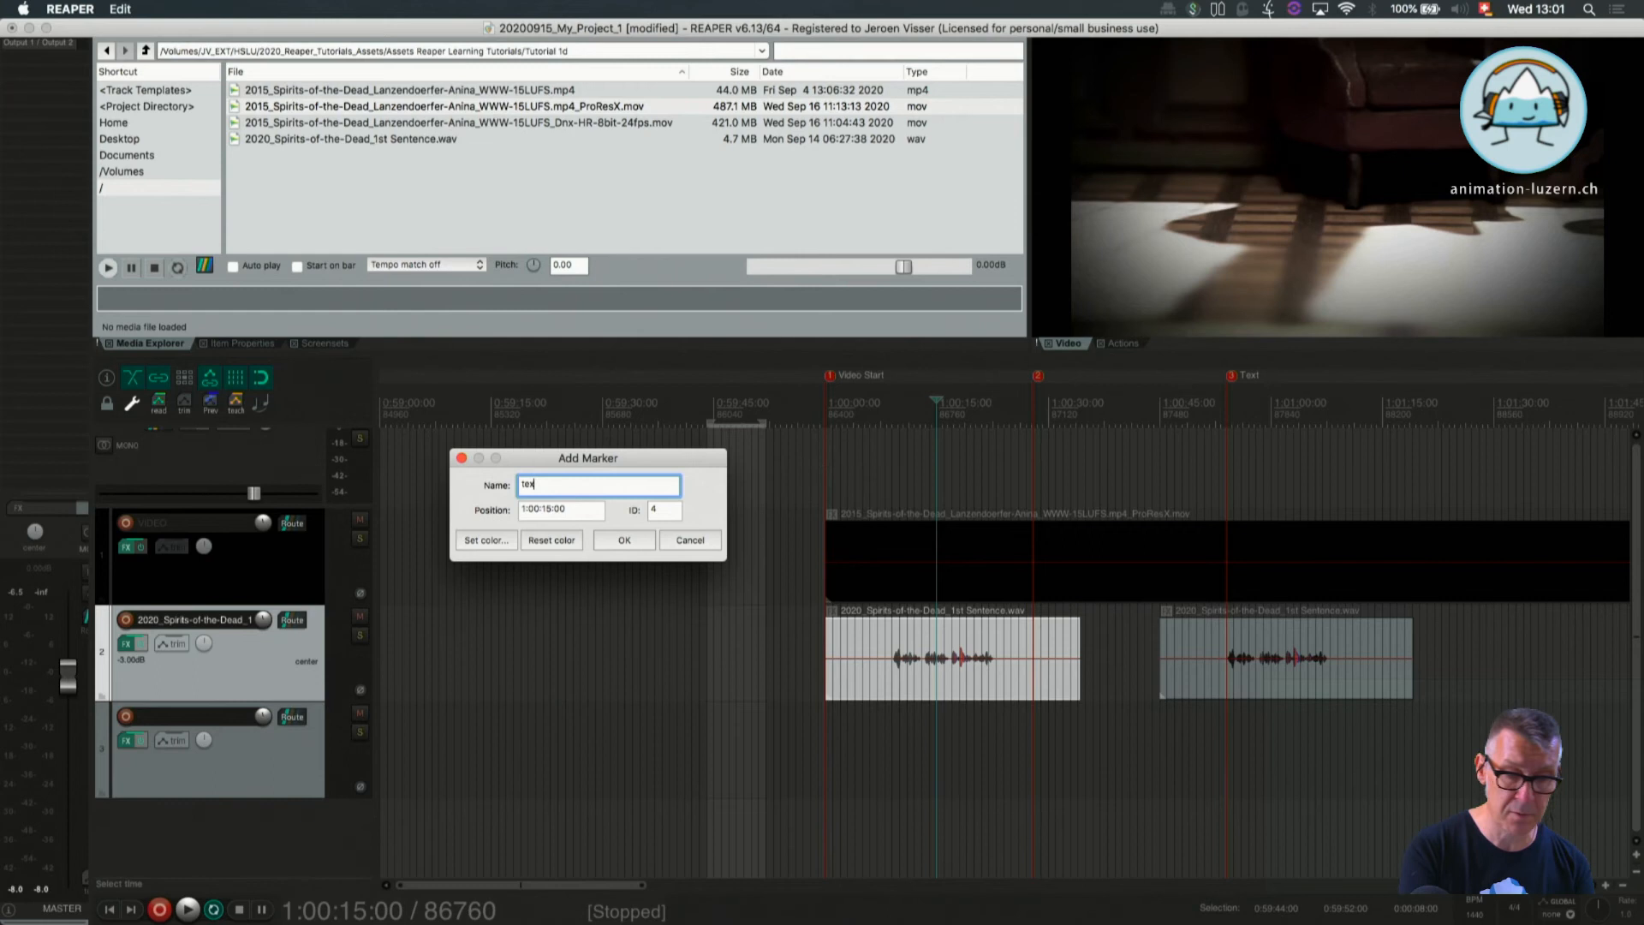
pyautogui.click(623, 540)
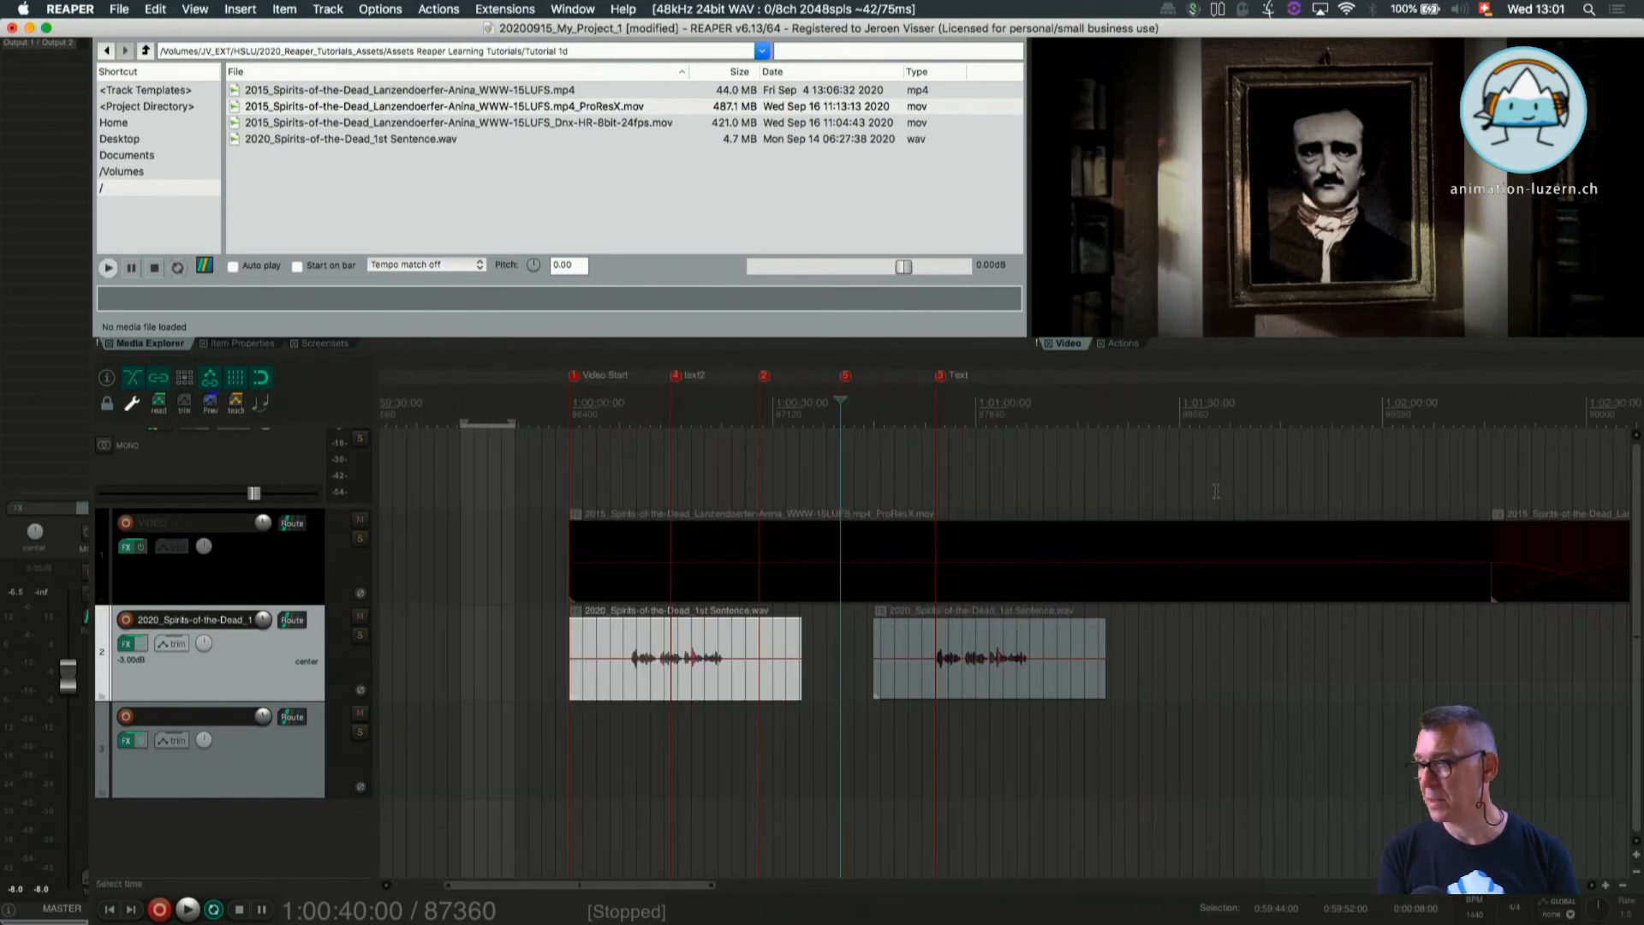
pyautogui.hscroll(-3)
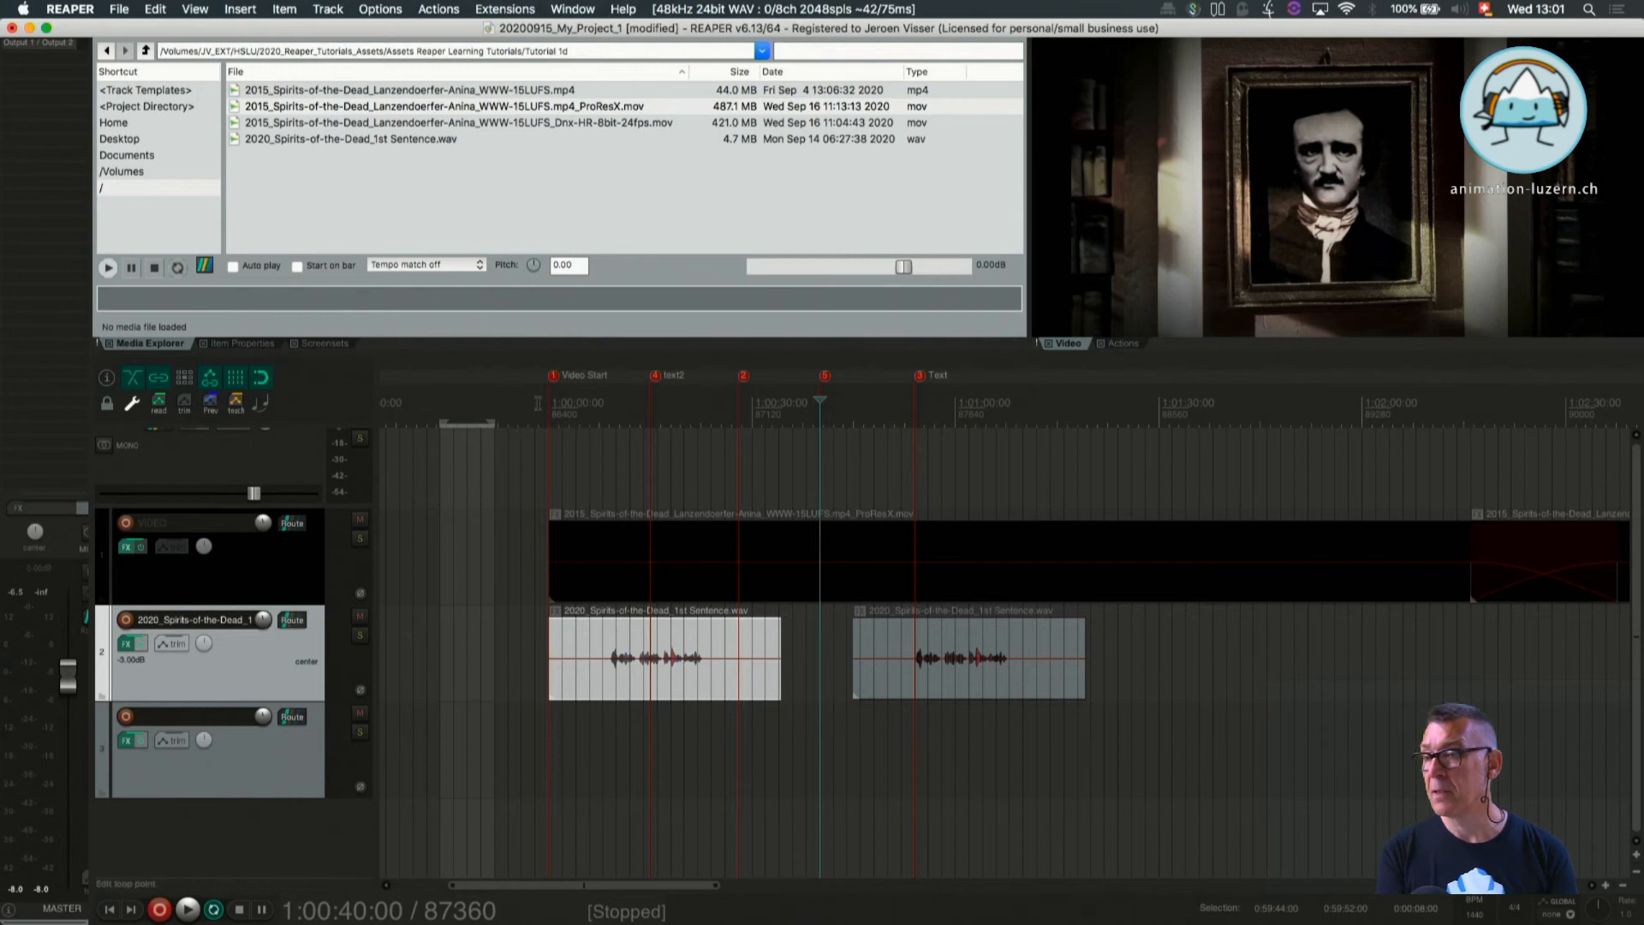
pyautogui.moveTo(789, 381)
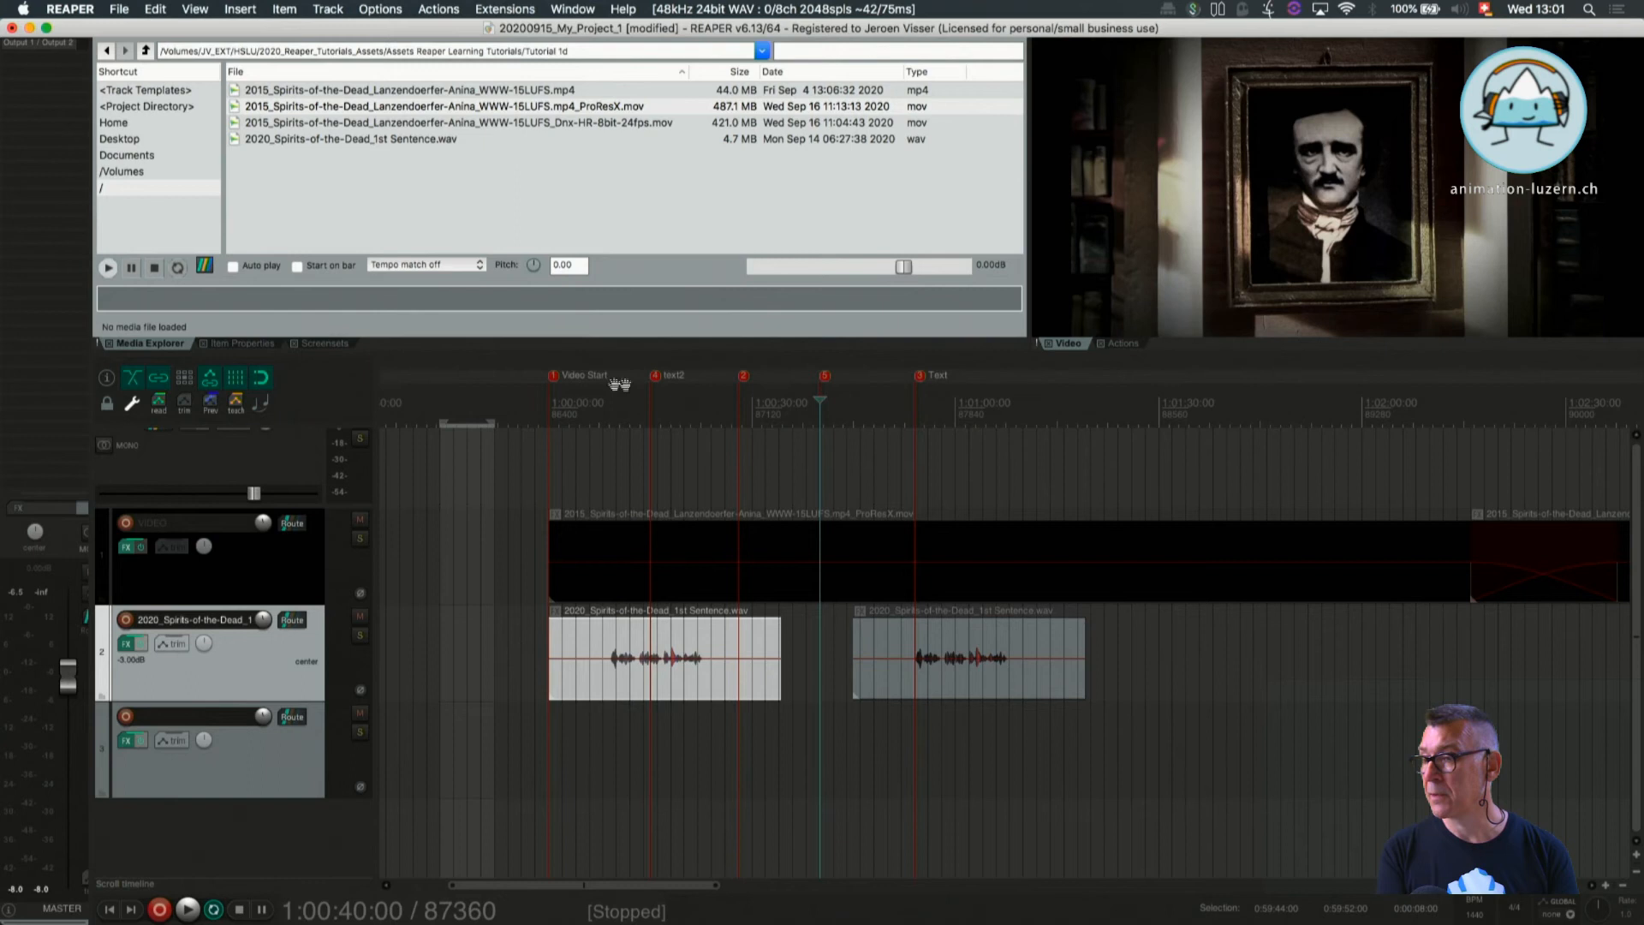
pyautogui.moveTo(793, 421)
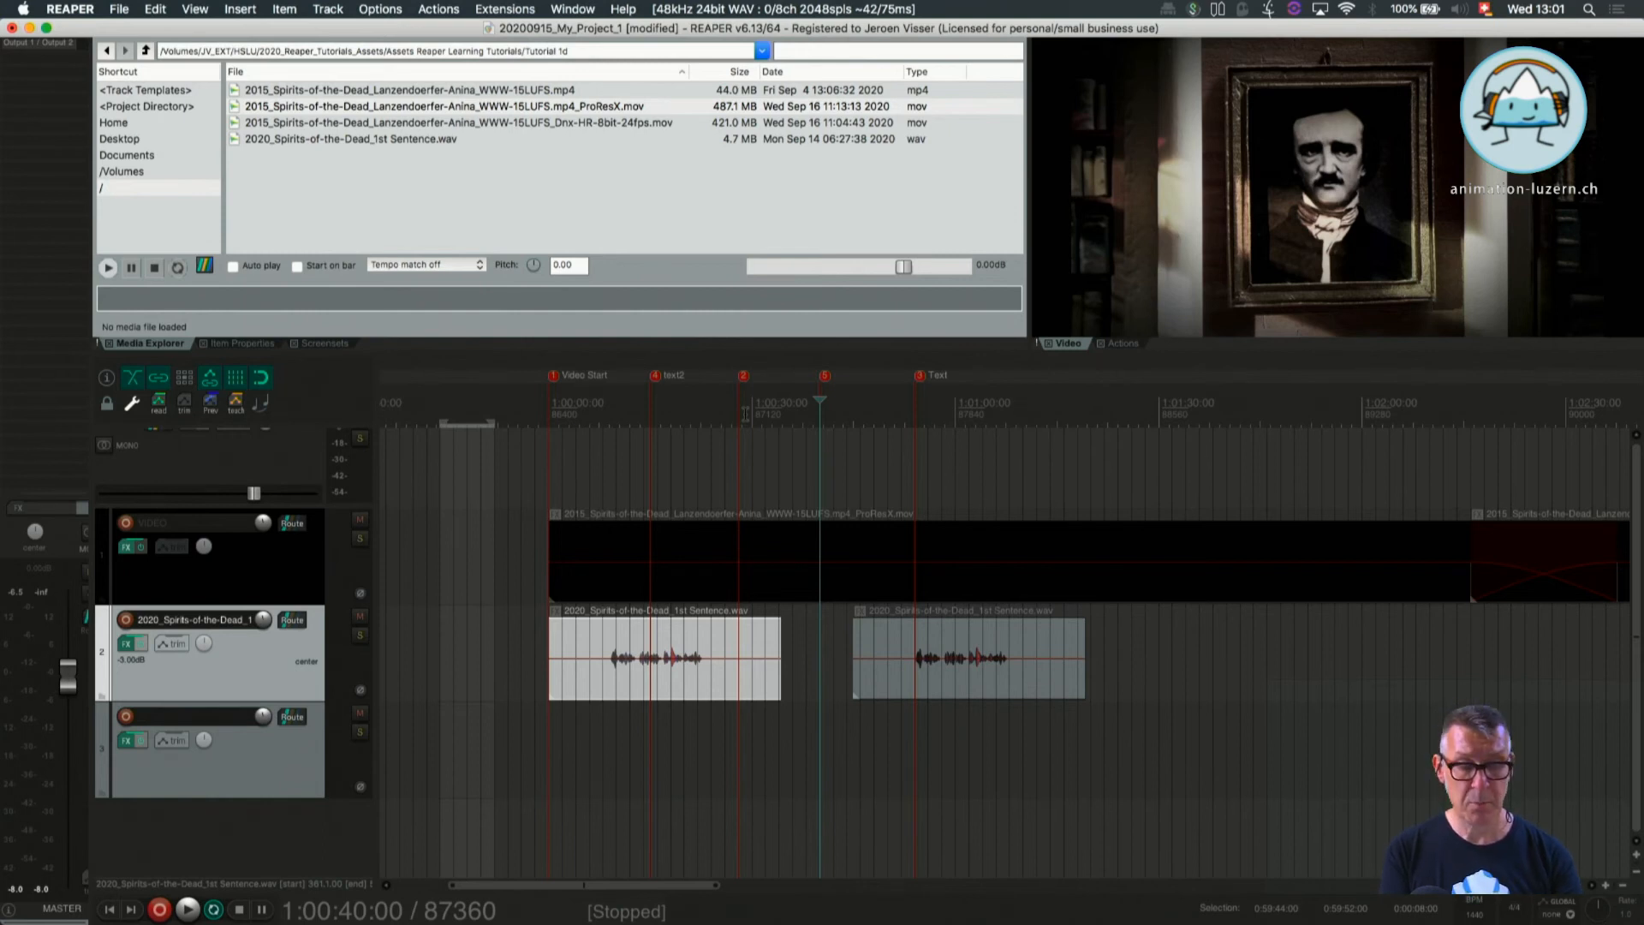
pyautogui.press('1')
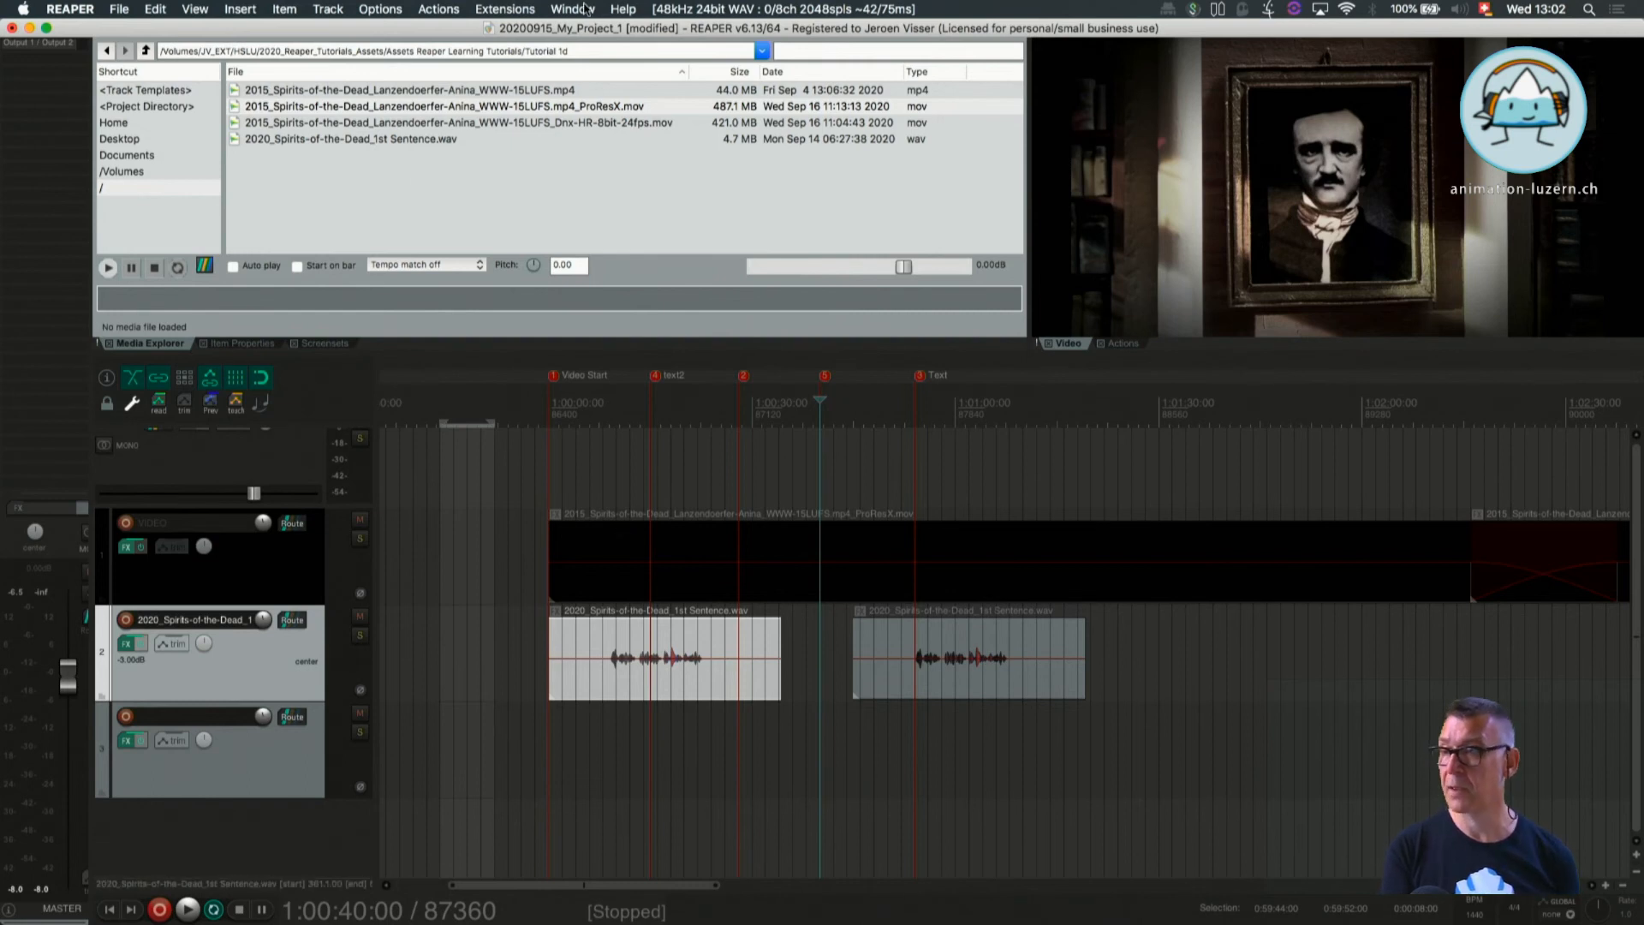
# Open the Region/Marker Manager from the View menu and dock it in the main window
pyautogui.click(195, 9)
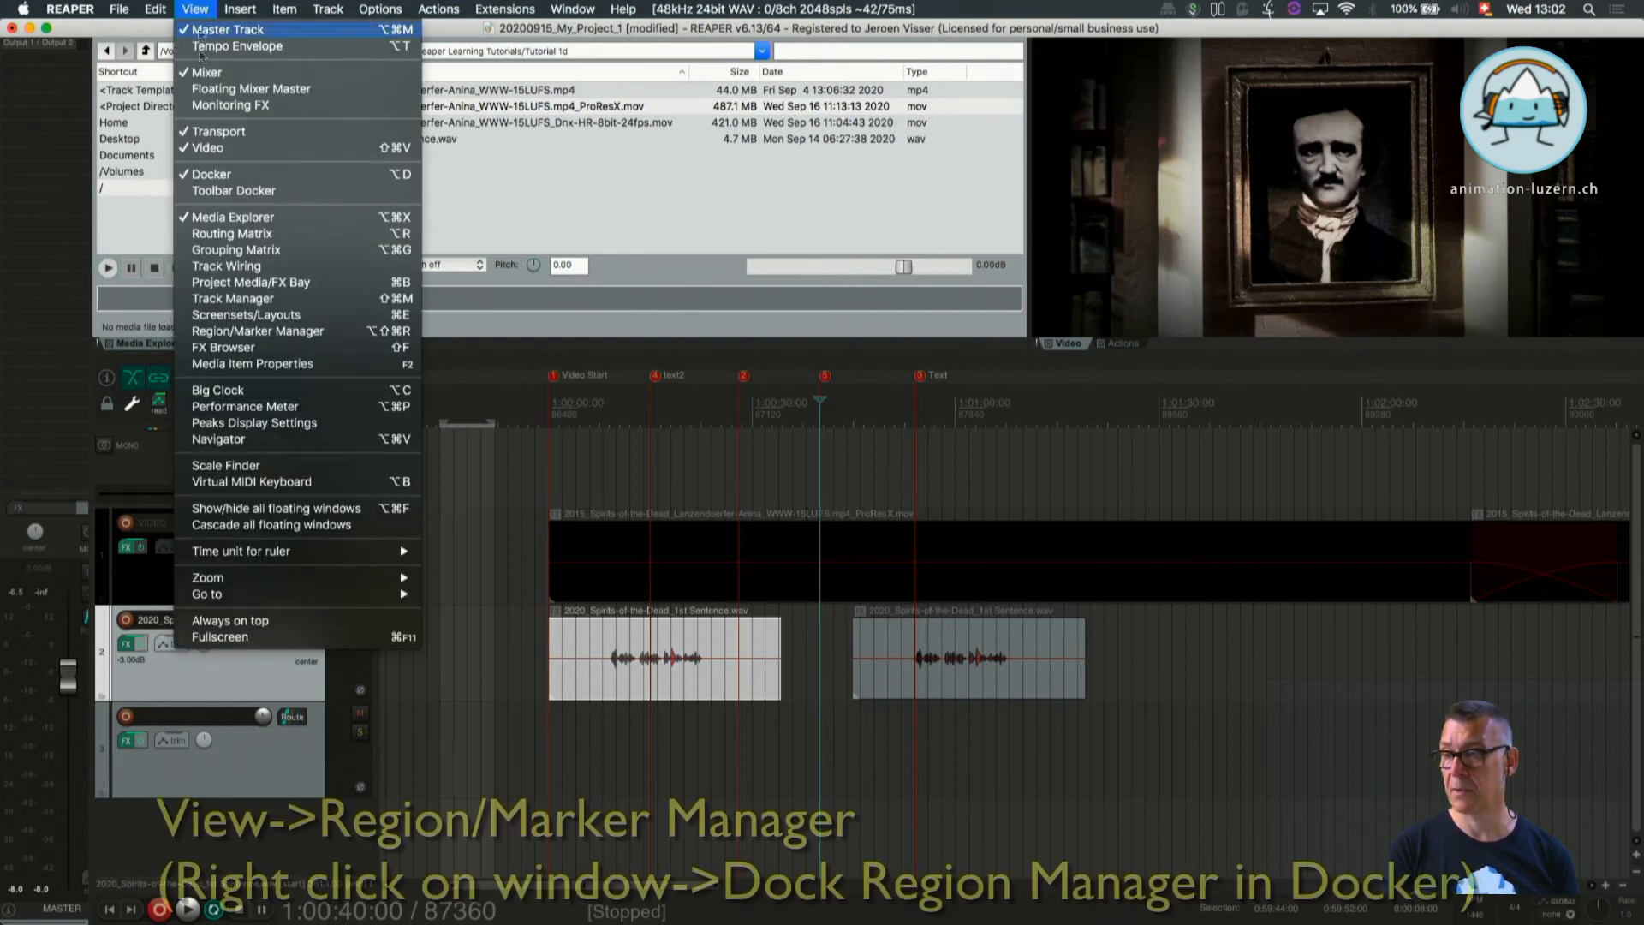
pyautogui.moveTo(257, 331)
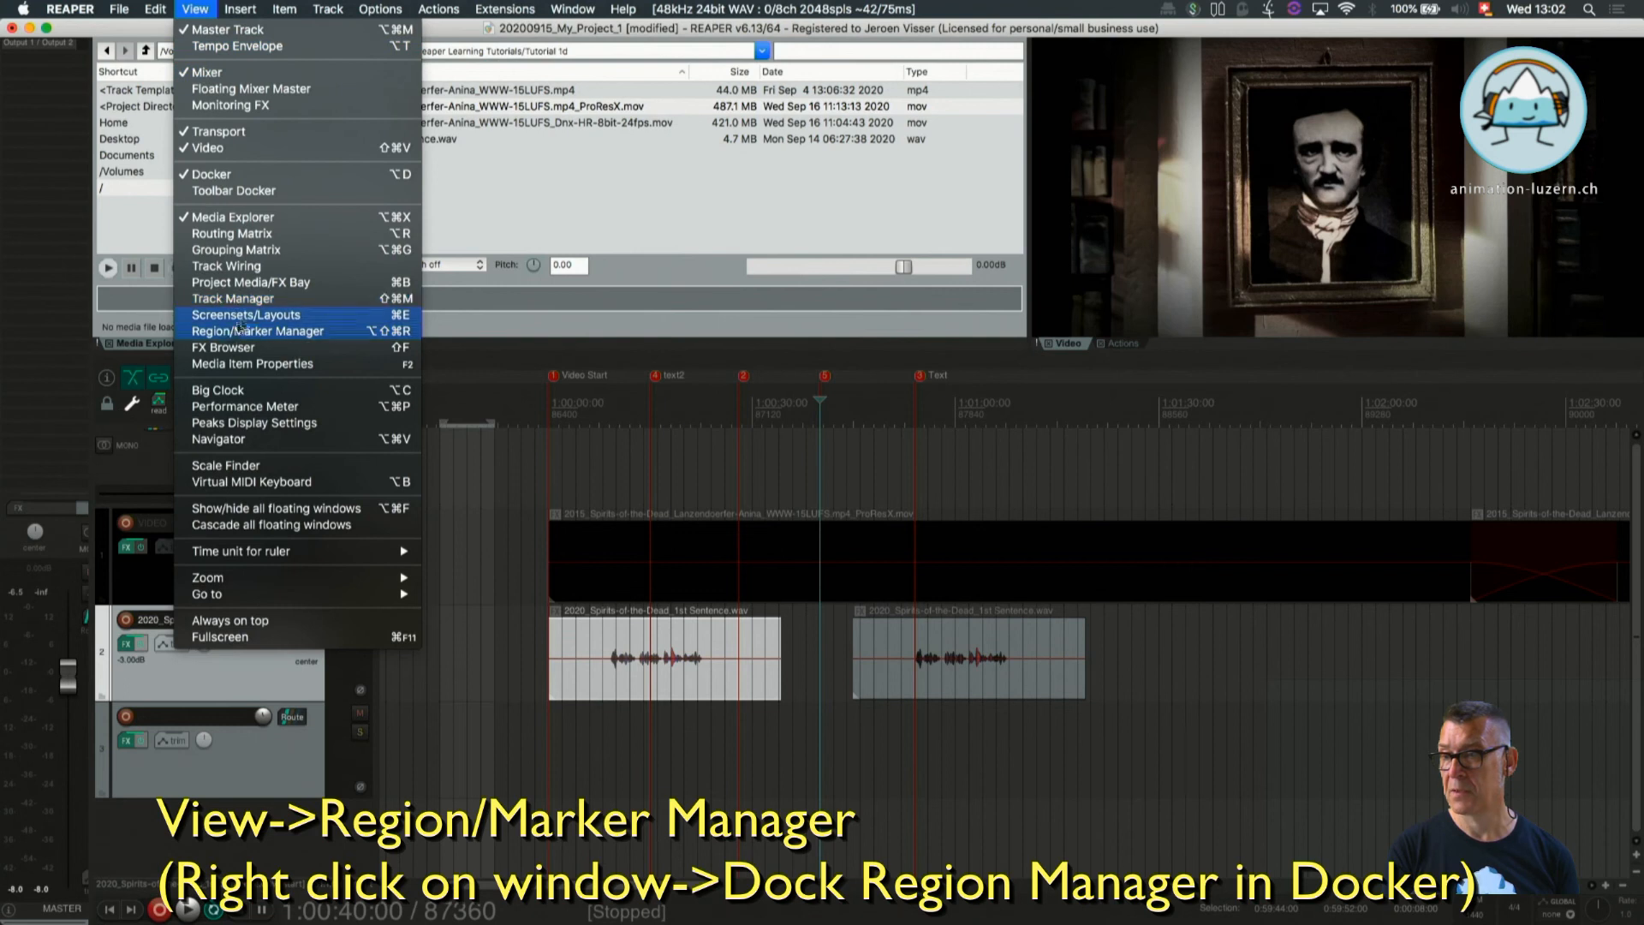
pyautogui.click(258, 330)
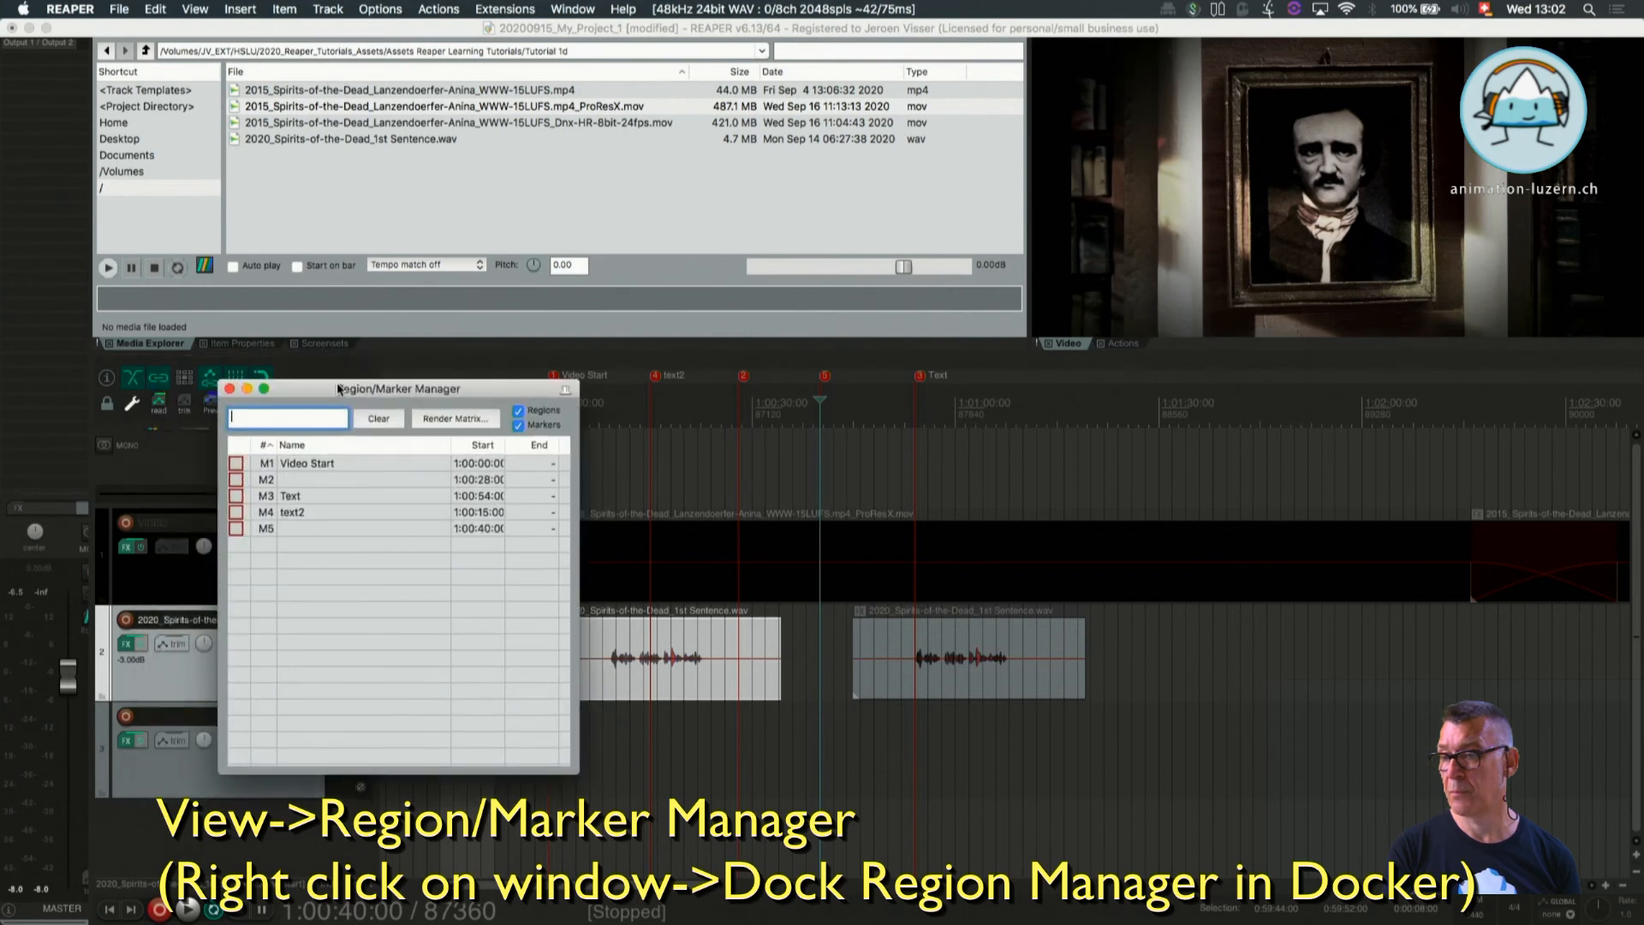
pyautogui.moveTo(300, 391)
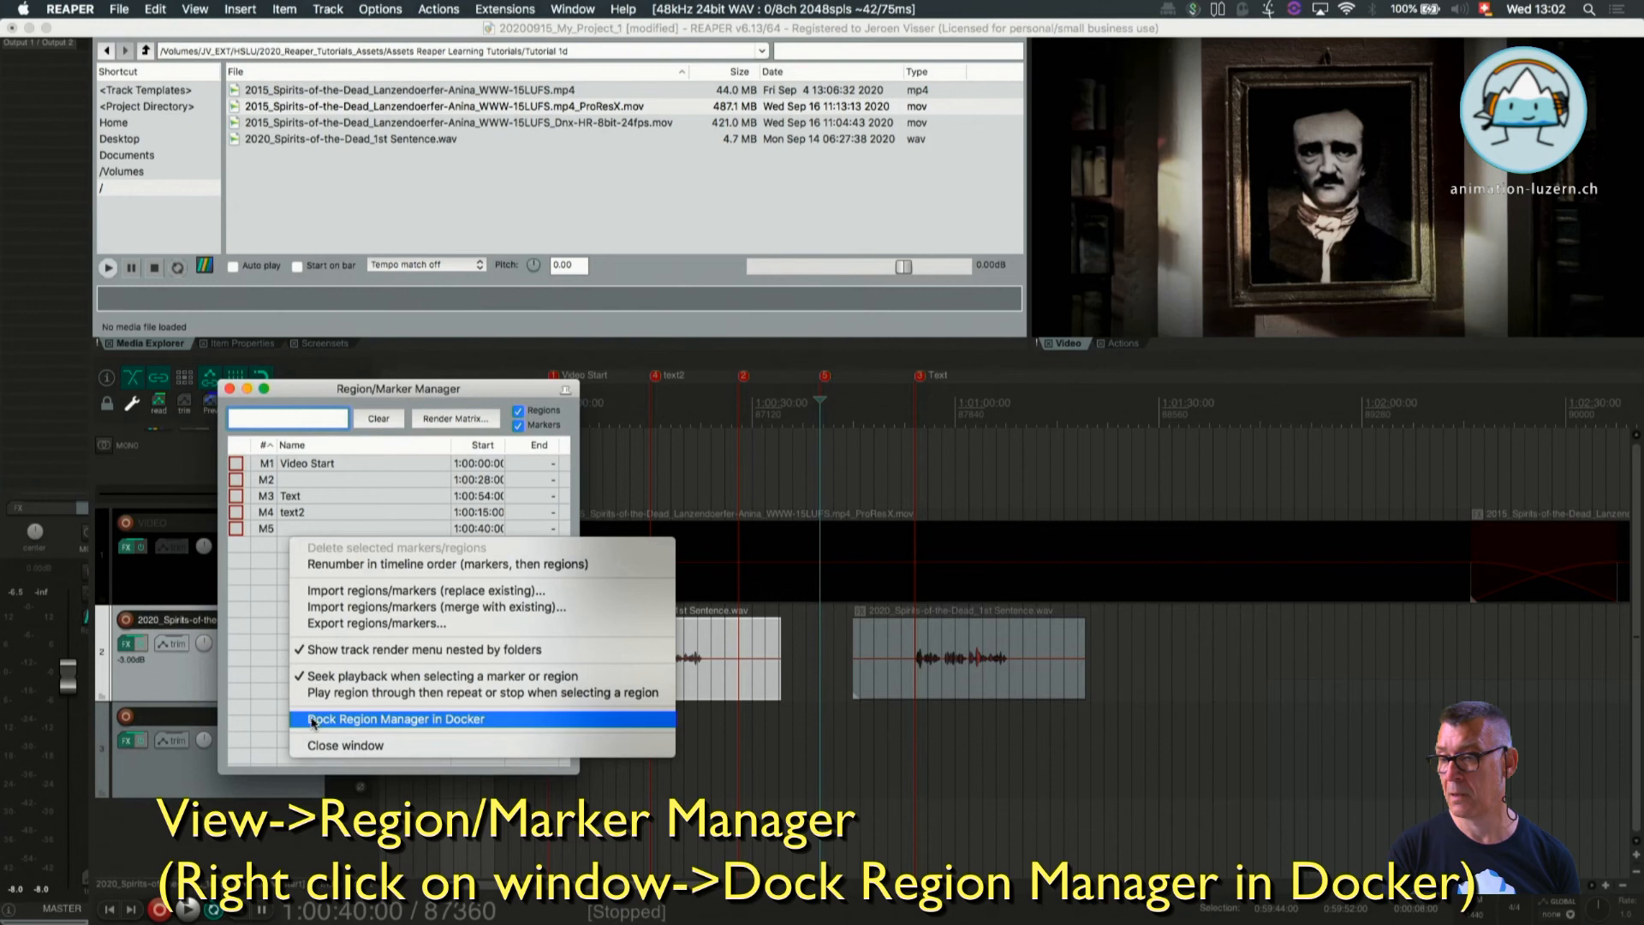
pyautogui.click(396, 719)
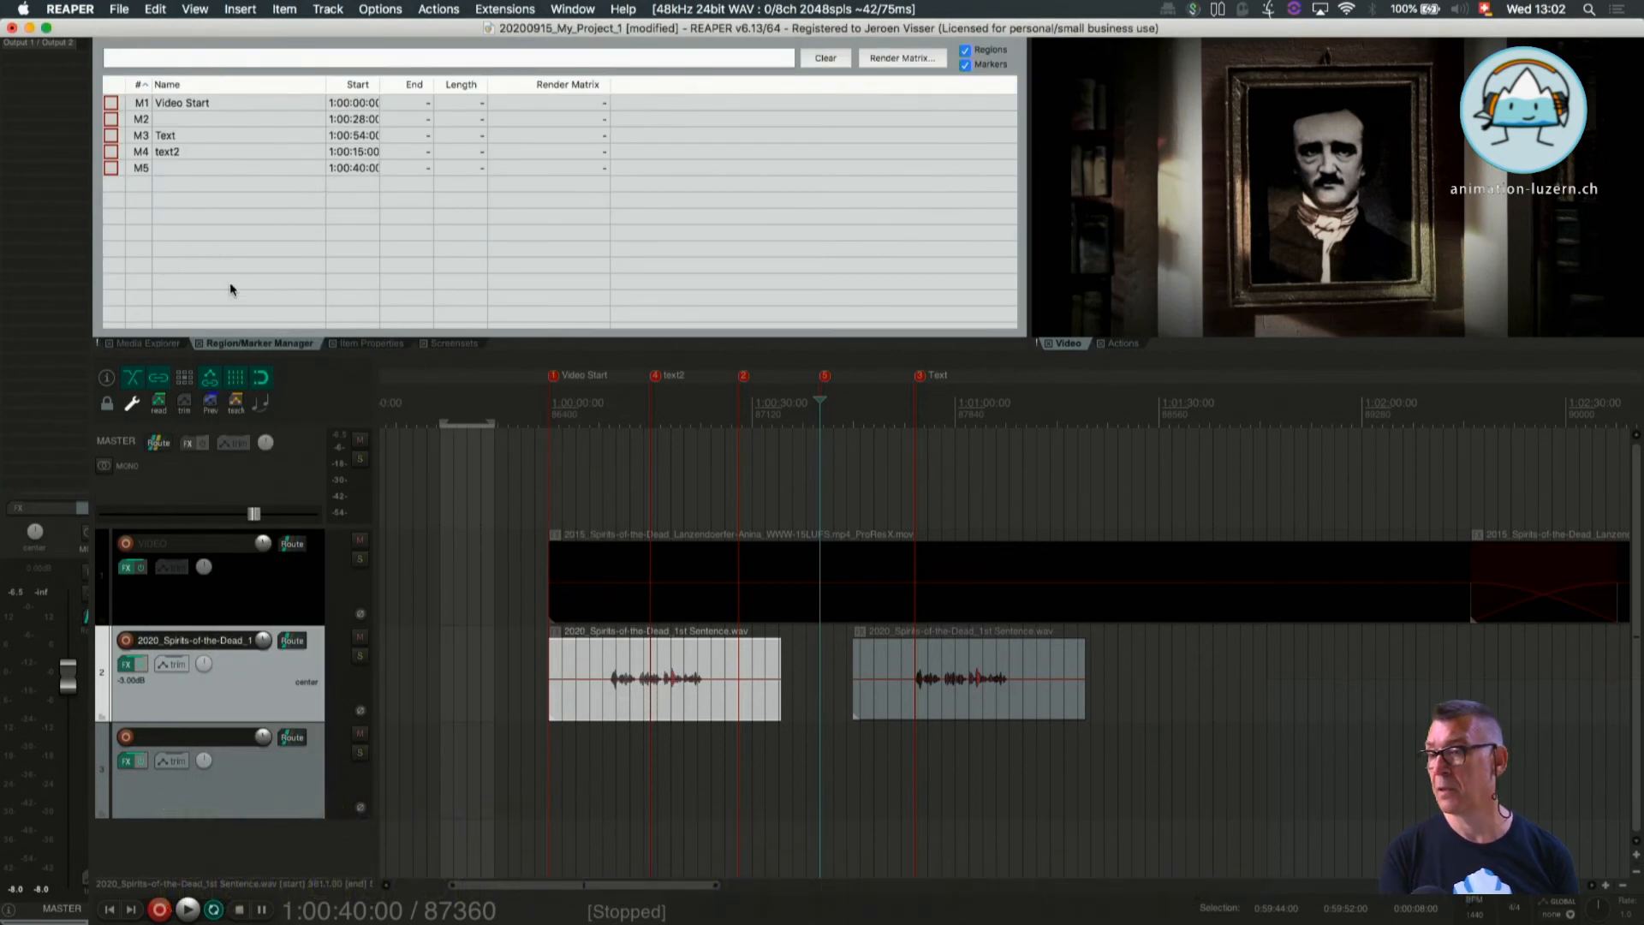
pyautogui.moveTo(196, 128)
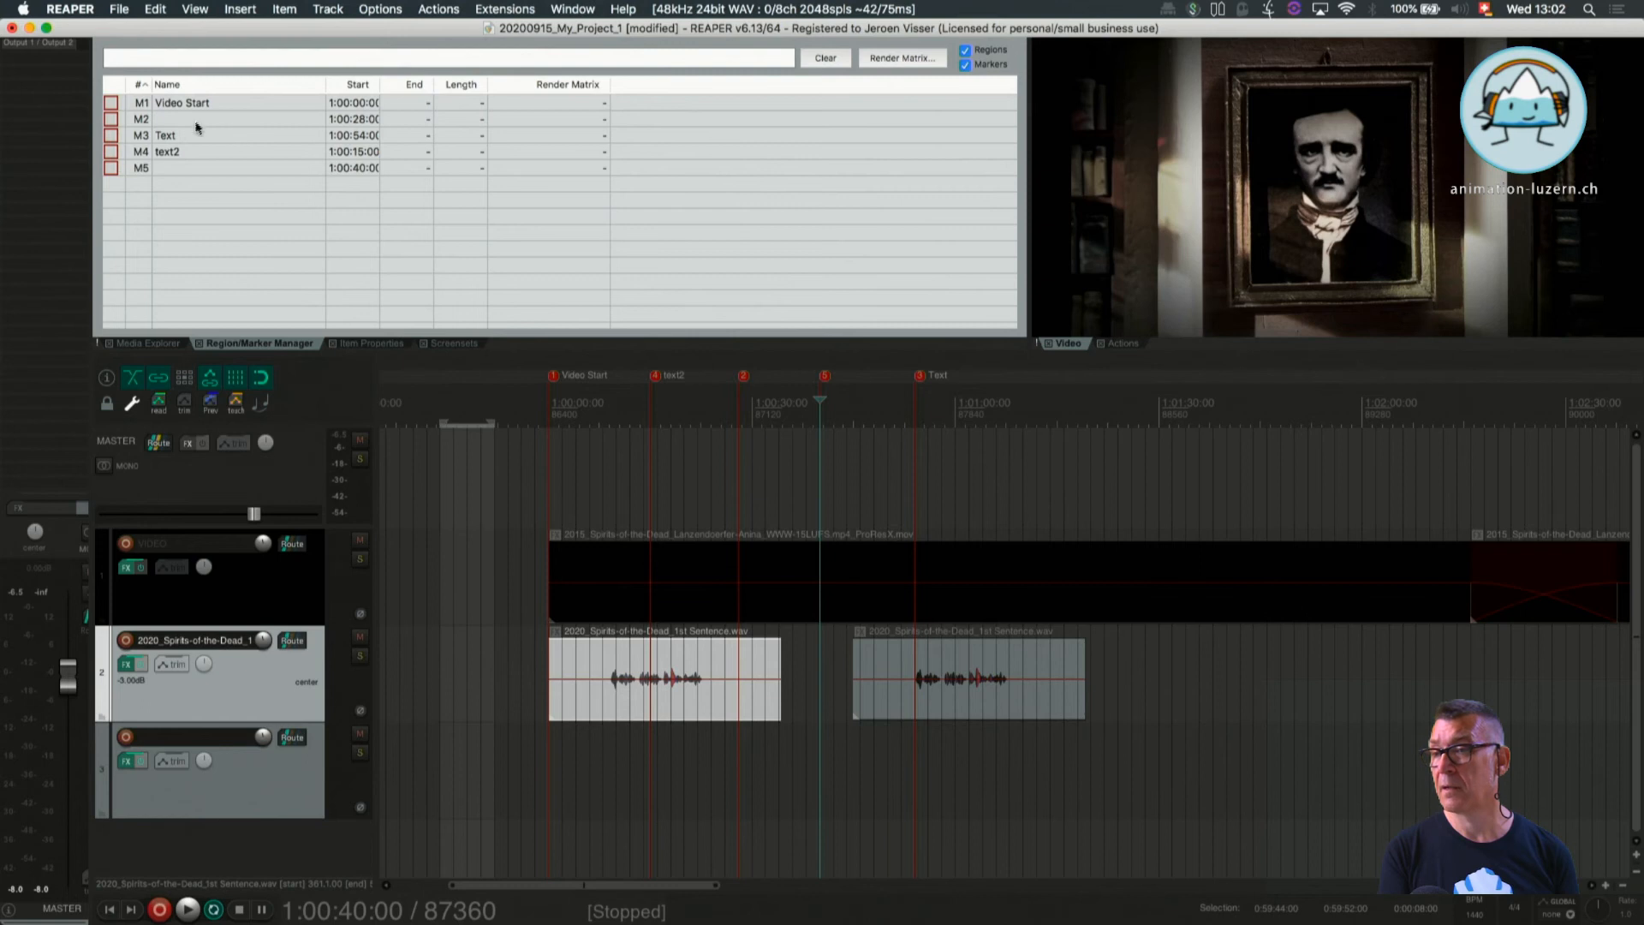
pyautogui.rightClick(195, 126)
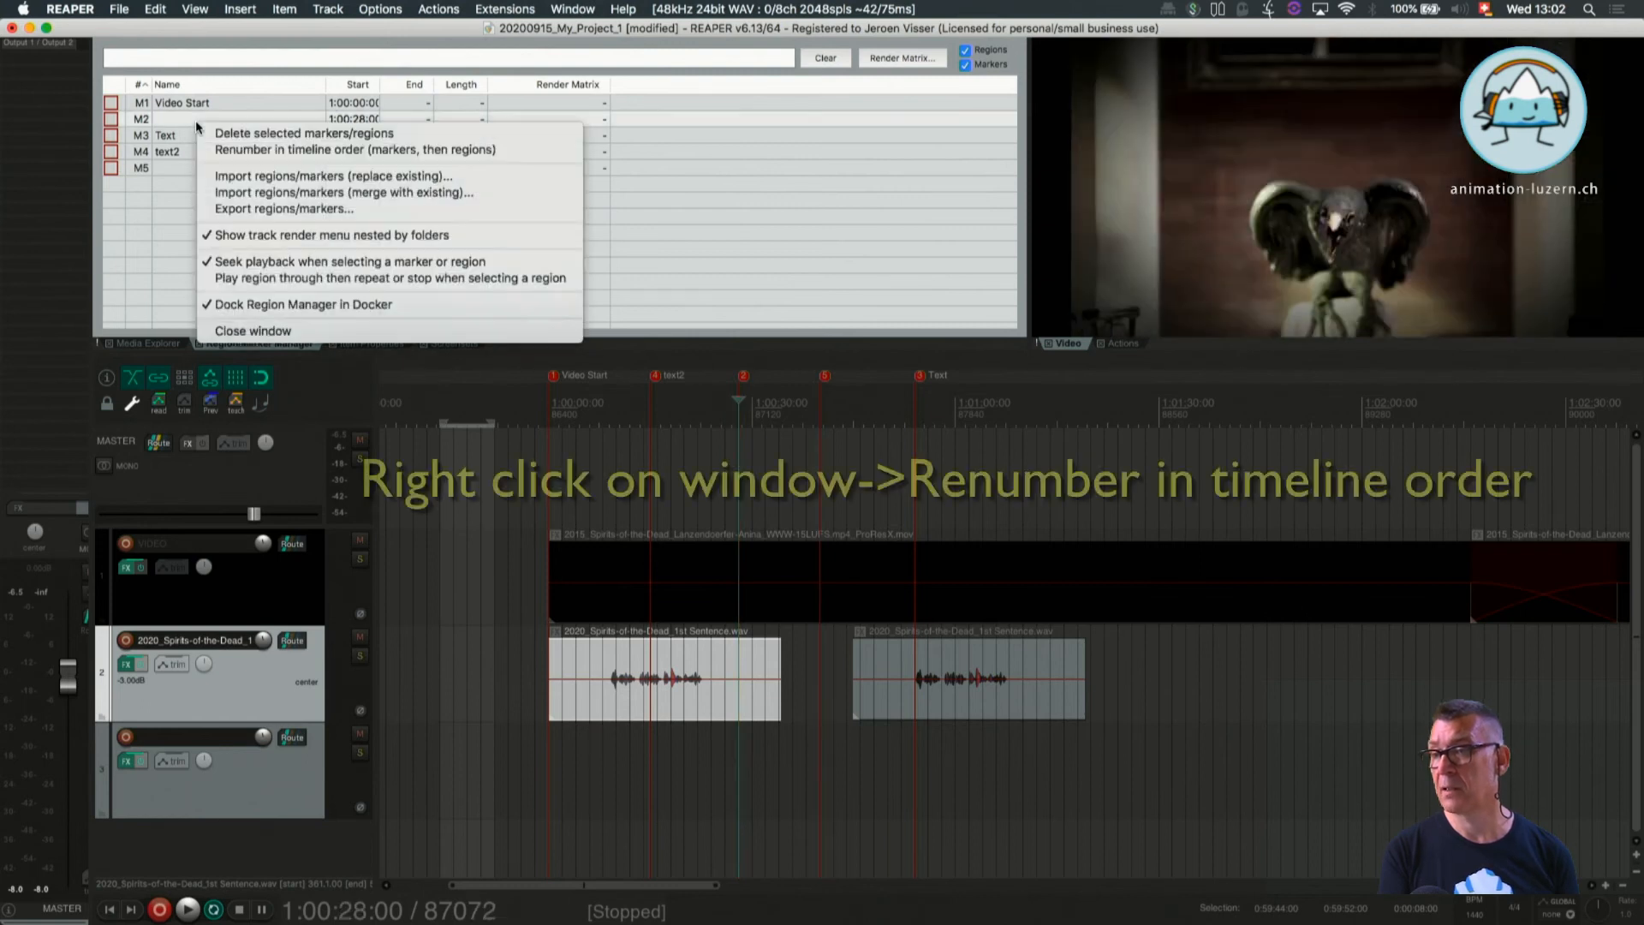
pyautogui.moveTo(394, 149)
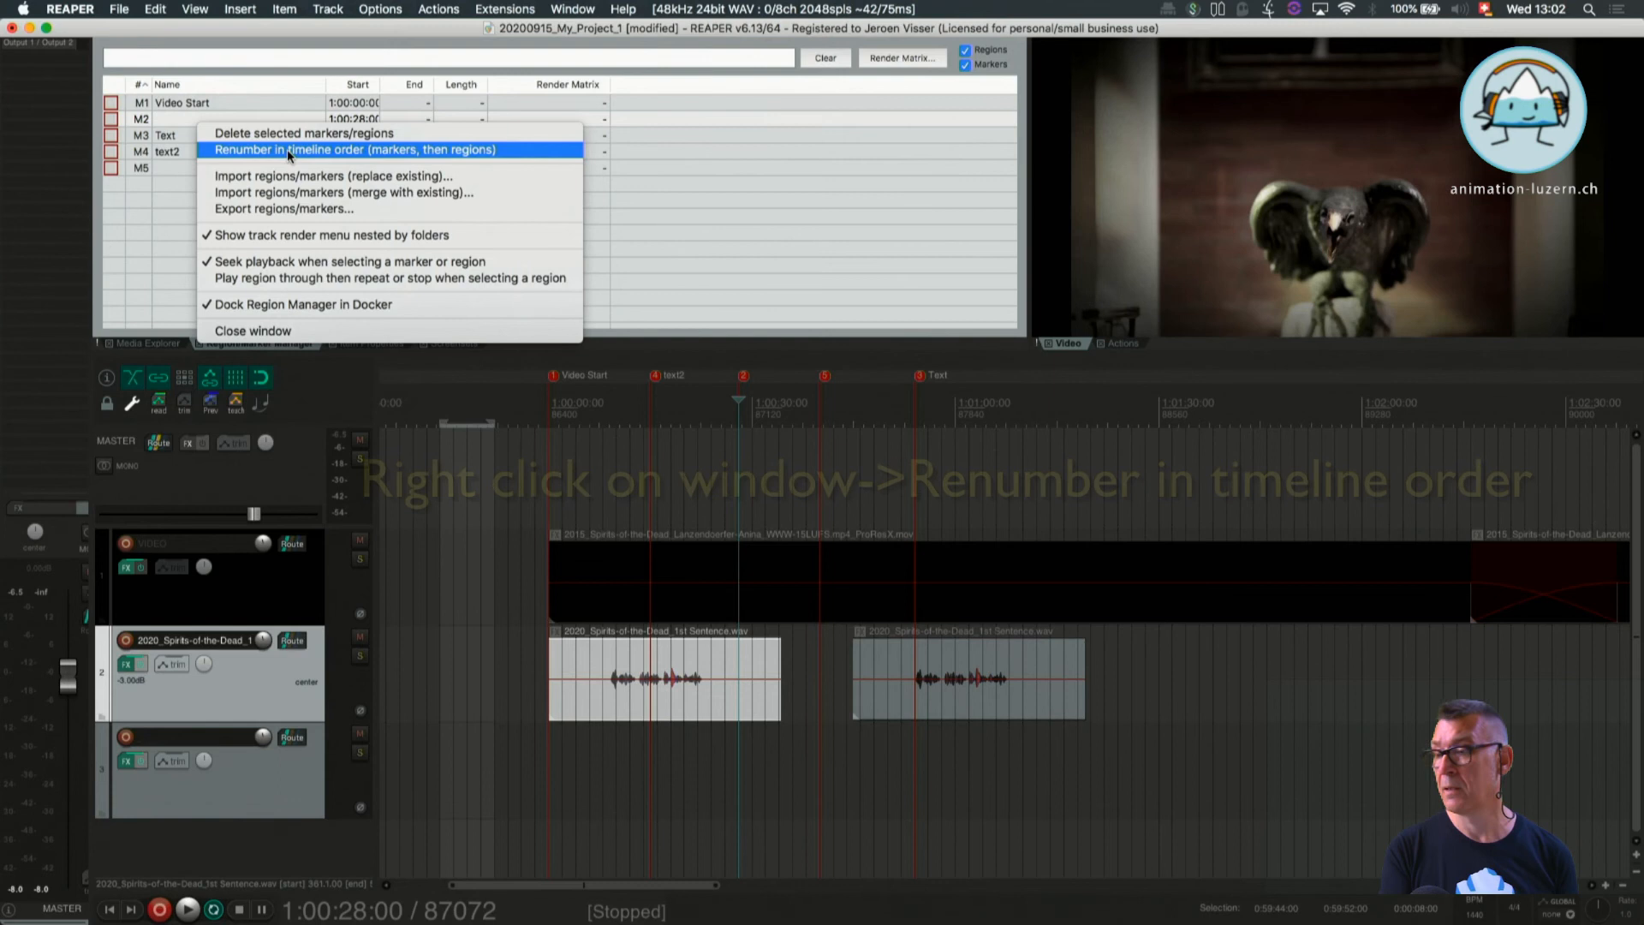
# Renumber markers in timeline order, making Video Start M1 and Text M5
pyautogui.click(356, 149)
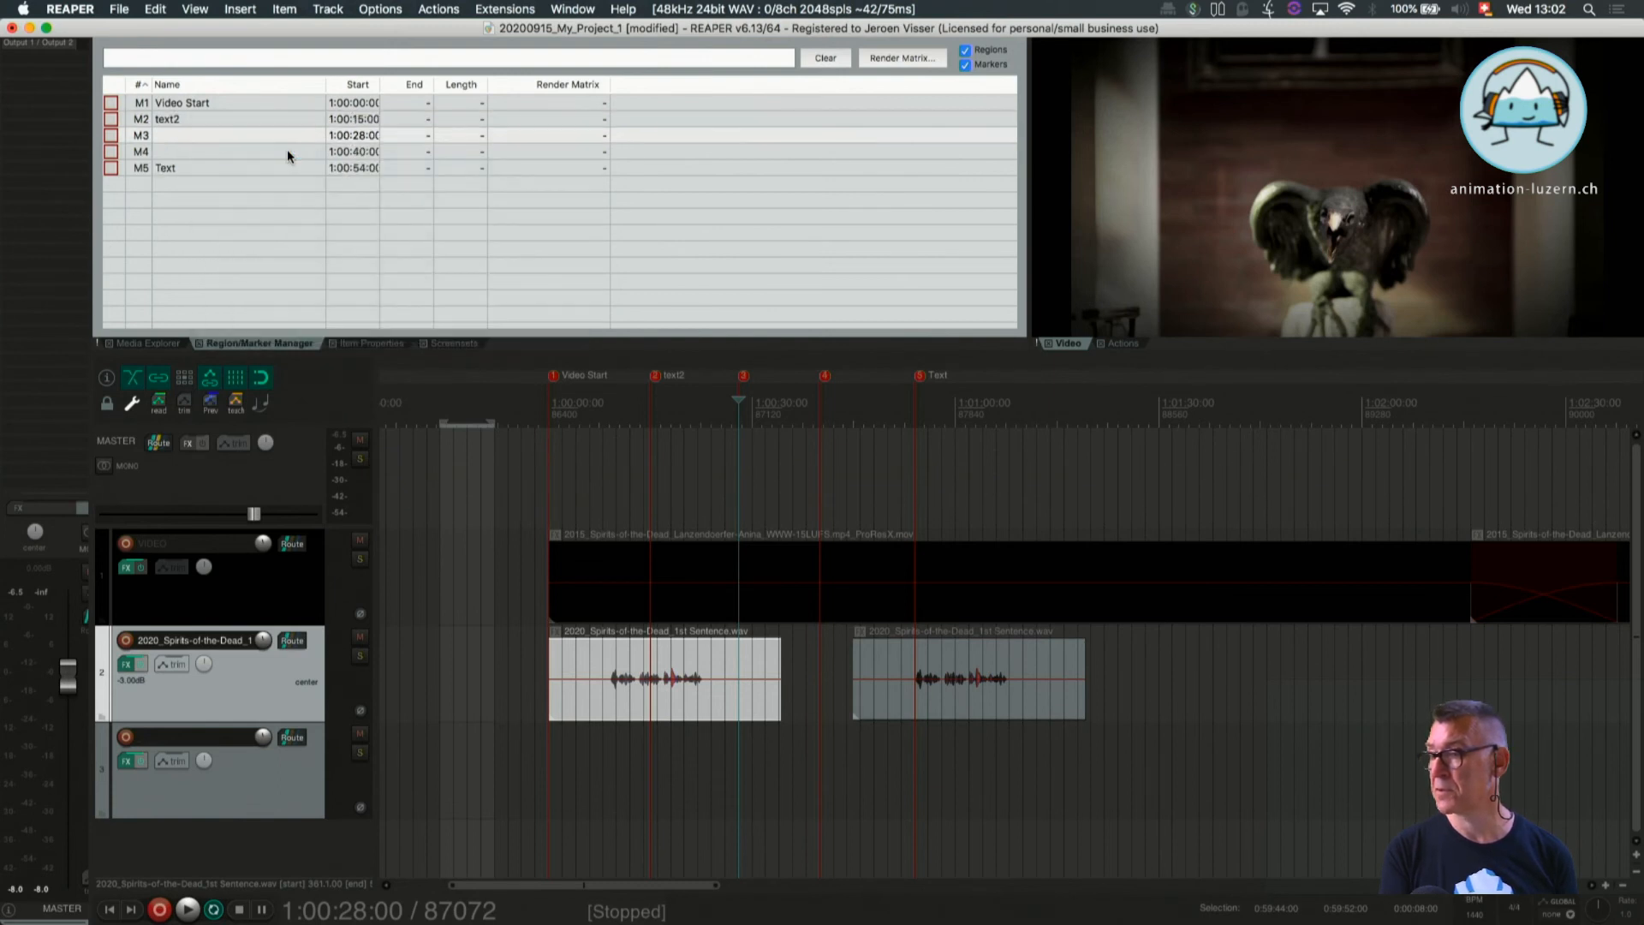
pyautogui.moveTo(556, 482)
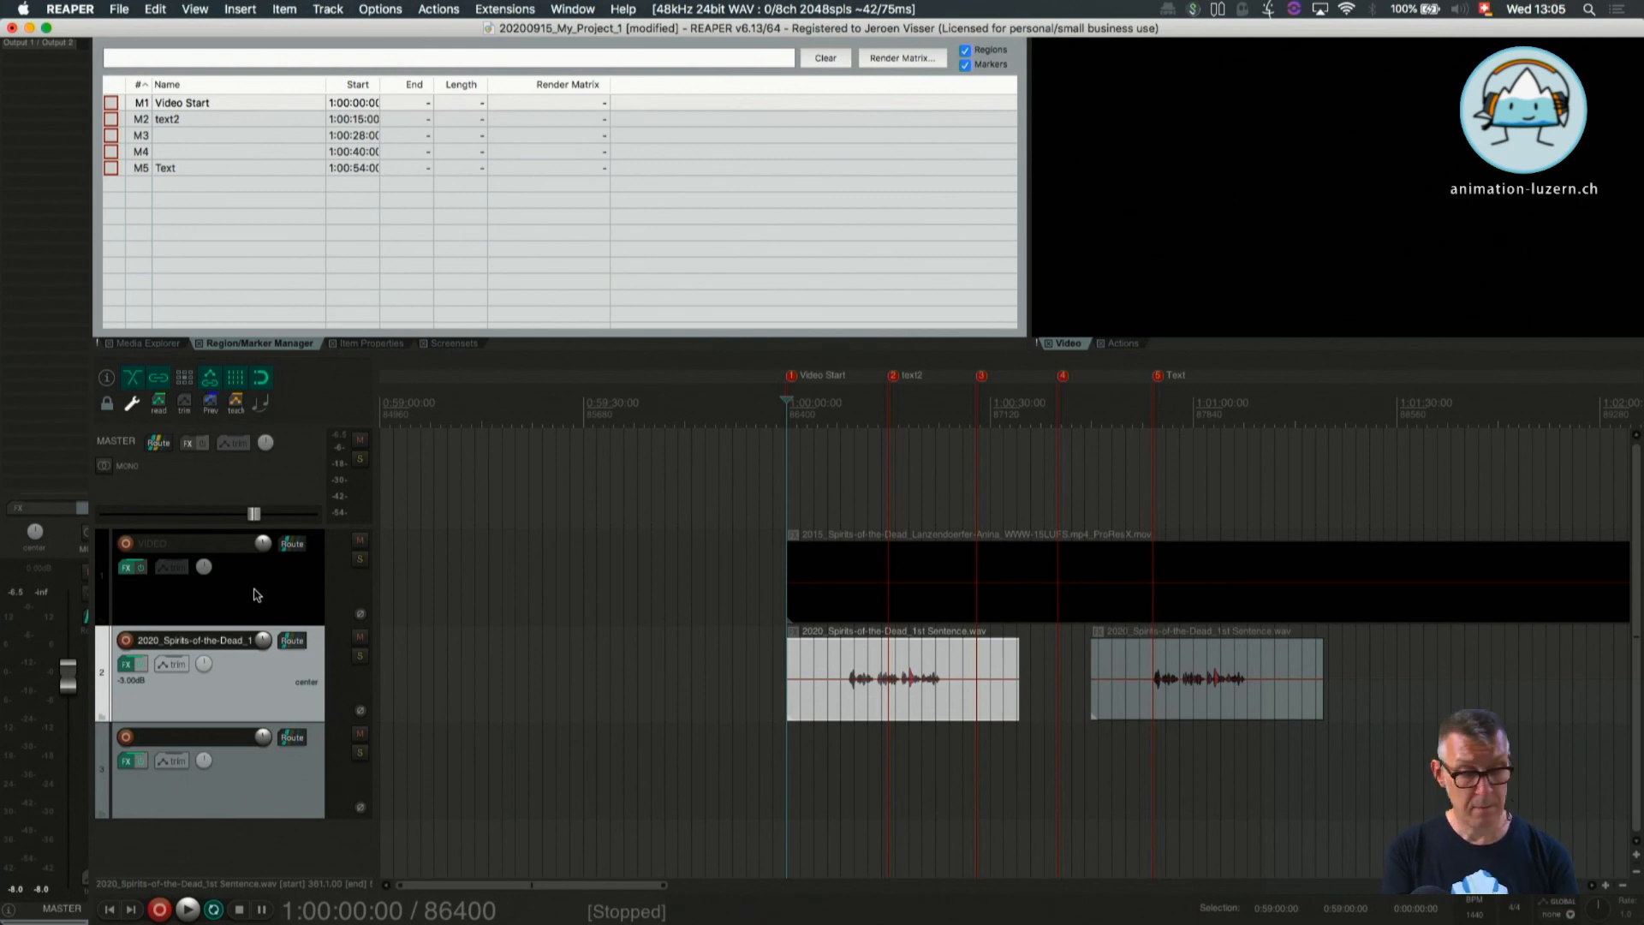
# Open the context menu for the VIDEO track panel
pyautogui.rightClick(252, 592)
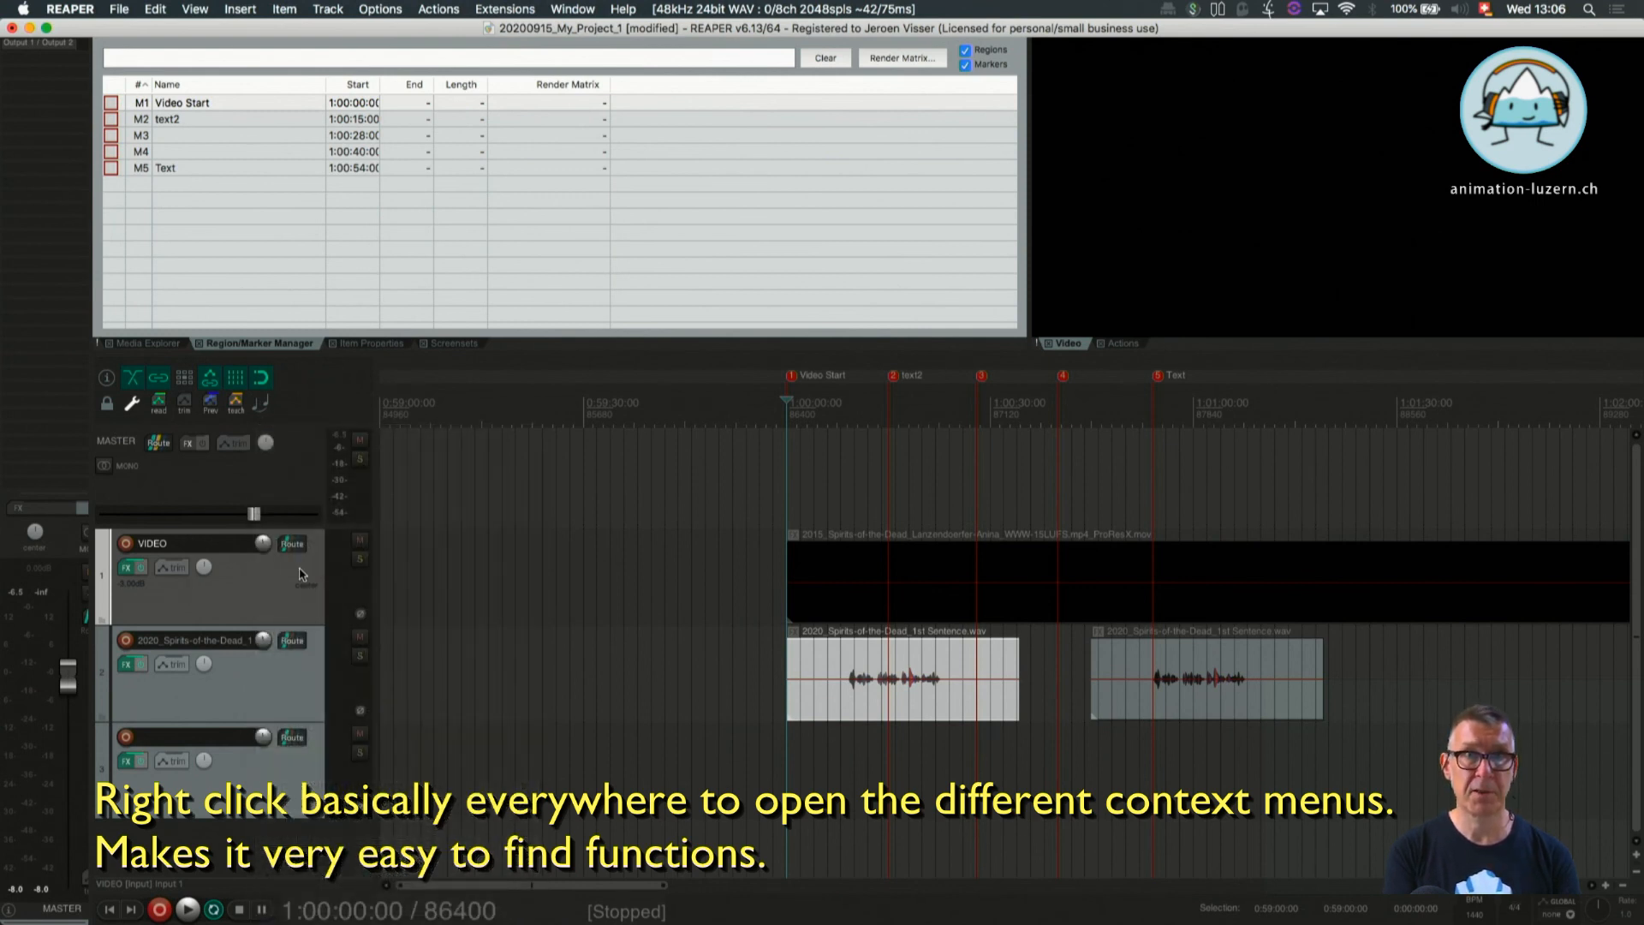
pyautogui.moveTo(577, 577)
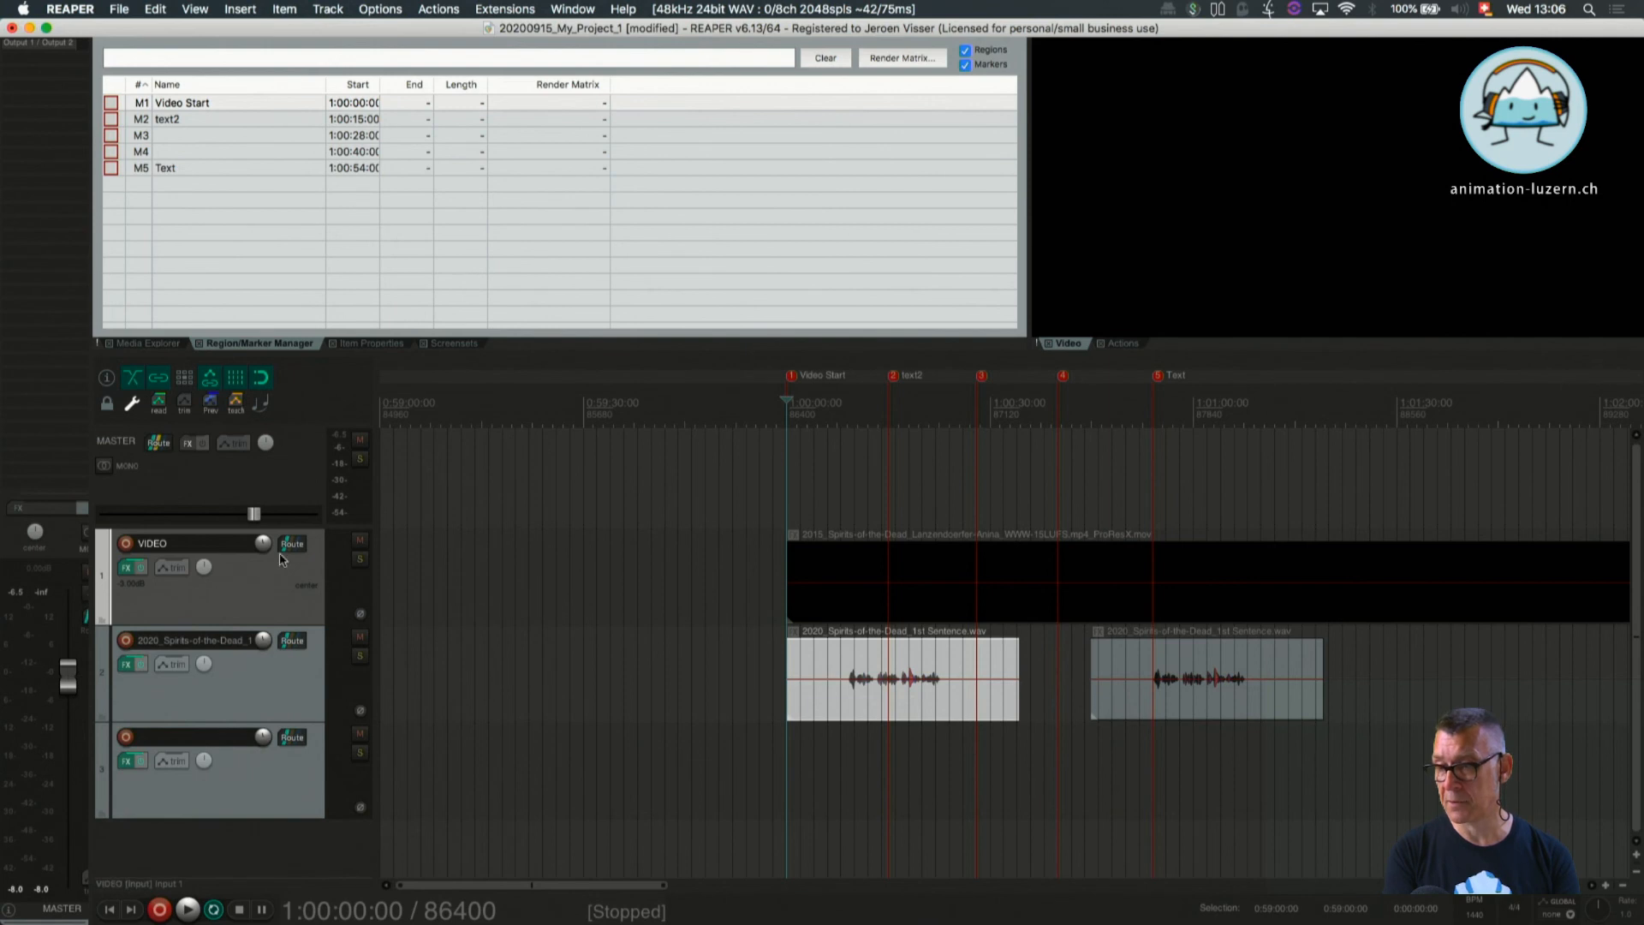
pyautogui.moveTo(263, 582)
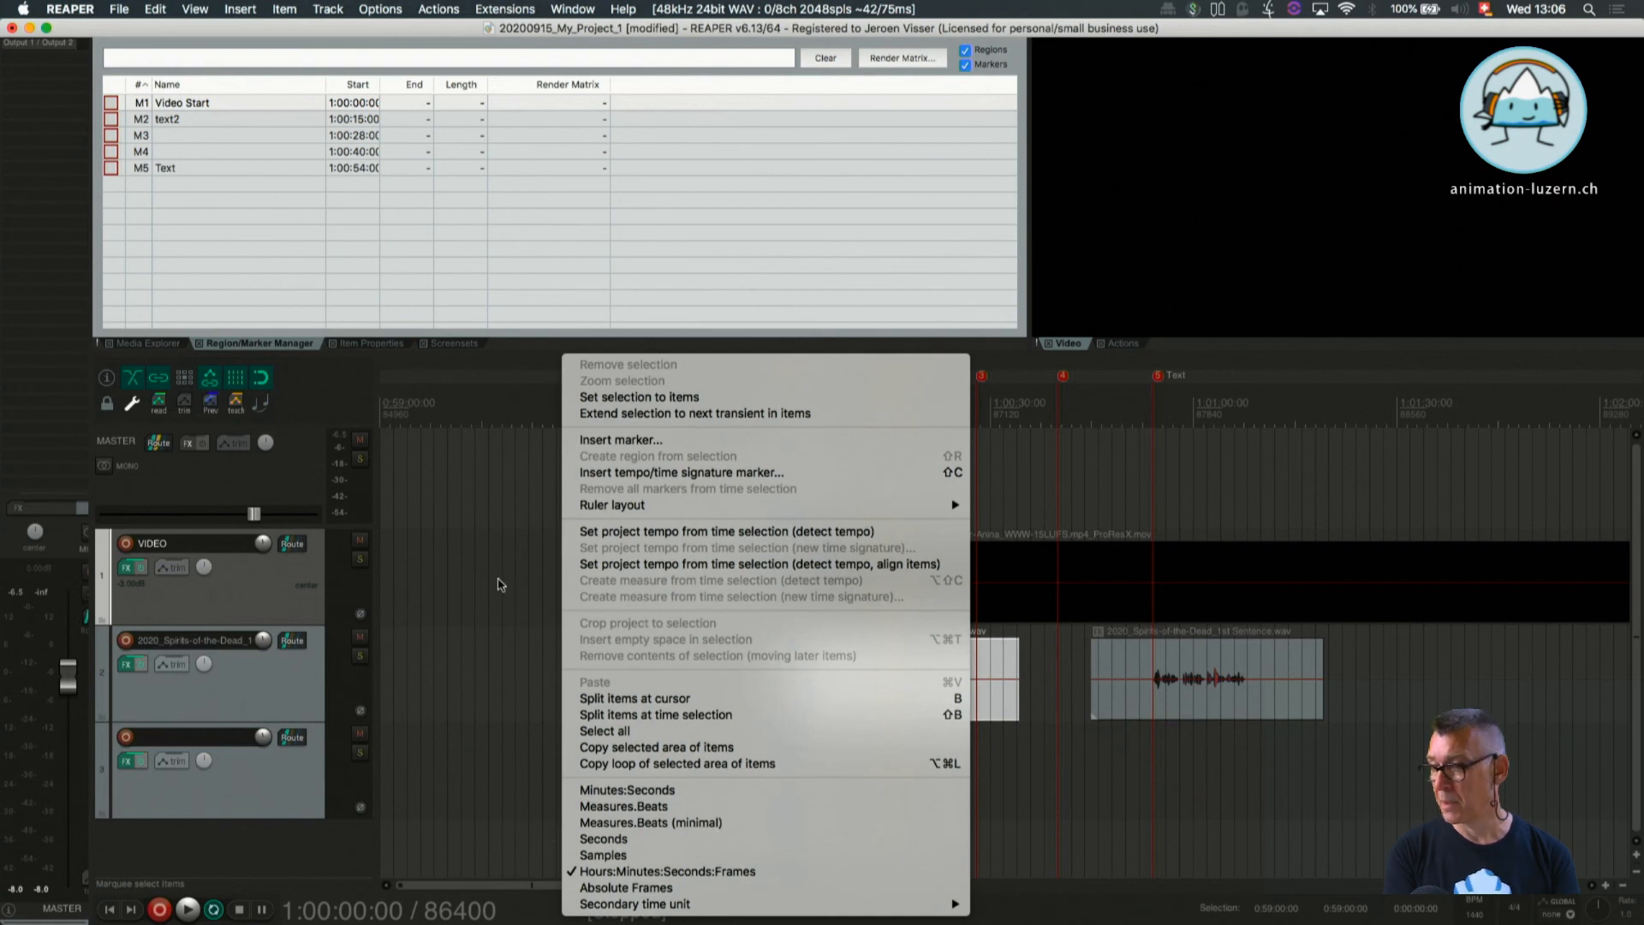
pyautogui.moveTo(472, 583)
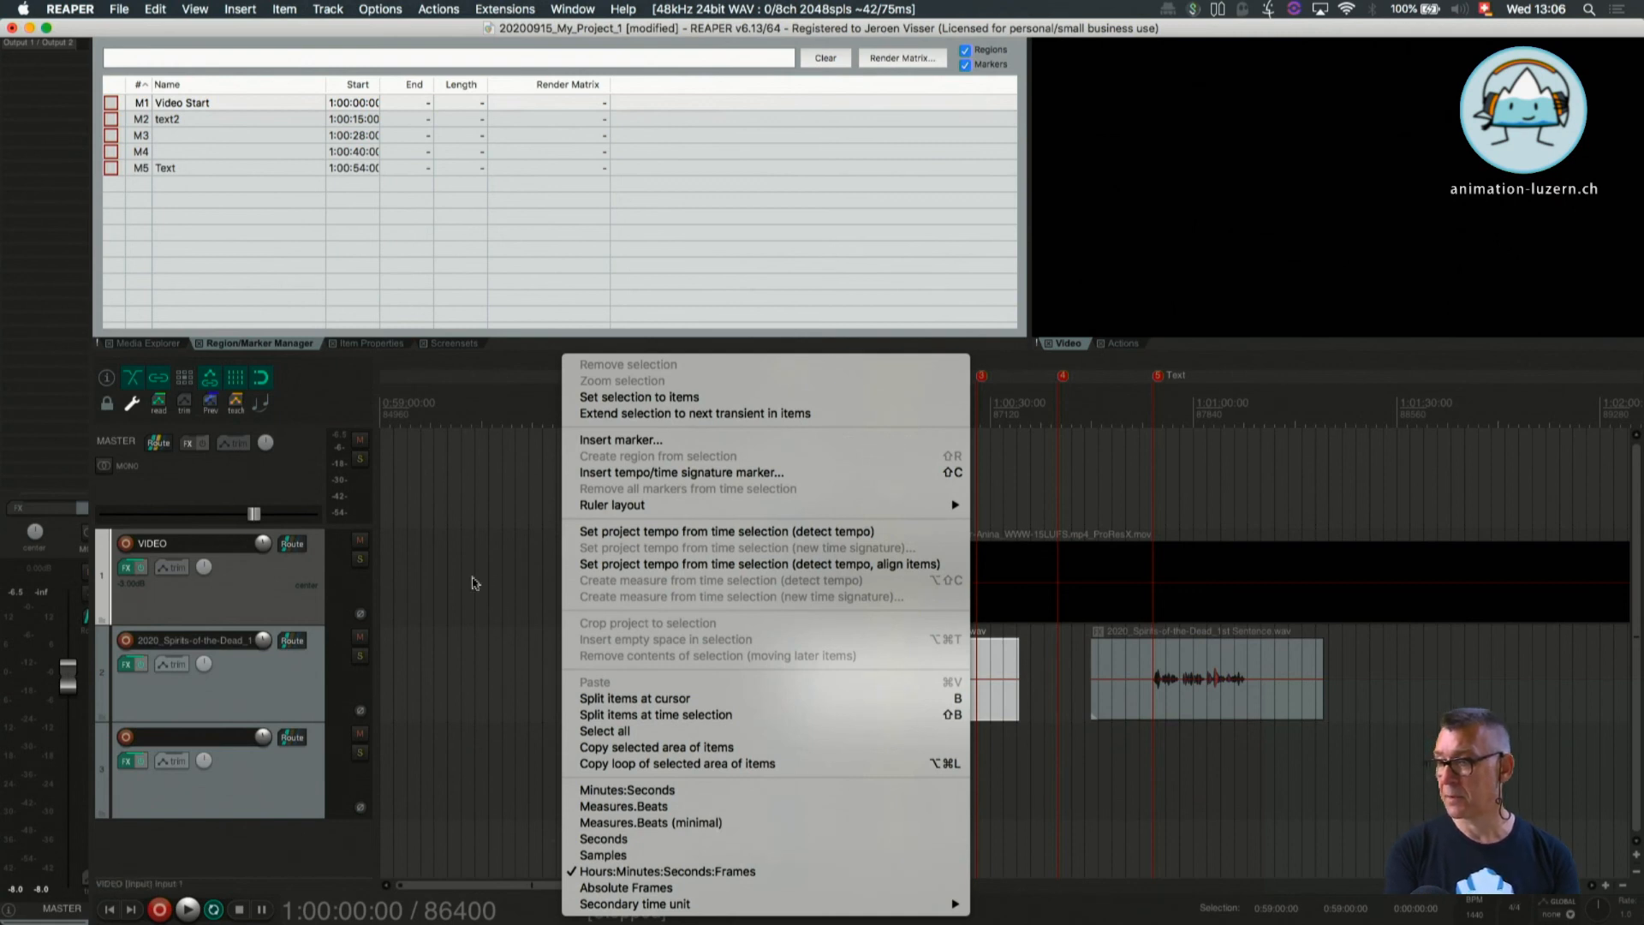
pyautogui.moveTo(556, 433)
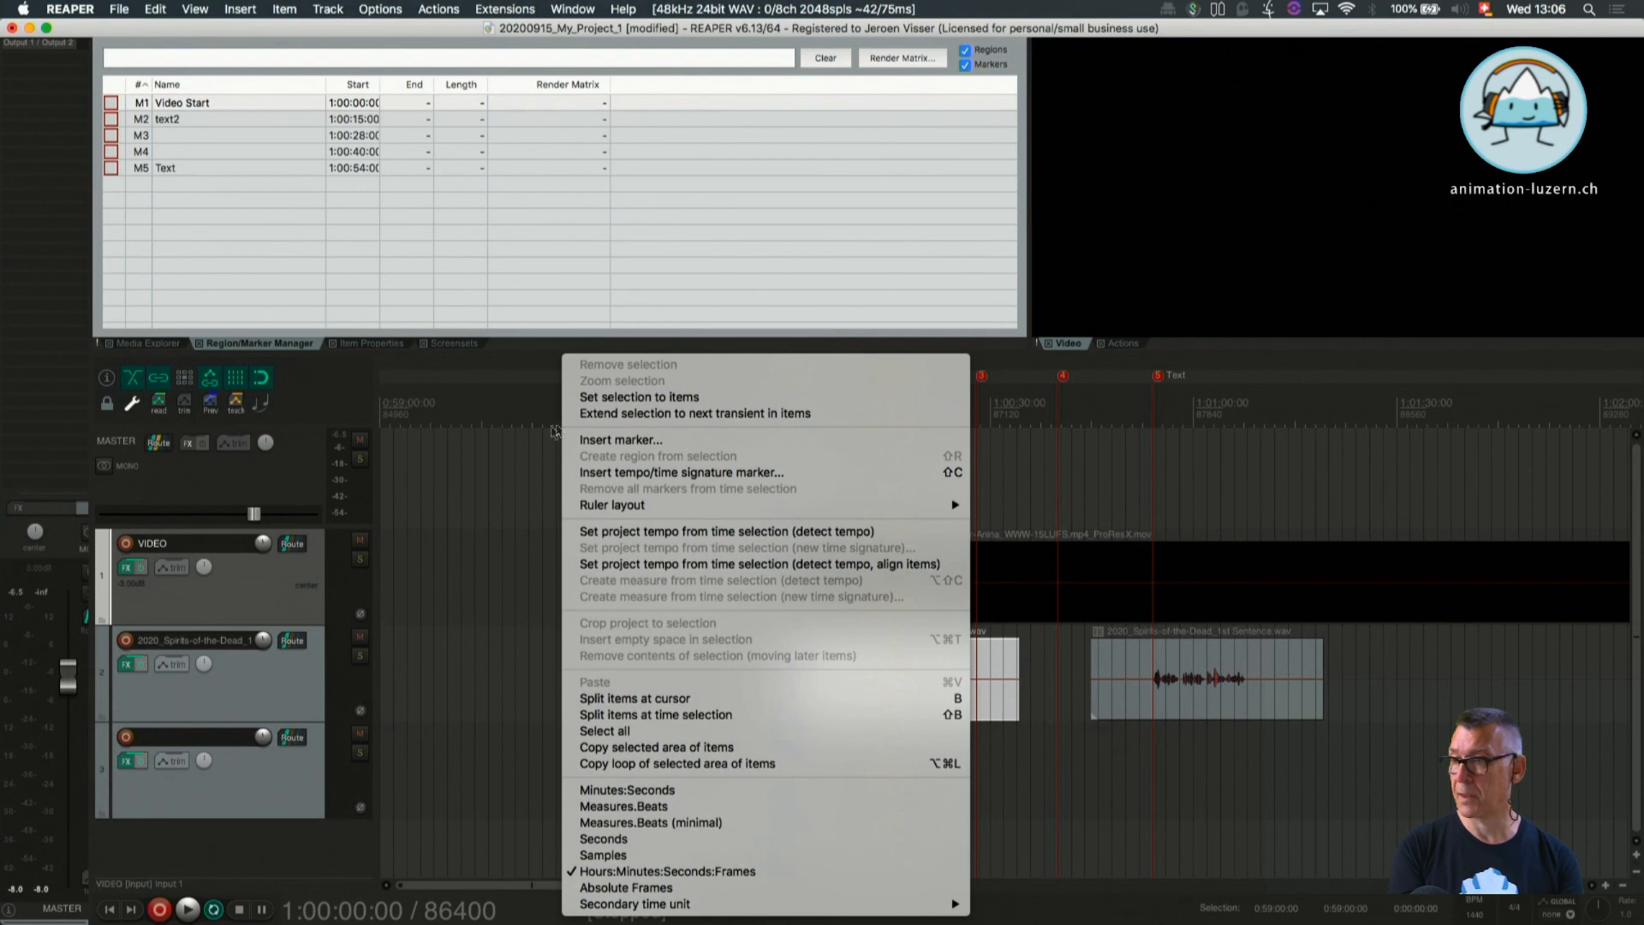
pyautogui.moveTo(639, 396)
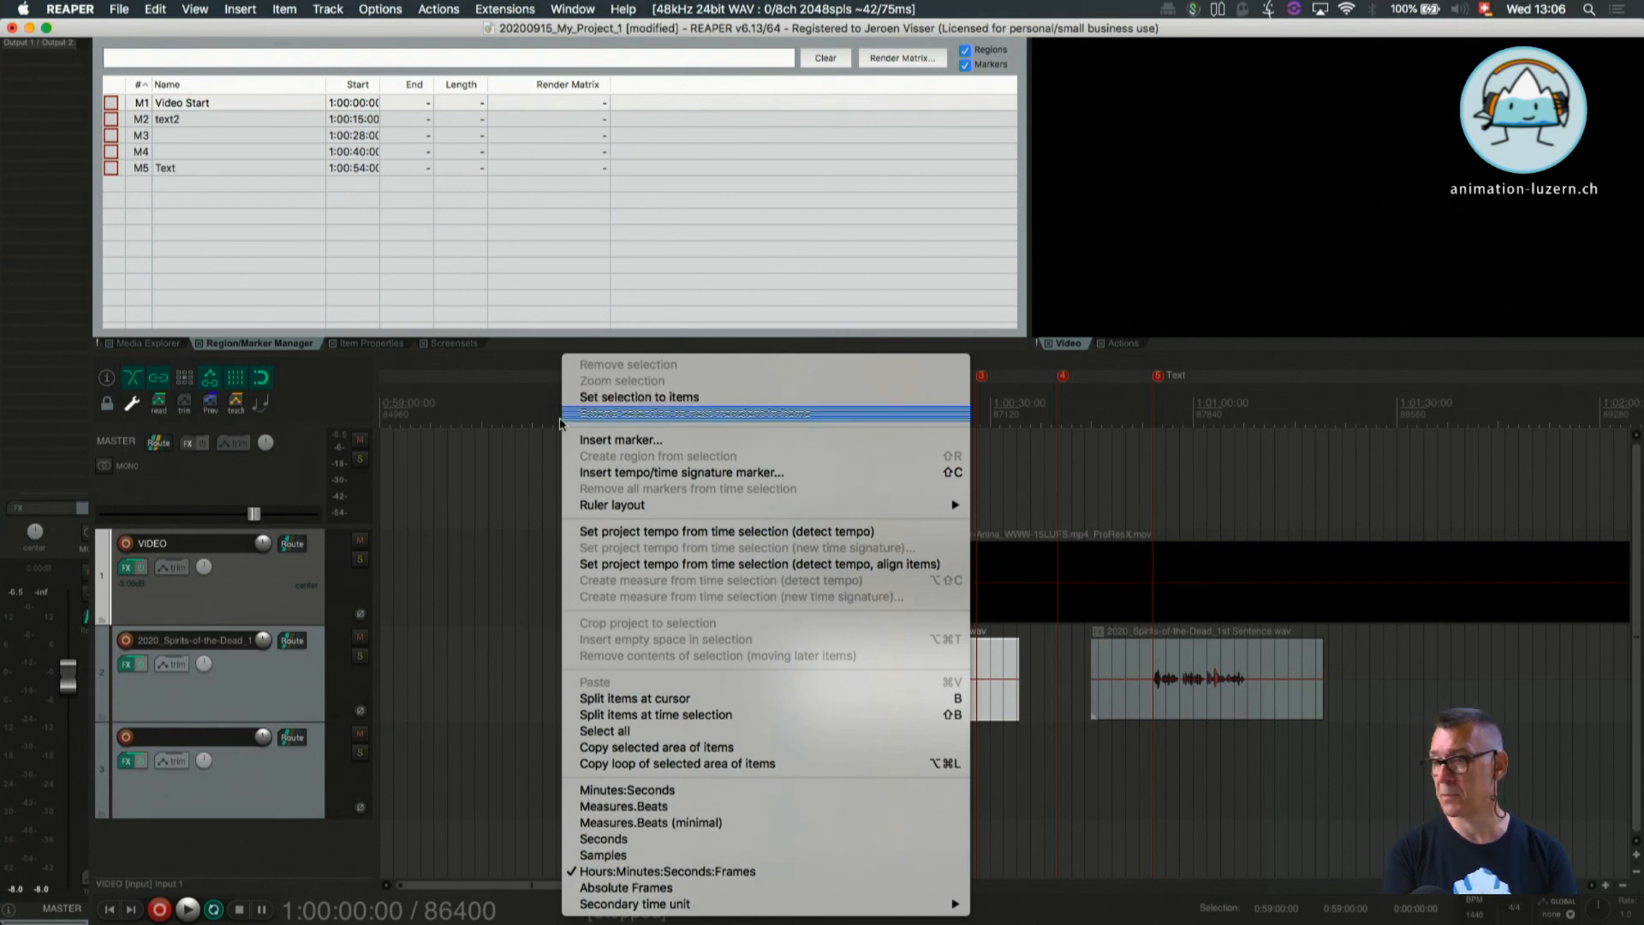
pyautogui.moveTo(621, 439)
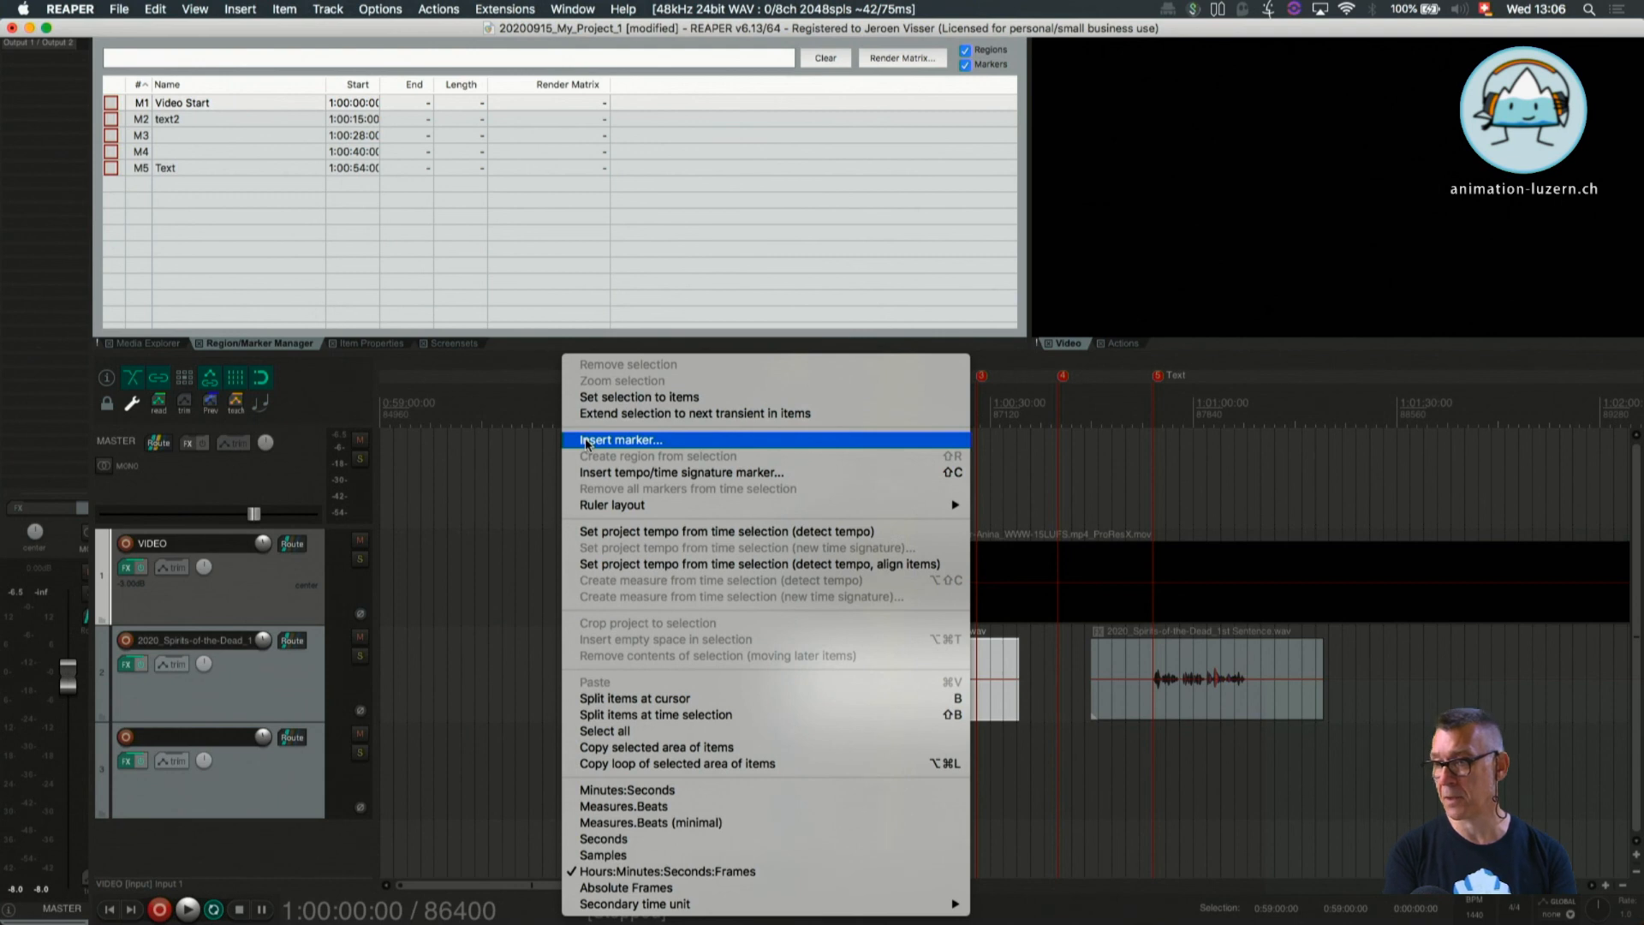
pyautogui.moveTo(588, 498)
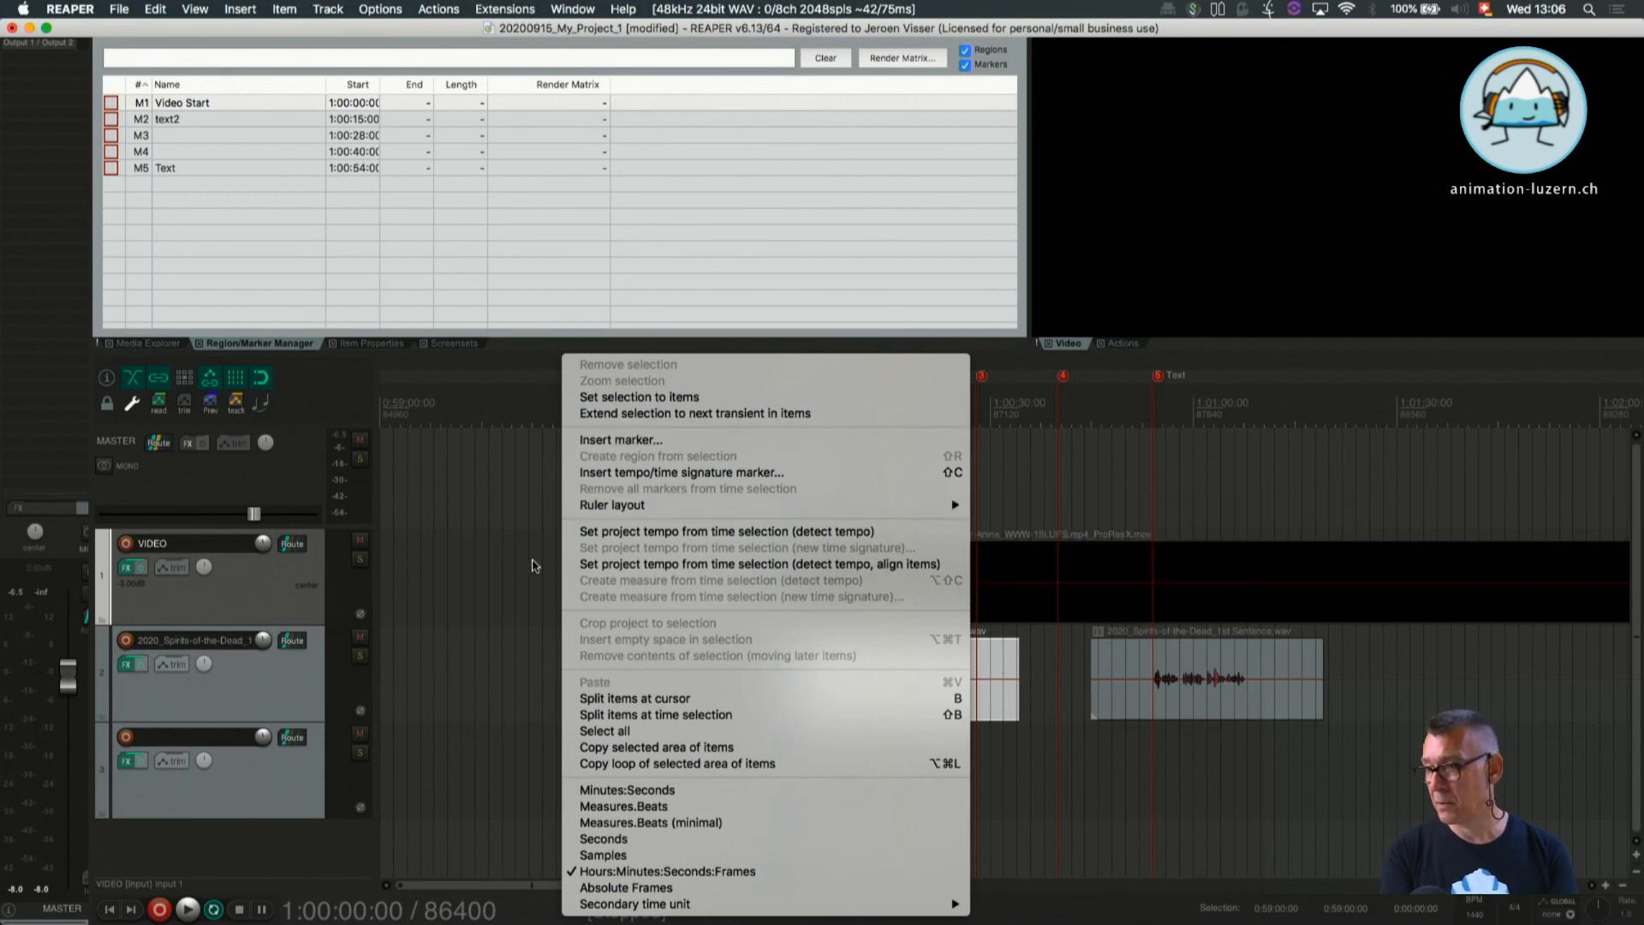
pyautogui.moveTo(513, 738)
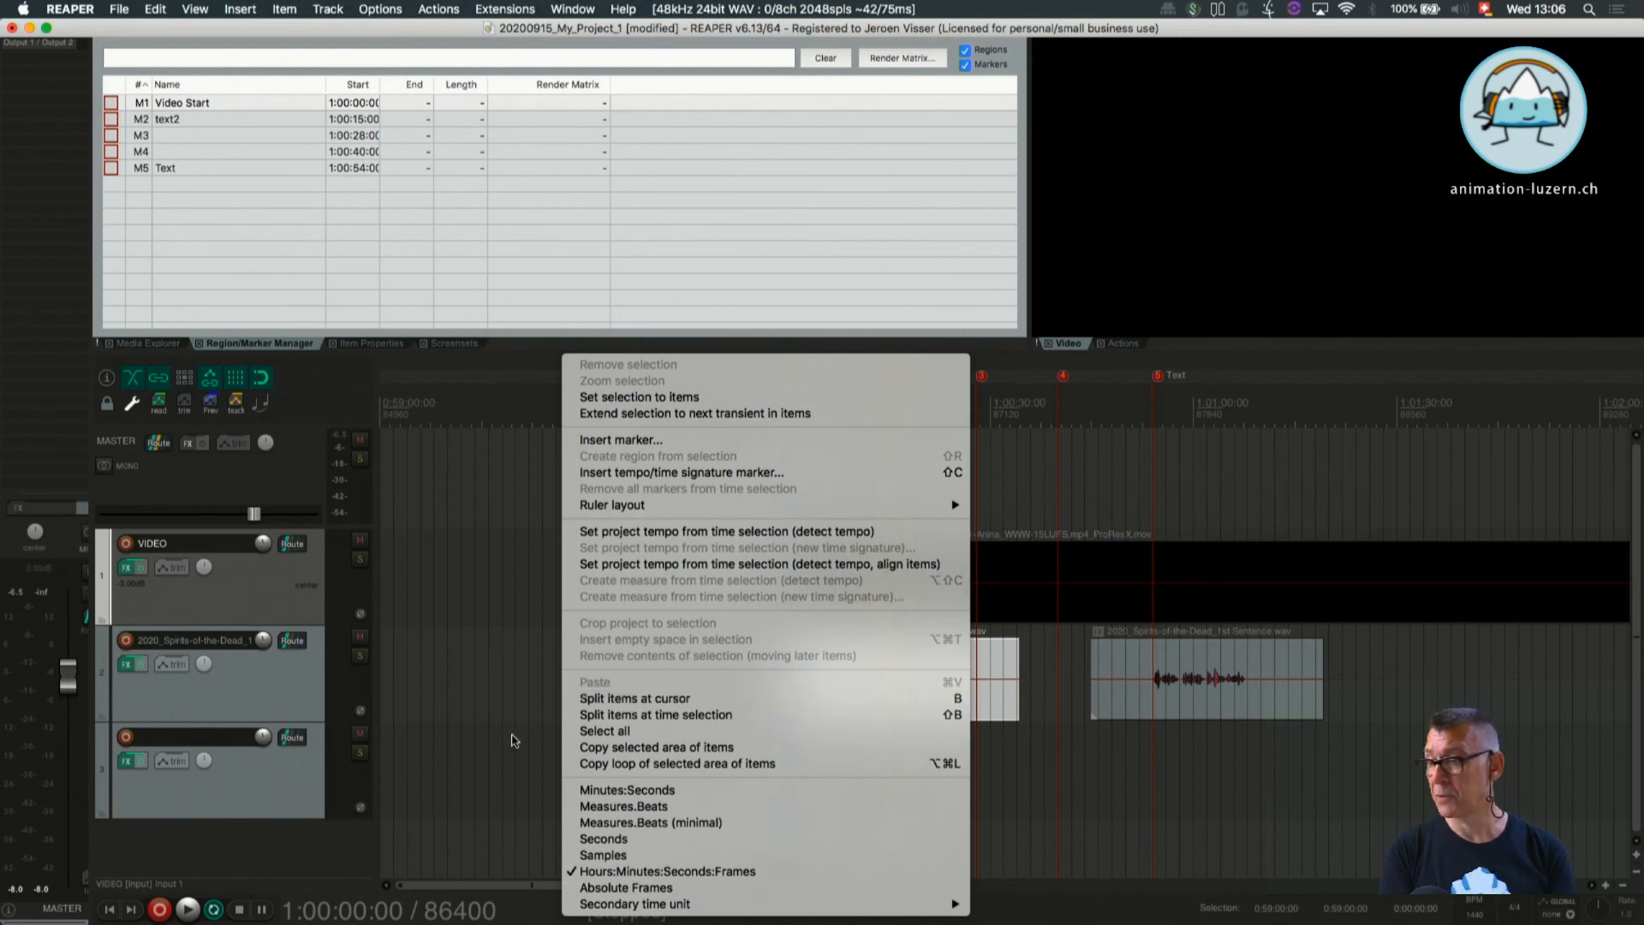
pyautogui.moveTo(534, 851)
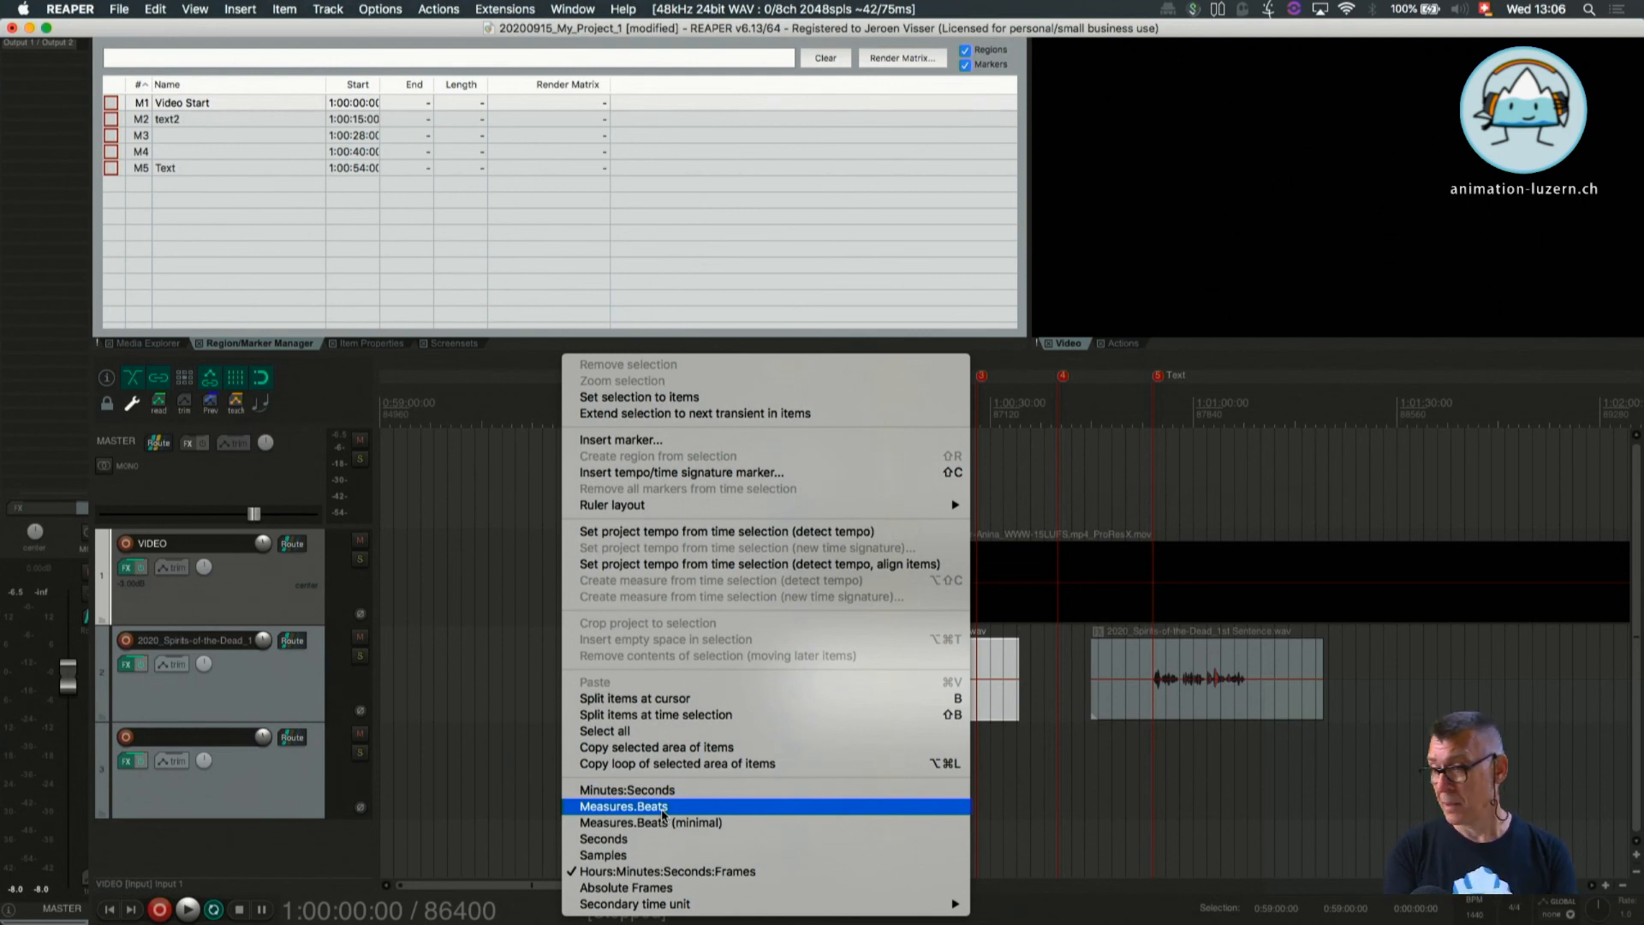
pyautogui.moveTo(666, 872)
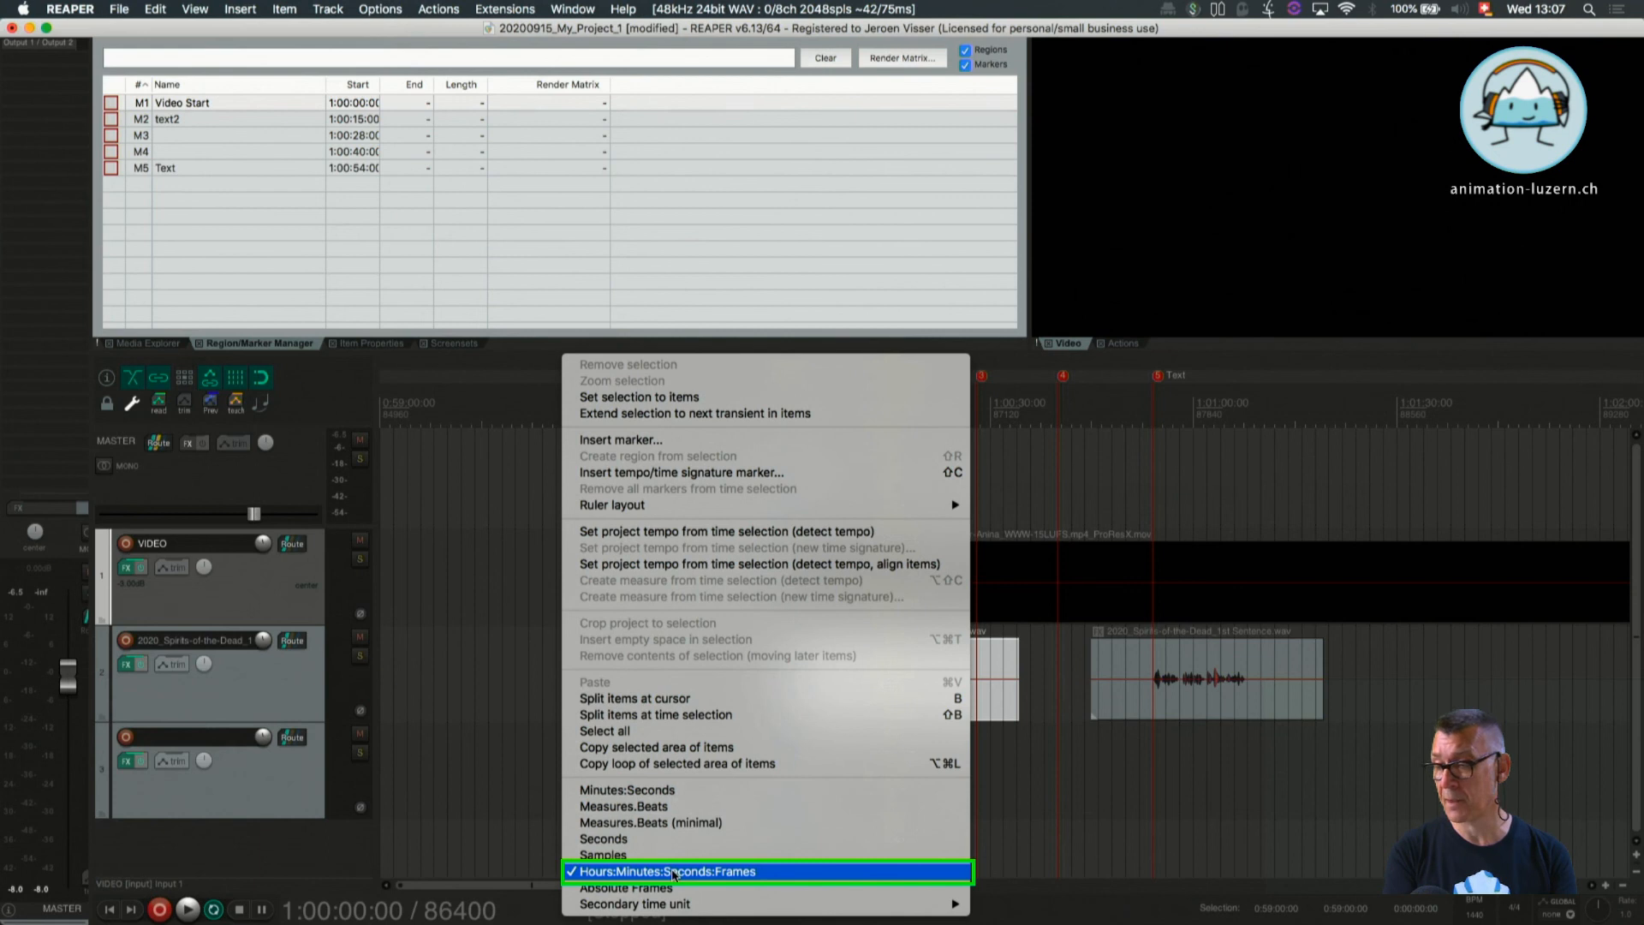
pyautogui.moveTo(634, 904)
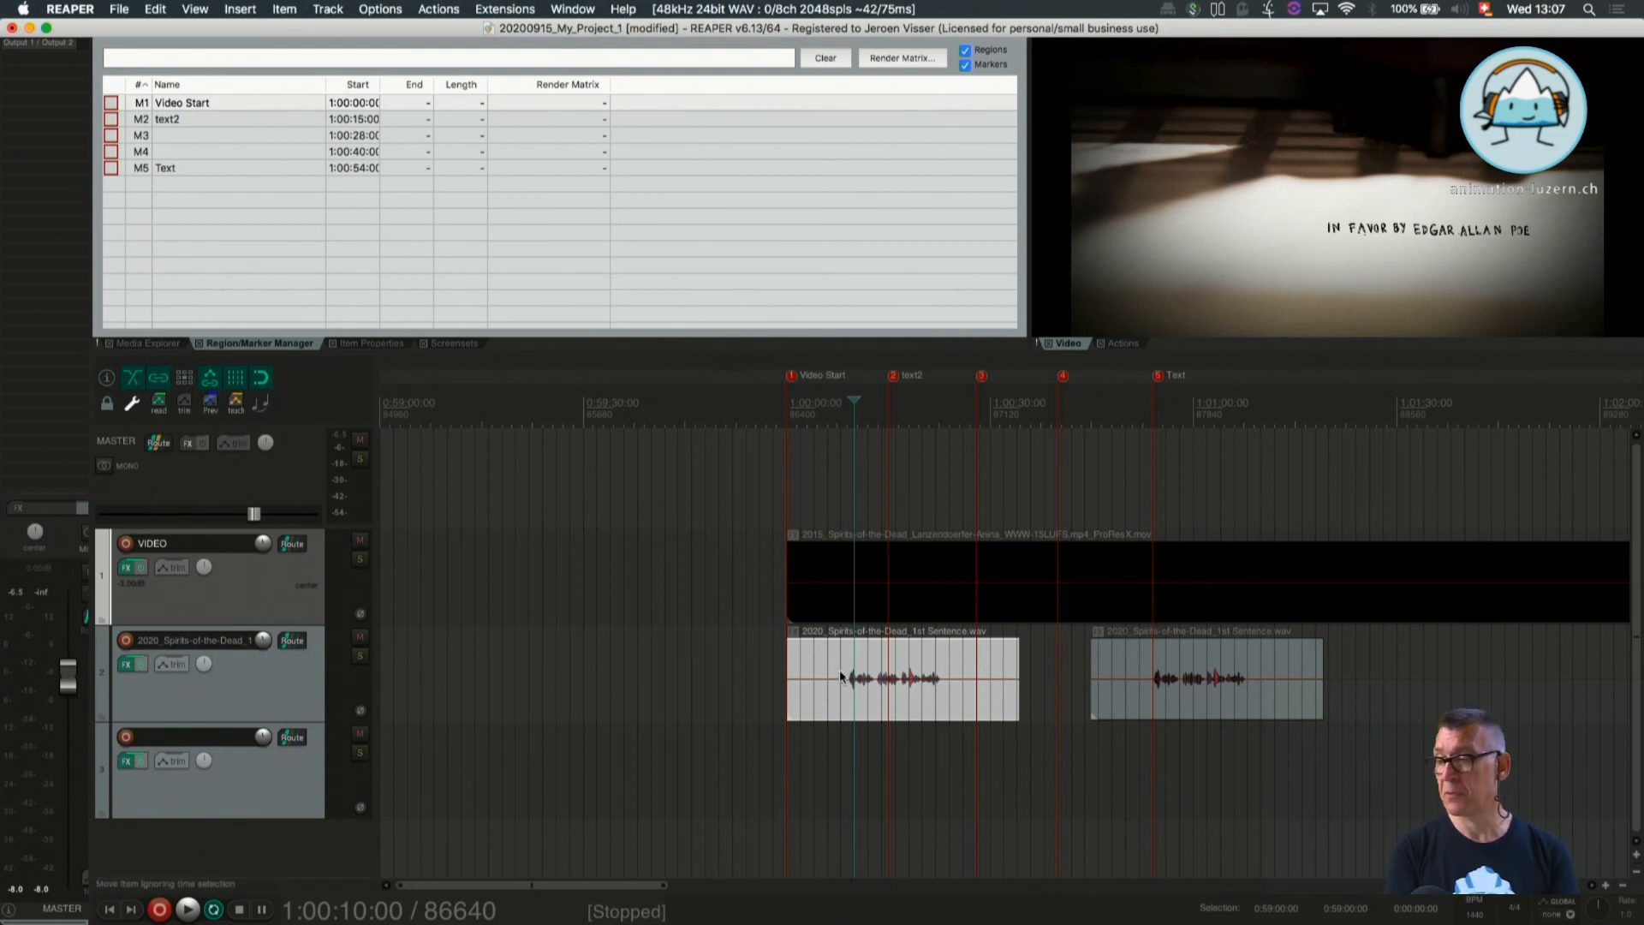
pyautogui.moveTo(835, 664)
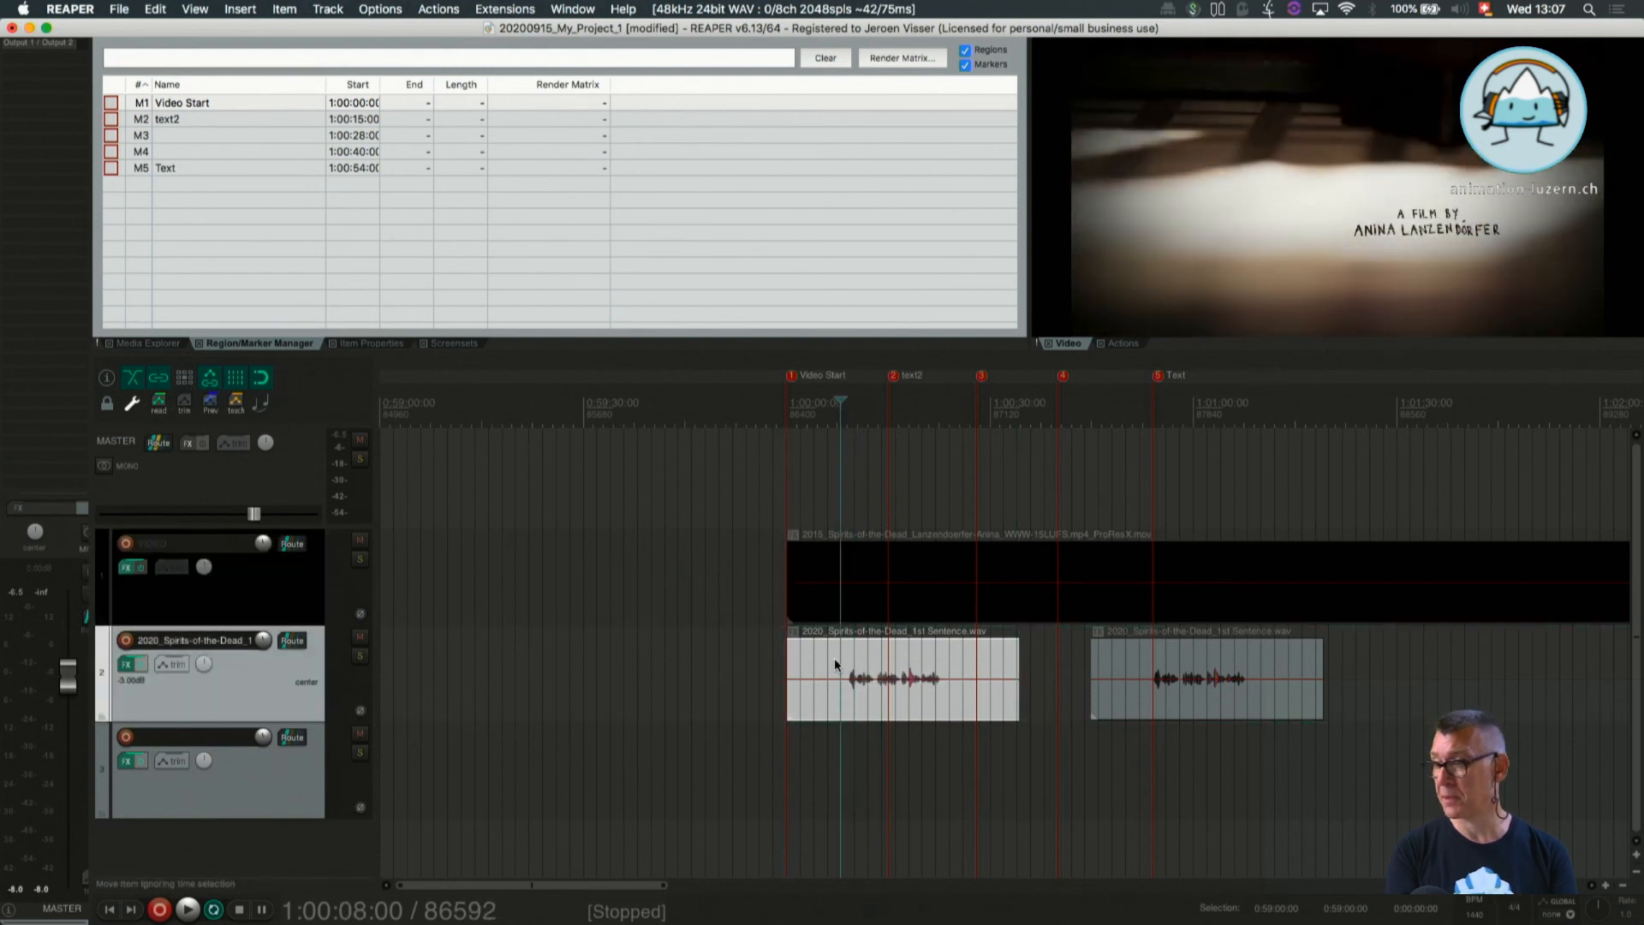
pyautogui.rightClick(835, 666)
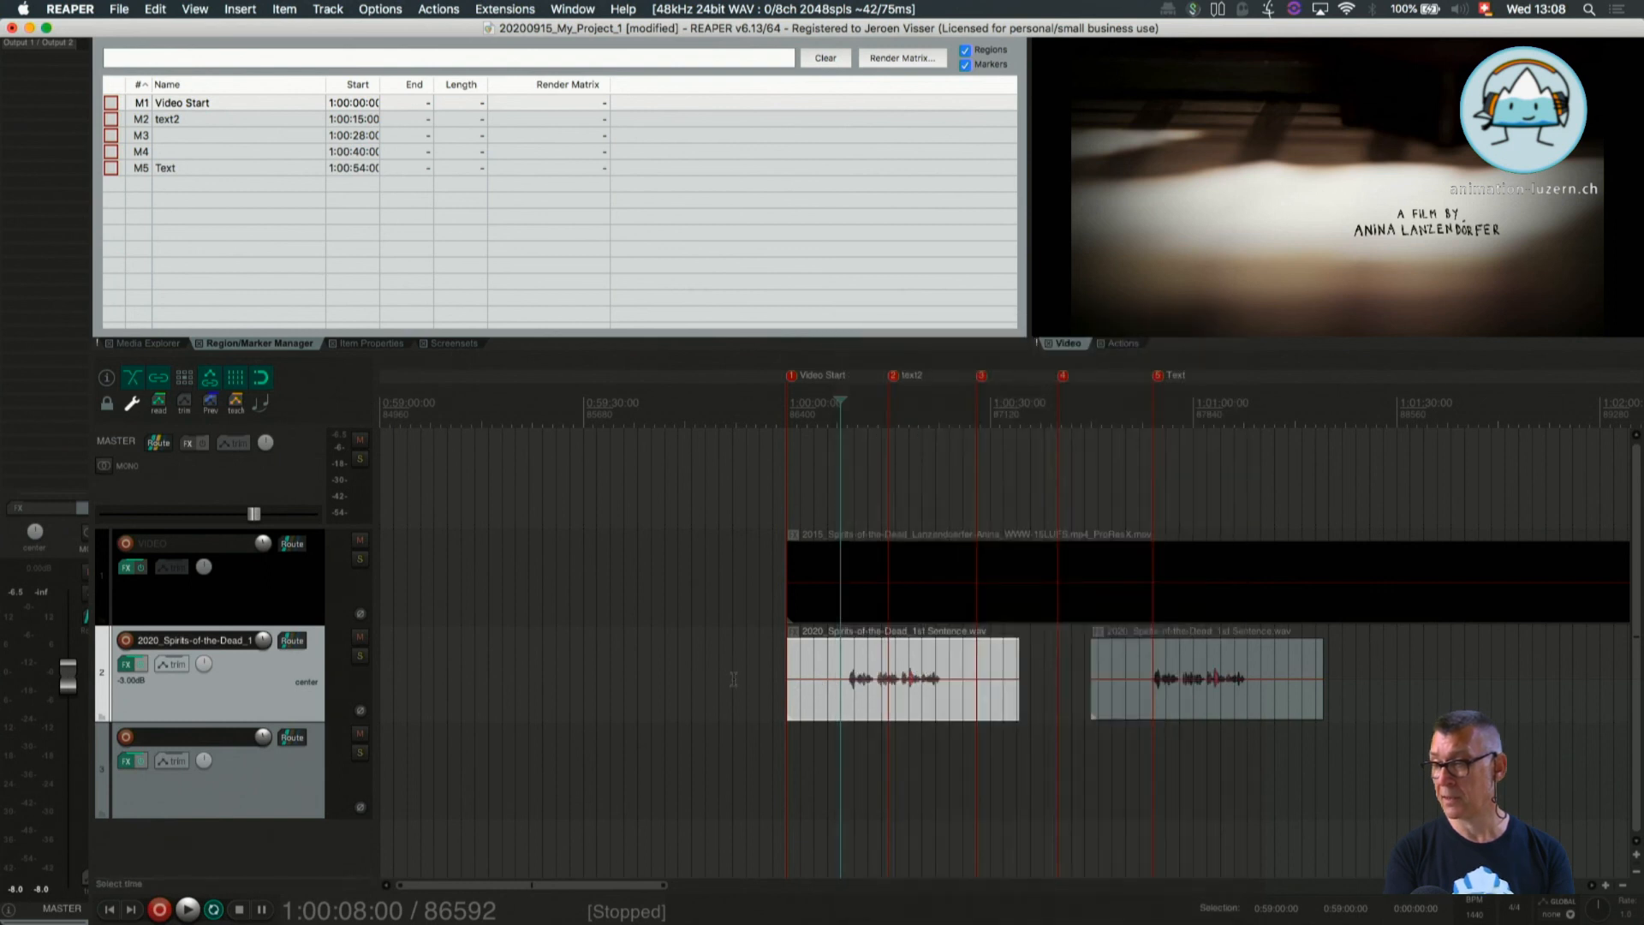
pyautogui.moveTo(837, 480)
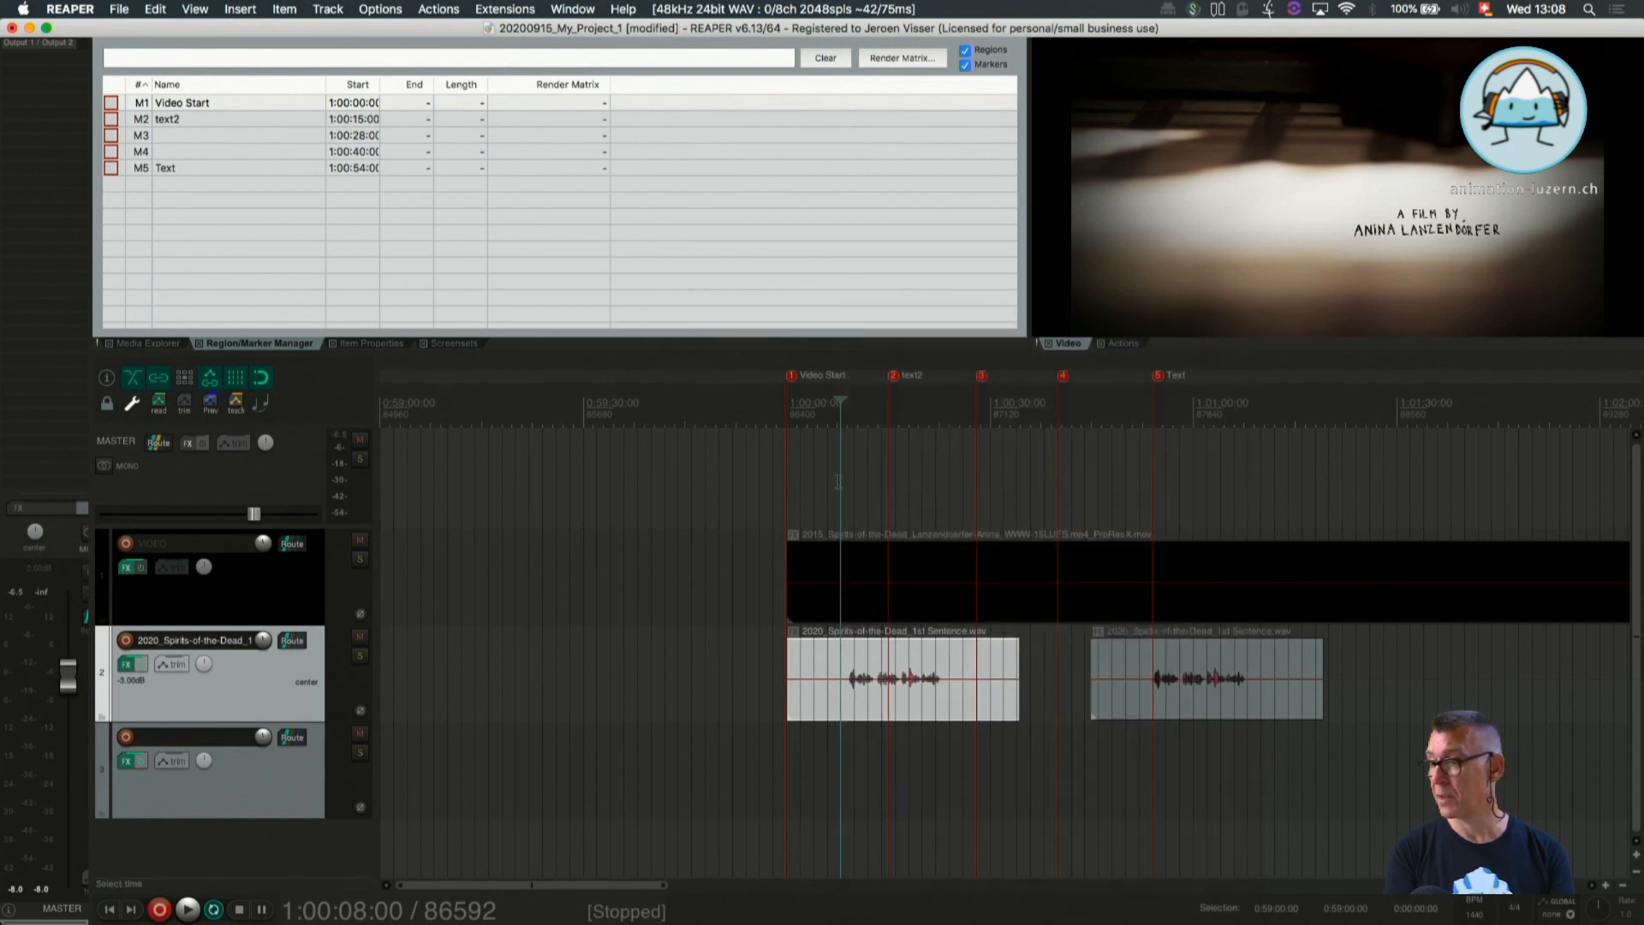
pyautogui.rightClick(837, 485)
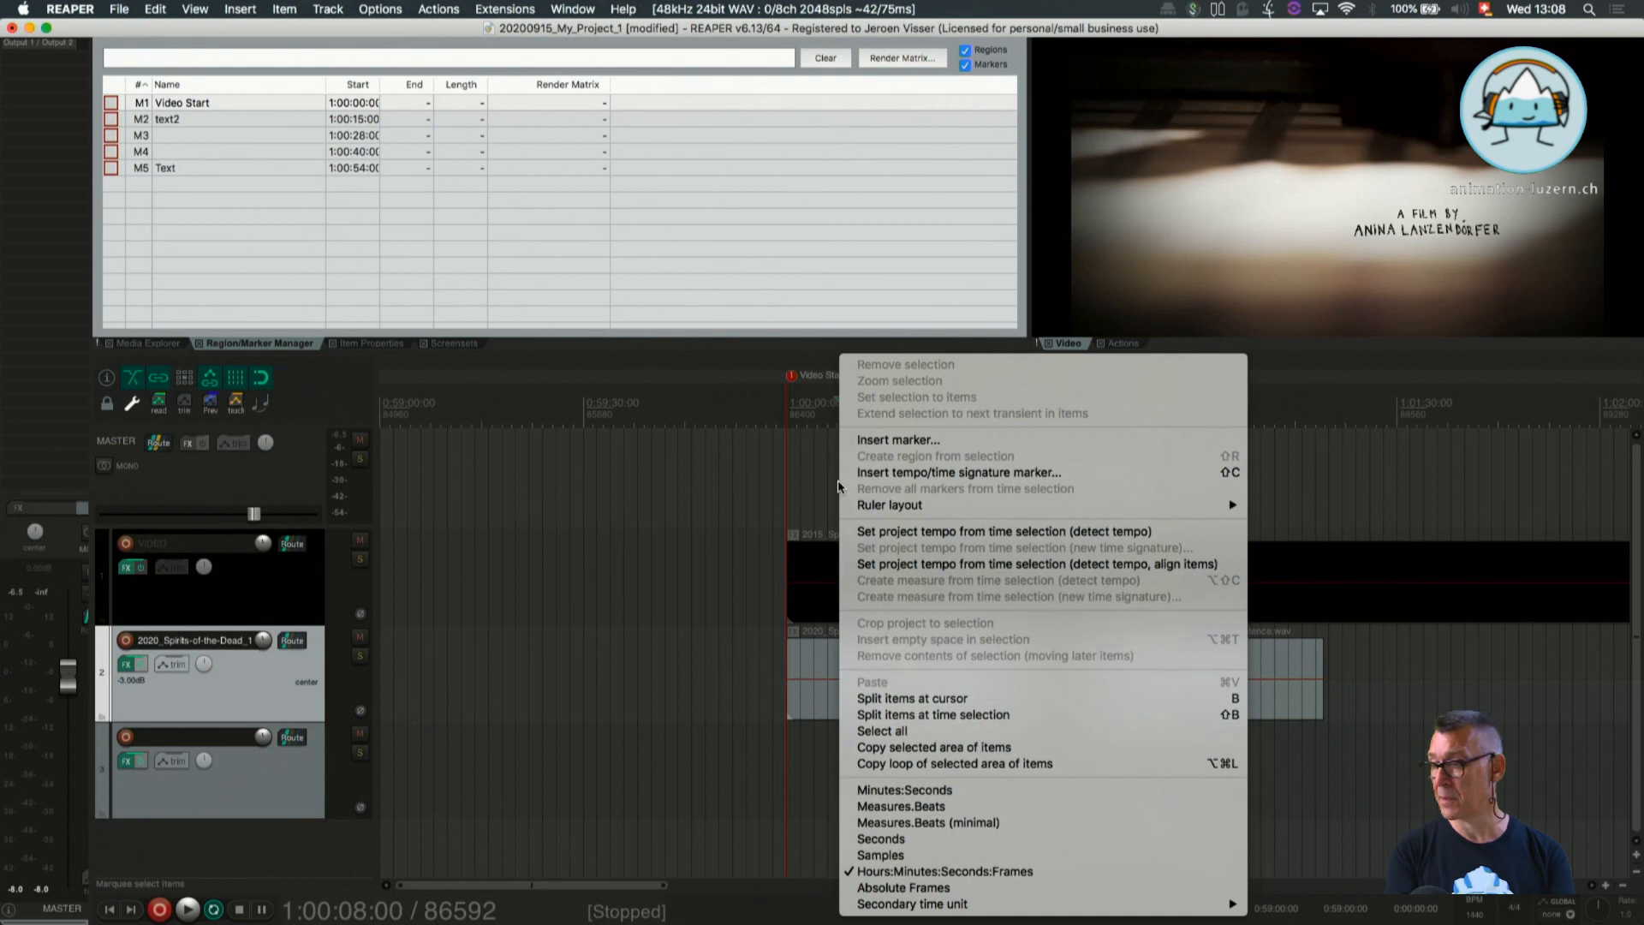
pyautogui.moveTo(912, 690)
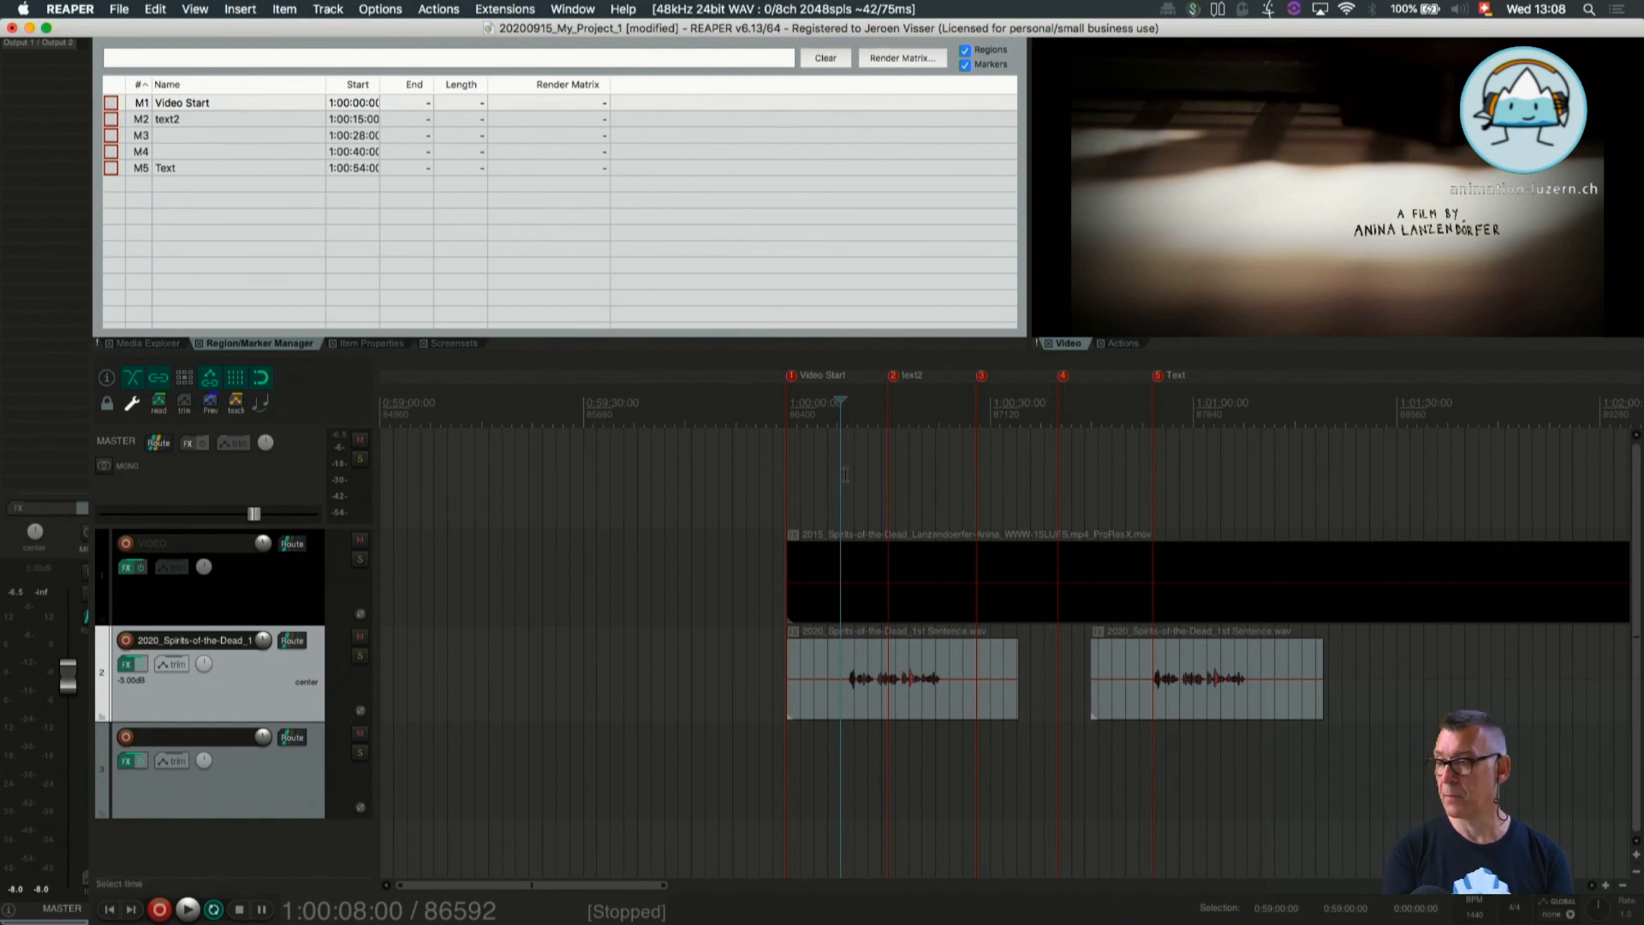
pyautogui.rightClick(844, 475)
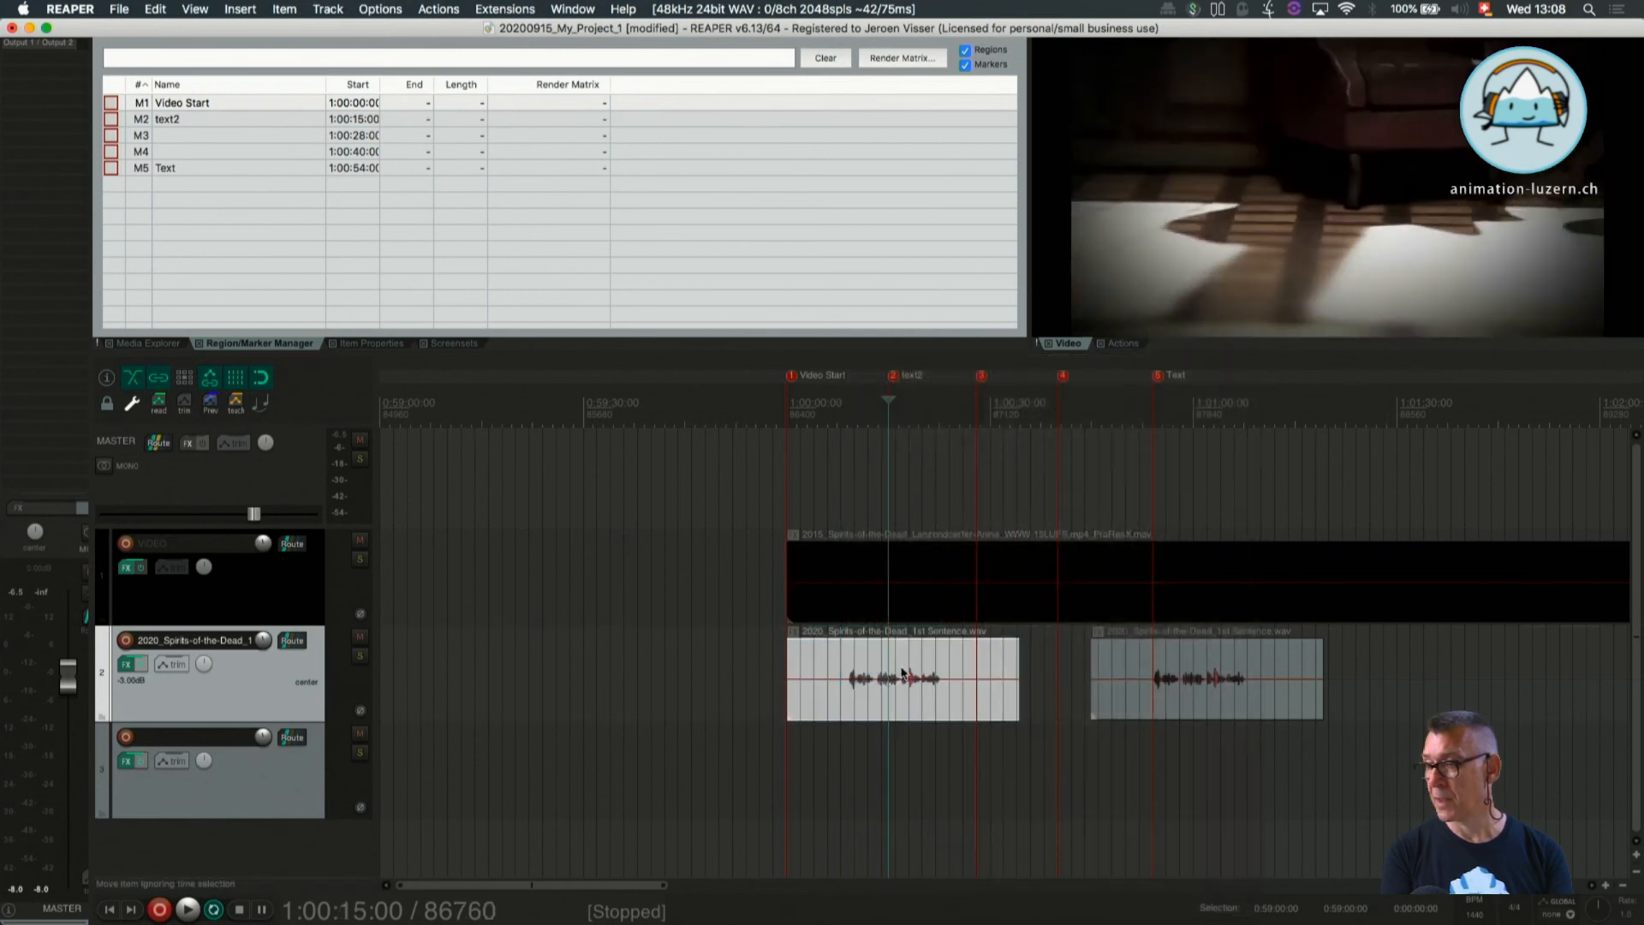
# Copy the first dialogue item with 'Copy items' from its context menu
pyautogui.rightClick(902, 671)
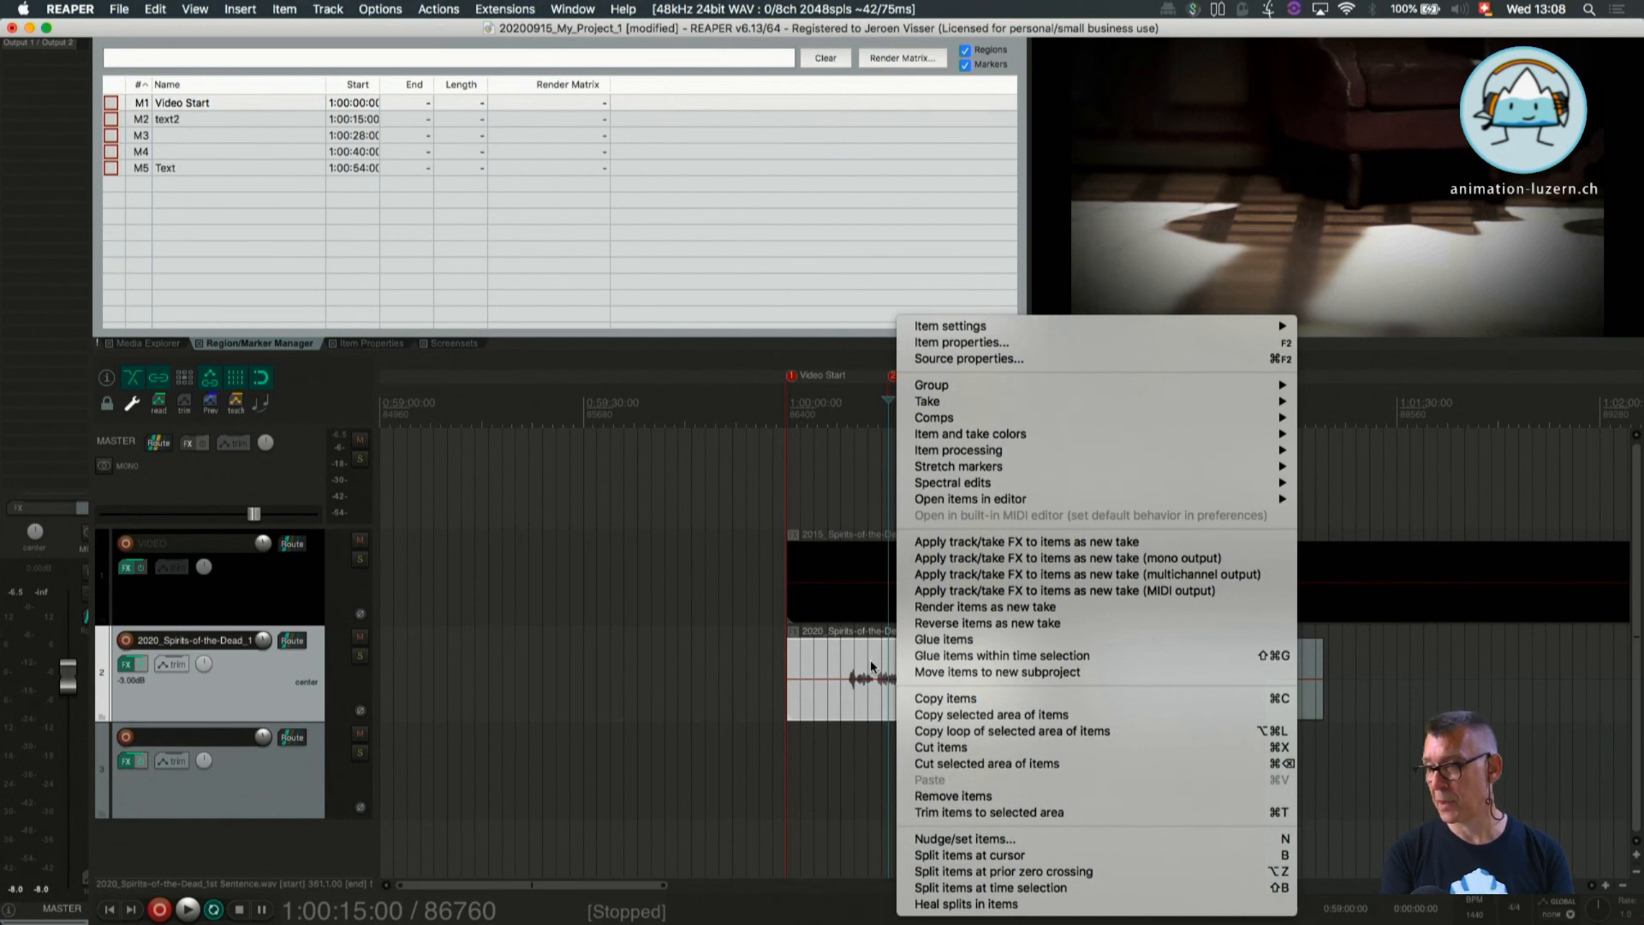
pyautogui.moveTo(944, 699)
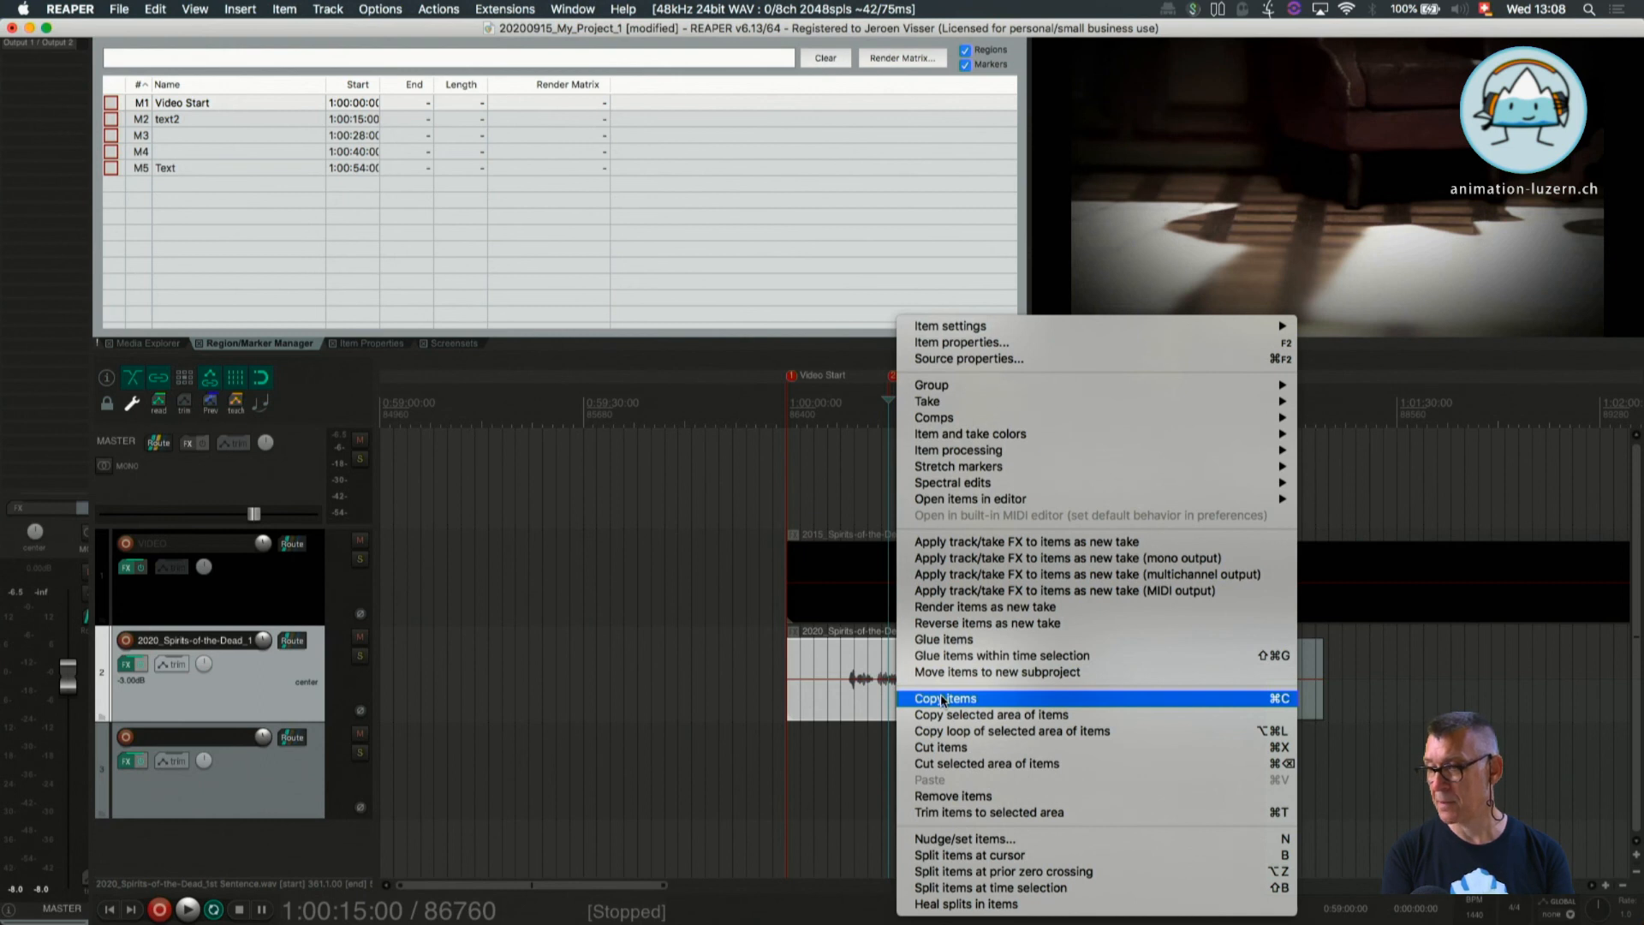
pyautogui.click(944, 699)
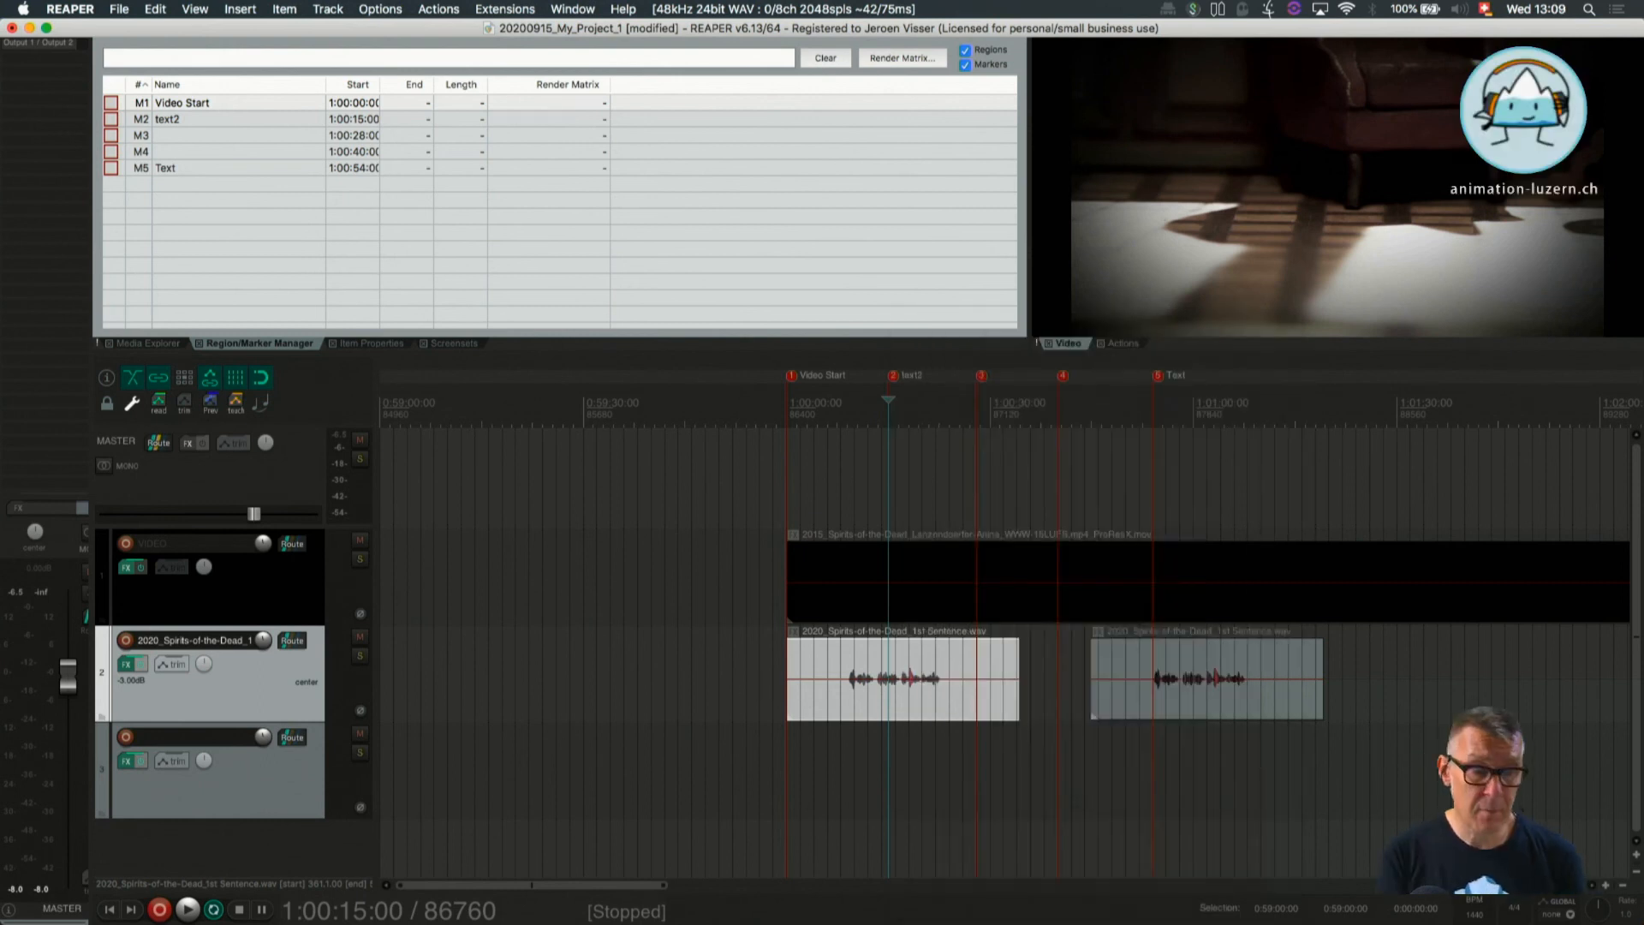